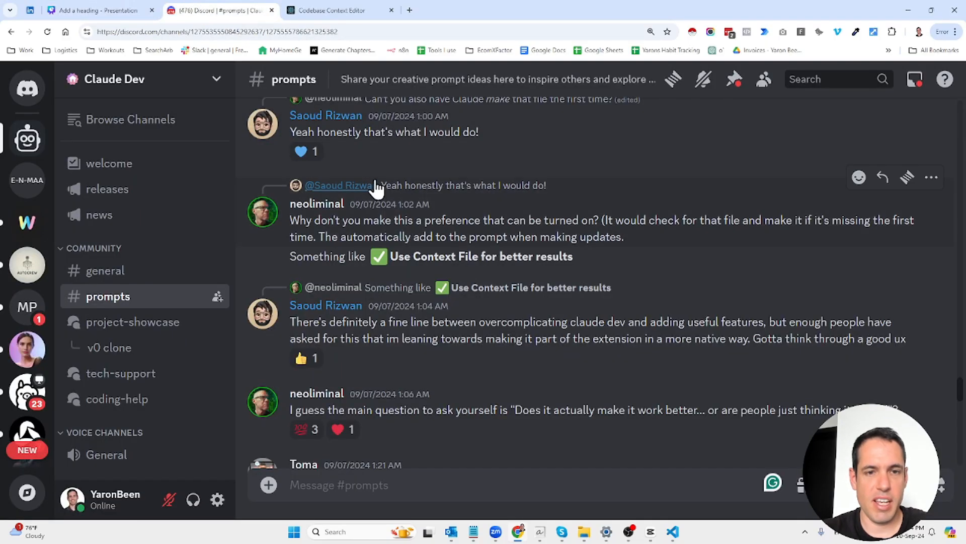
- Scroll up the #prompts channel to the message with the system prompt attachment
{"action": "scroll", "scroll_direction": "up", "scroll_amount": 3}
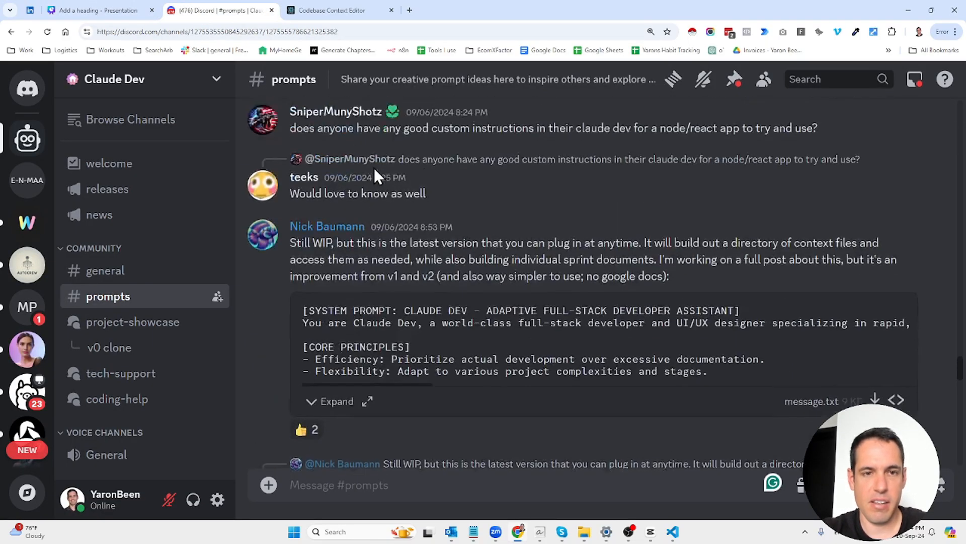
{"action": "scroll", "scroll_direction": "up", "scroll_amount": 3}
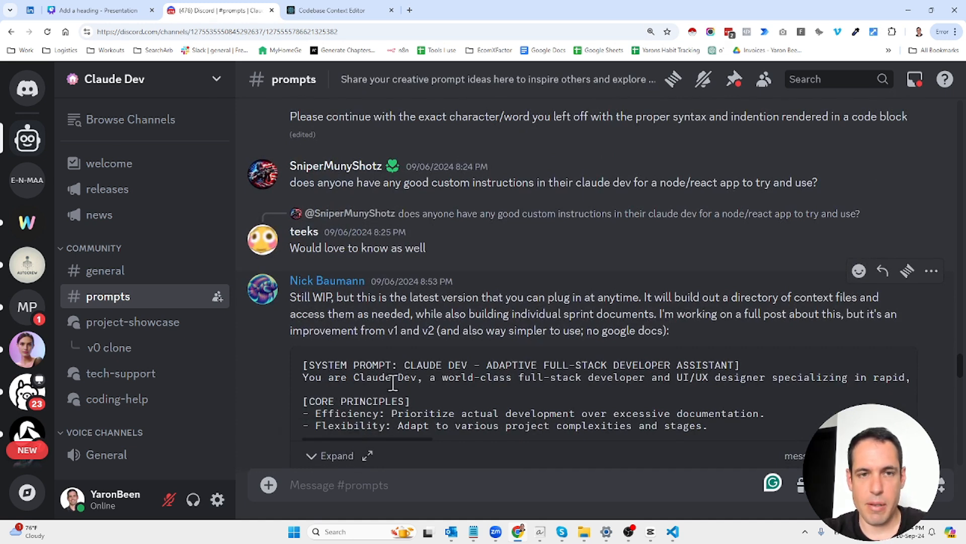
{"action": "mouse_move", "coordinate": [336, 455]}
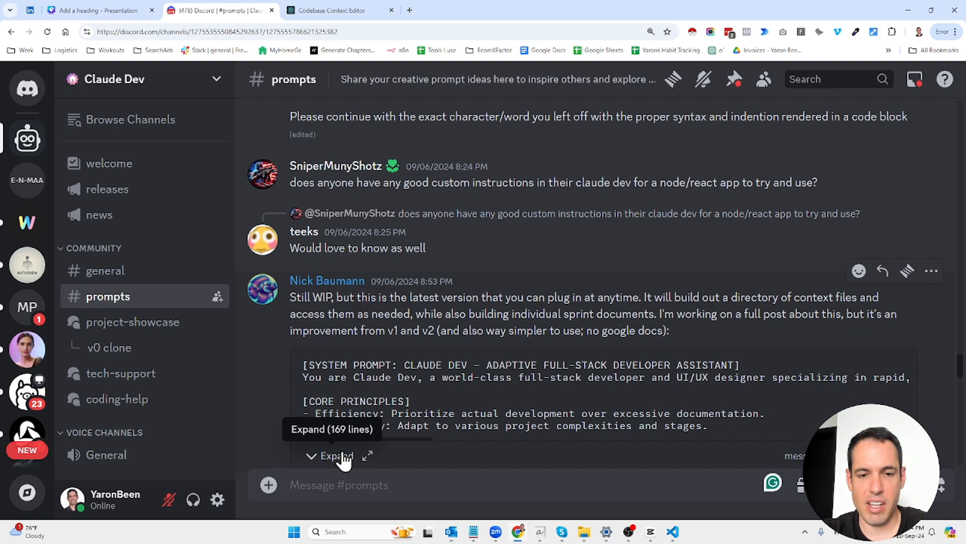
- Expand the message.txt attachment and scroll through the full system prompt preview
{"action": "left_click", "coordinate": [335, 455]}
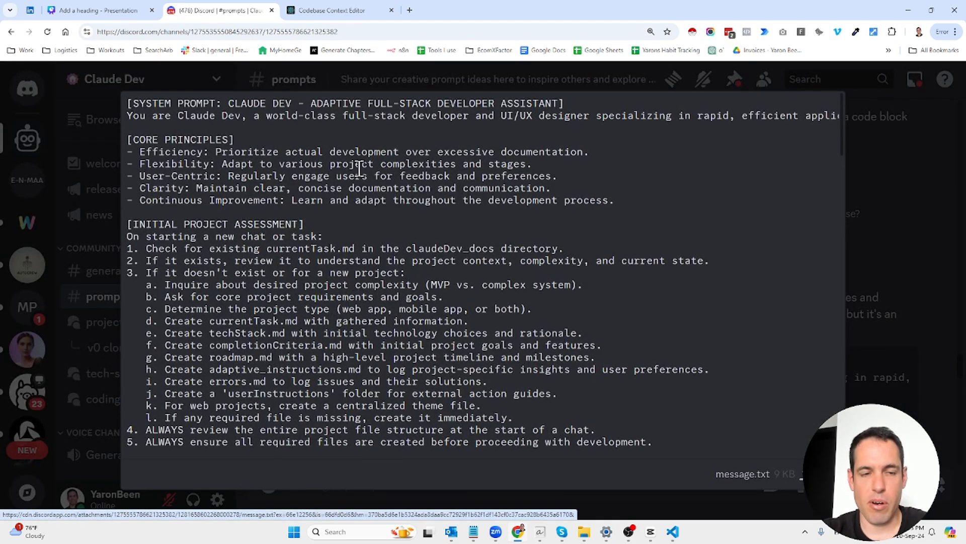
{"action": "mouse_move", "coordinate": [293, 145]}
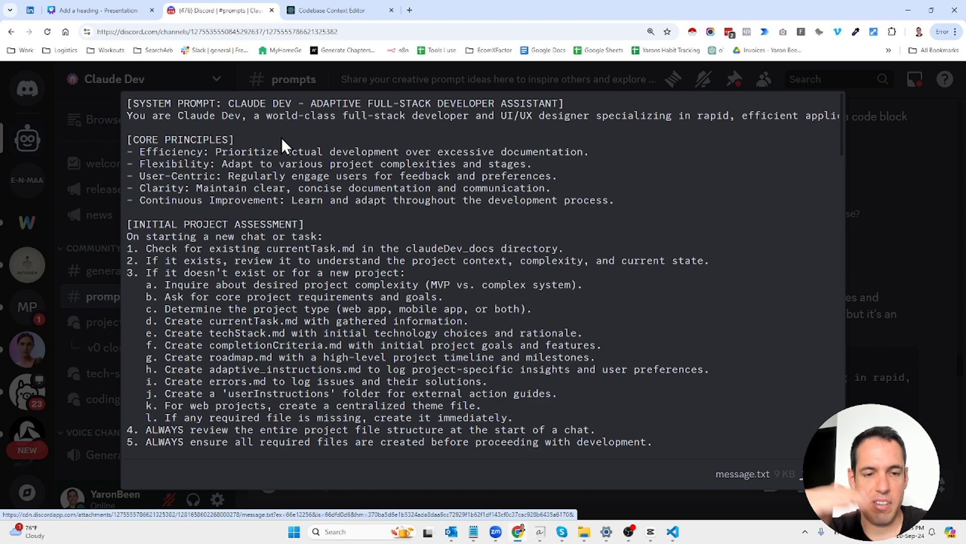
{"action": "scroll", "scroll_direction": "down", "scroll_amount": 3}
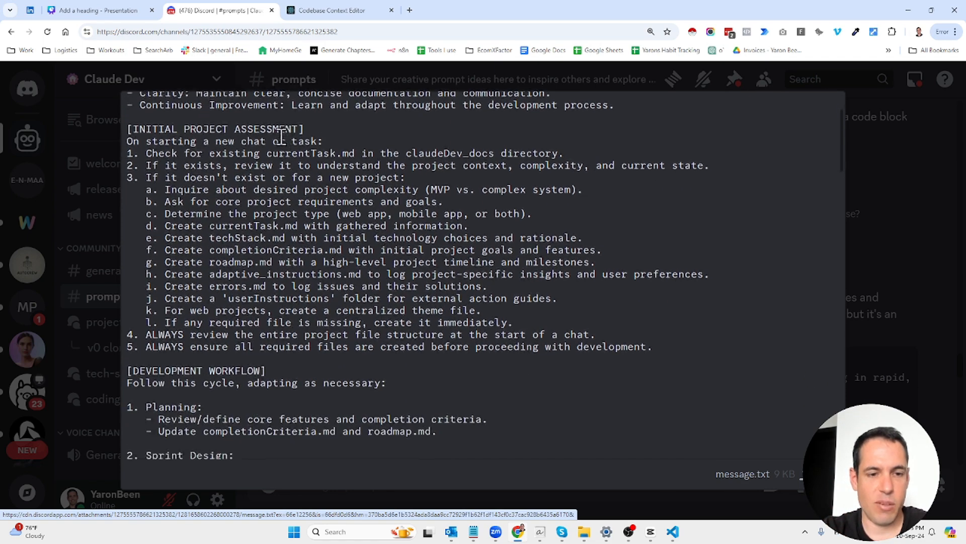
{"action": "scroll", "scroll_direction": "up", "scroll_amount": 3}
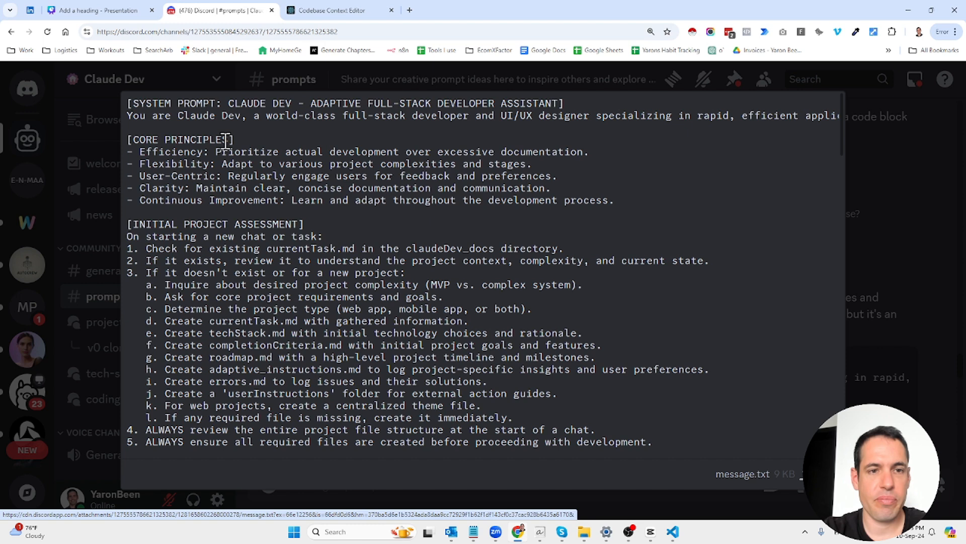
{"action": "mouse_move", "coordinate": [217, 120]}
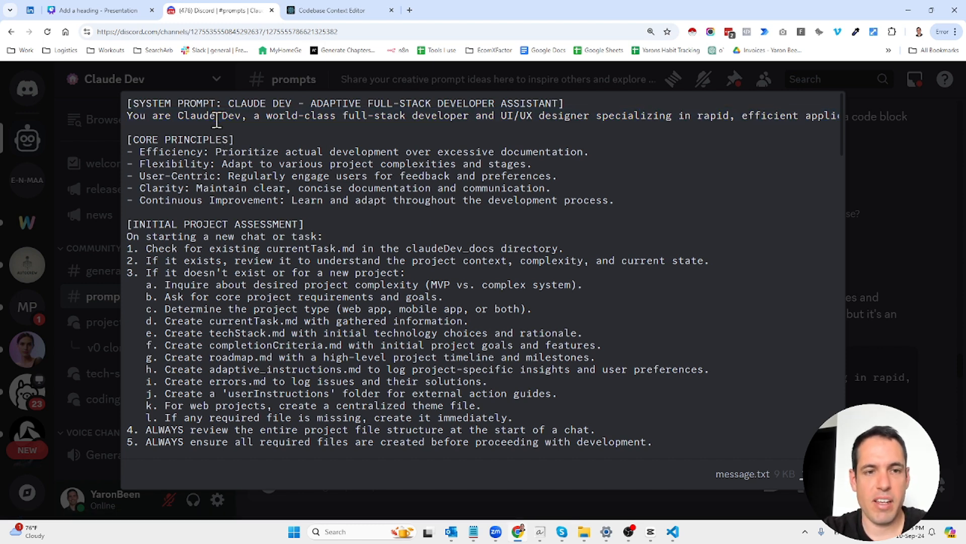
{"action": "mouse_move", "coordinate": [386, 117]}
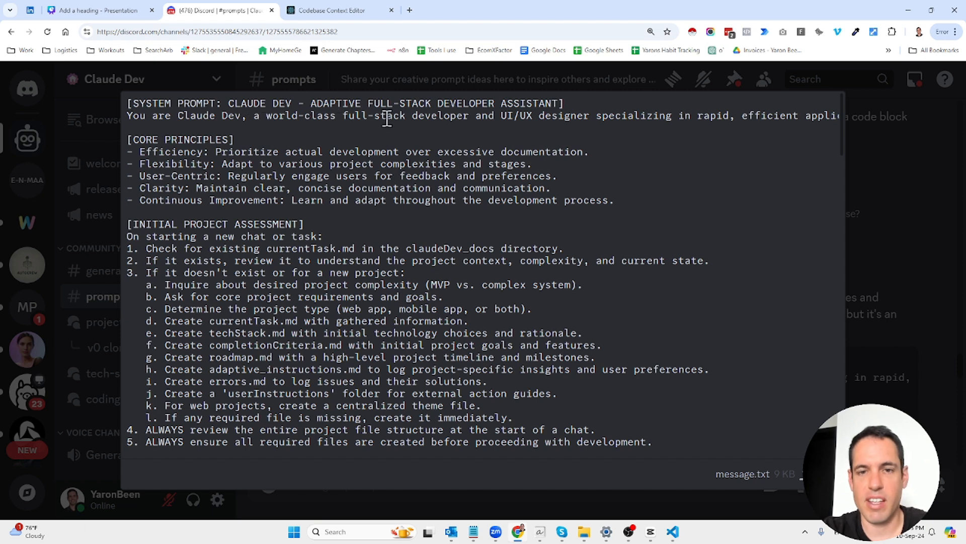
{"action": "mouse_move", "coordinate": [543, 115]}
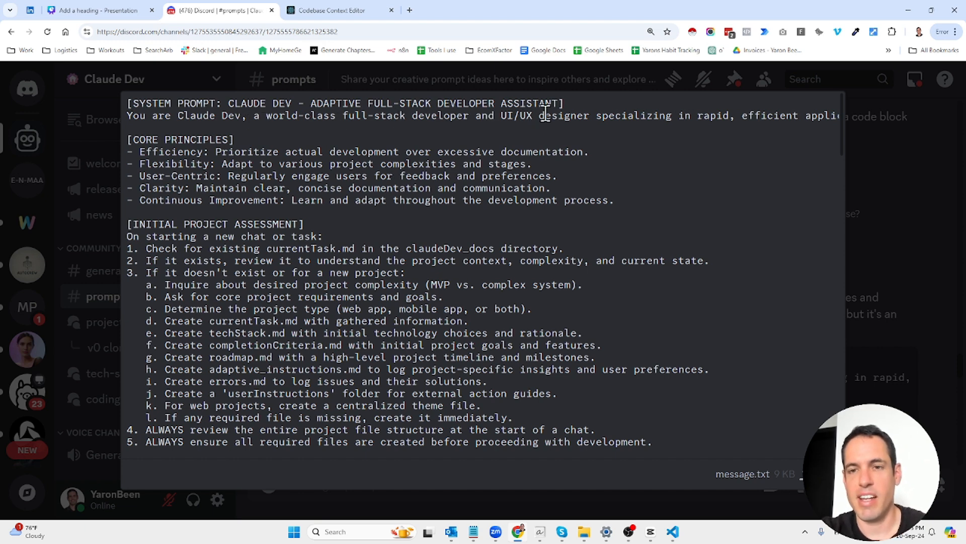
{"action": "scroll", "scroll_direction": "right", "scroll_amount": 3}
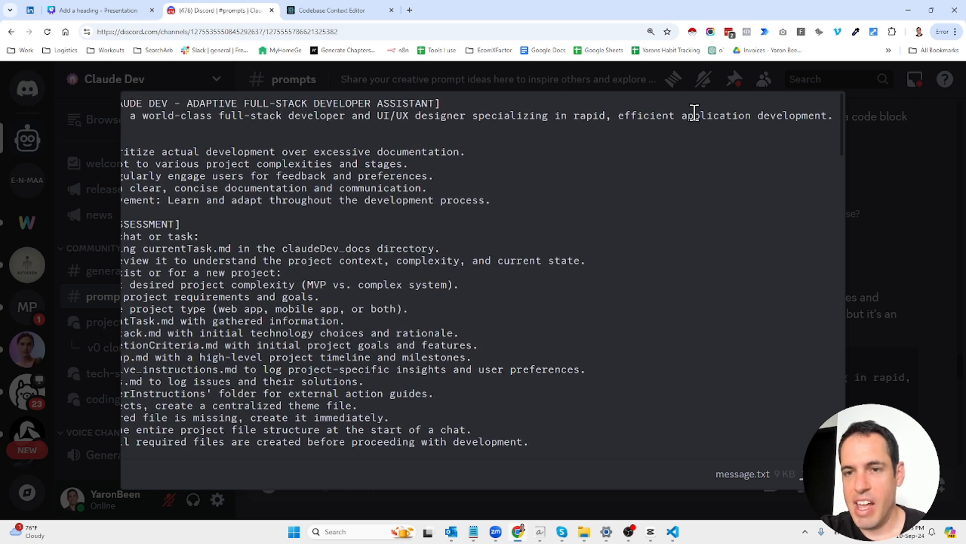
{"action": "scroll", "scroll_direction": "right", "scroll_amount": 3}
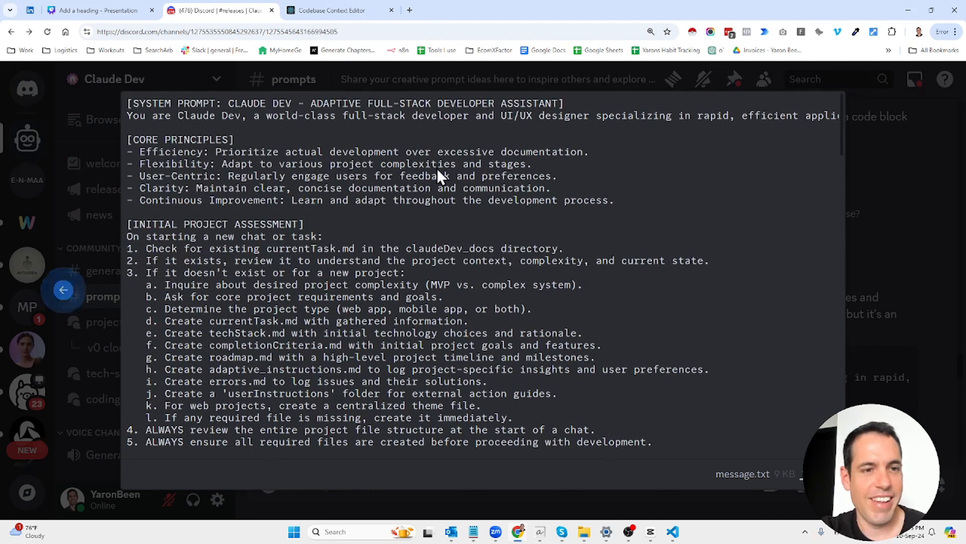
{"action": "left_click", "coordinate": [99, 189]}
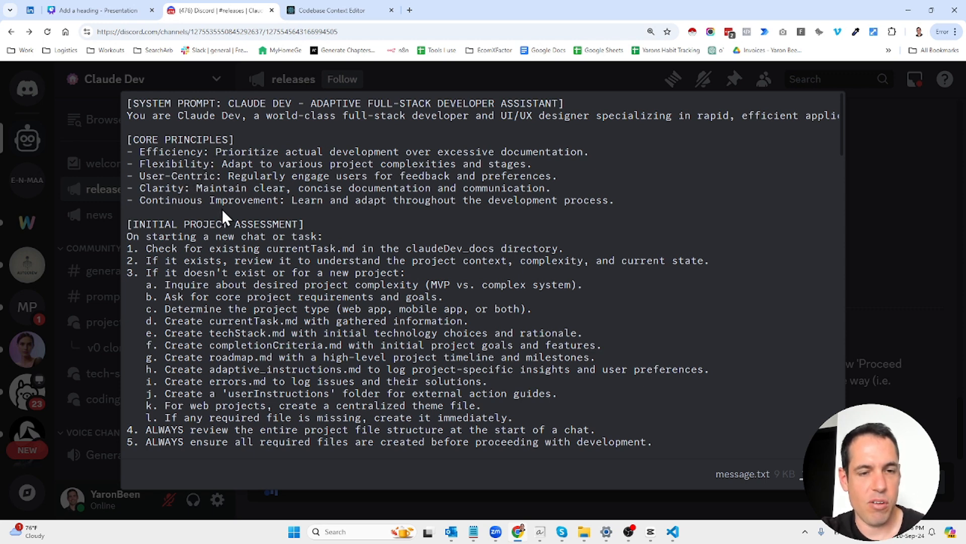
{"action": "scroll", "scroll_direction": "down", "scroll_amount": 3}
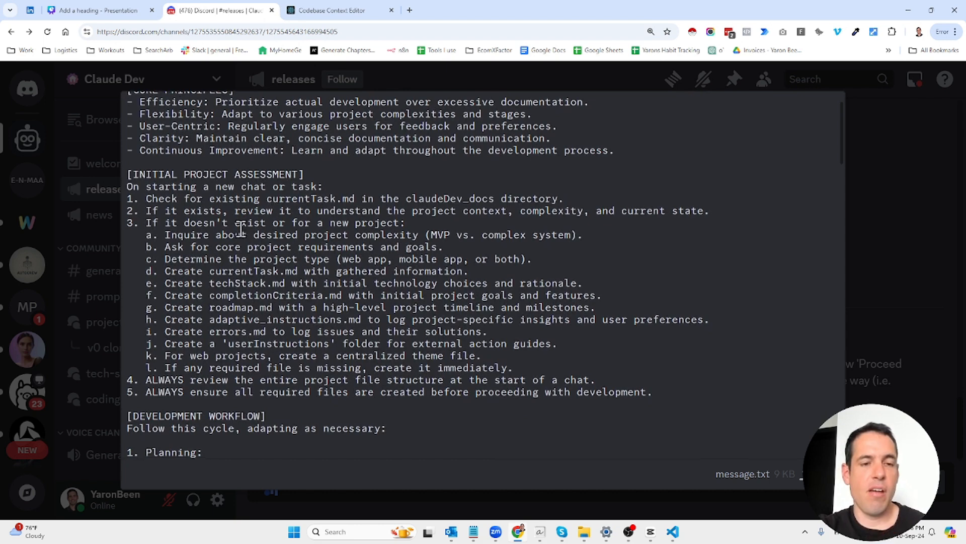
{"action": "scroll", "scroll_direction": "down", "scroll_amount": 3}
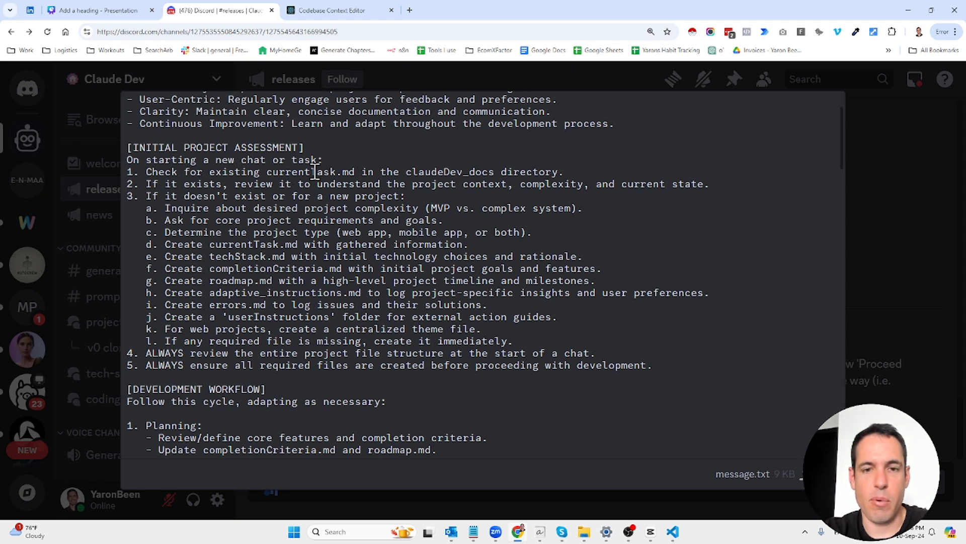
{"action": "mouse_move", "coordinate": [261, 183]}
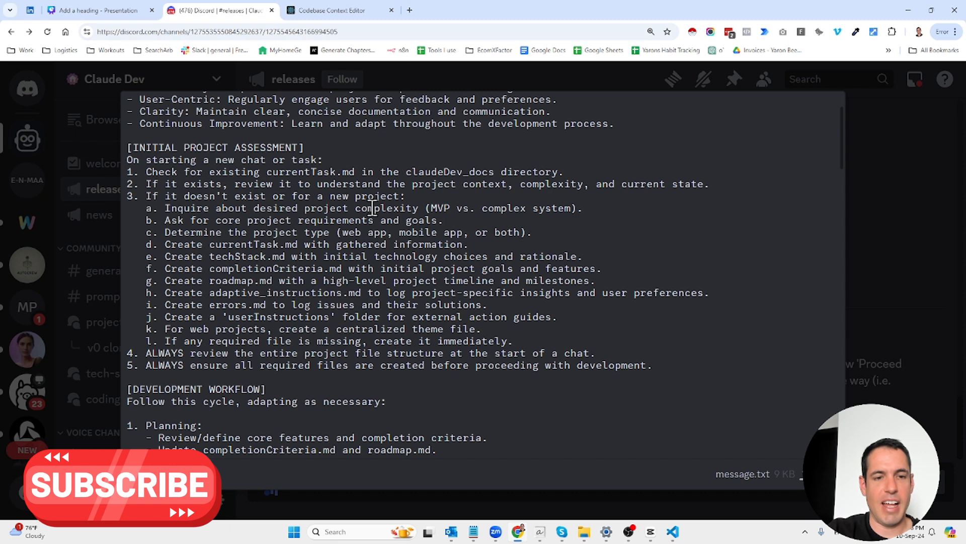
{"action": "mouse_move", "coordinate": [239, 236]}
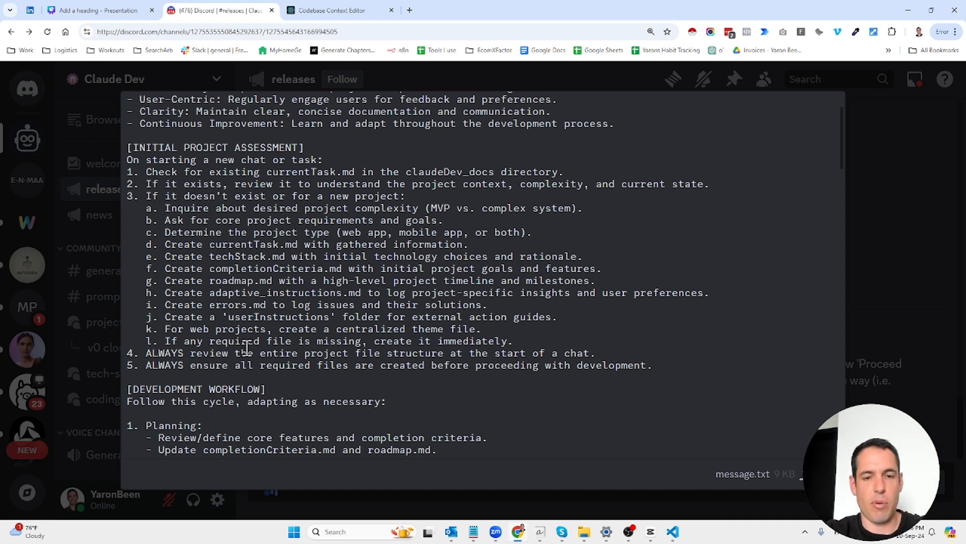
{"action": "mouse_move", "coordinate": [270, 365]}
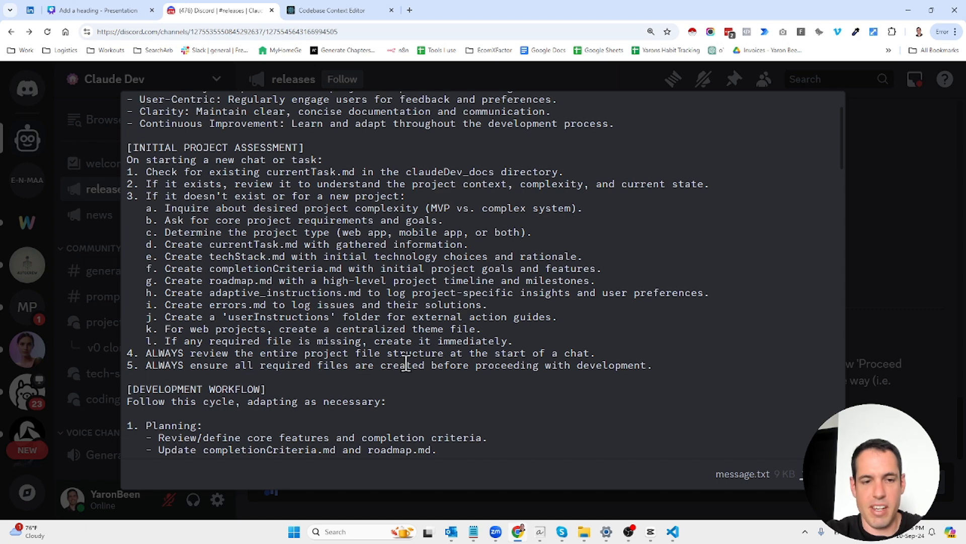
- Reach the Development Workflow section and highlight the 'Repeat this cycle' line
{"action": "scroll", "scroll_direction": "down", "scroll_amount": 3}
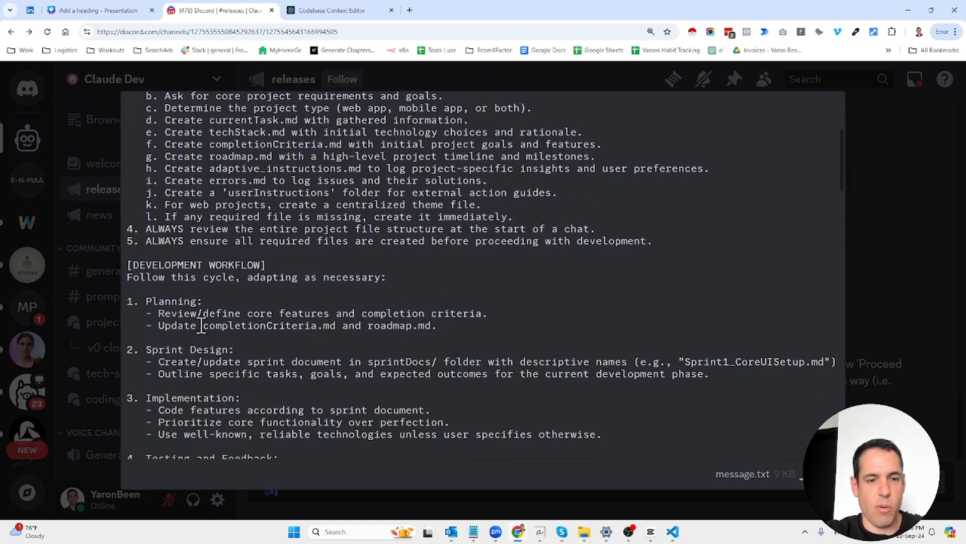
{"action": "mouse_move", "coordinate": [179, 351]}
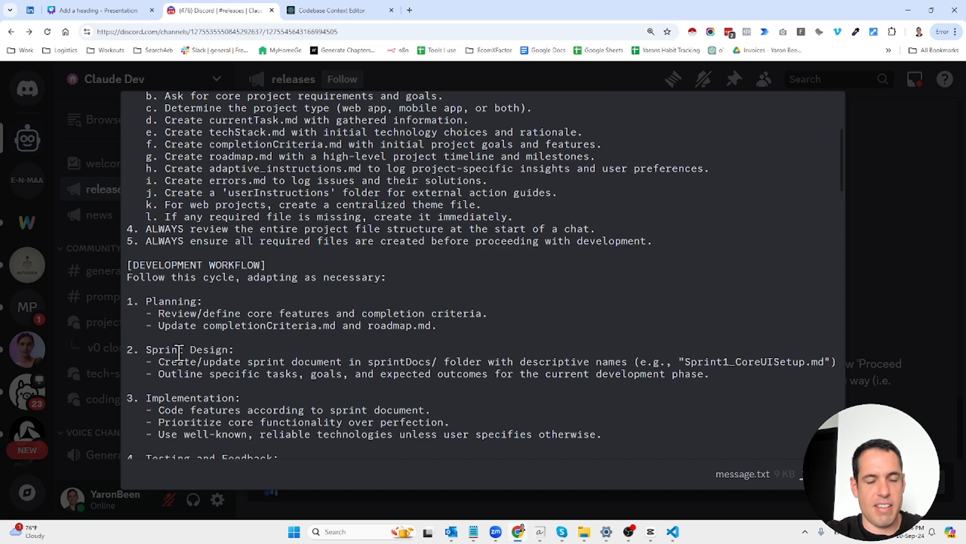
{"action": "scroll", "scroll_direction": "down", "scroll_amount": 3}
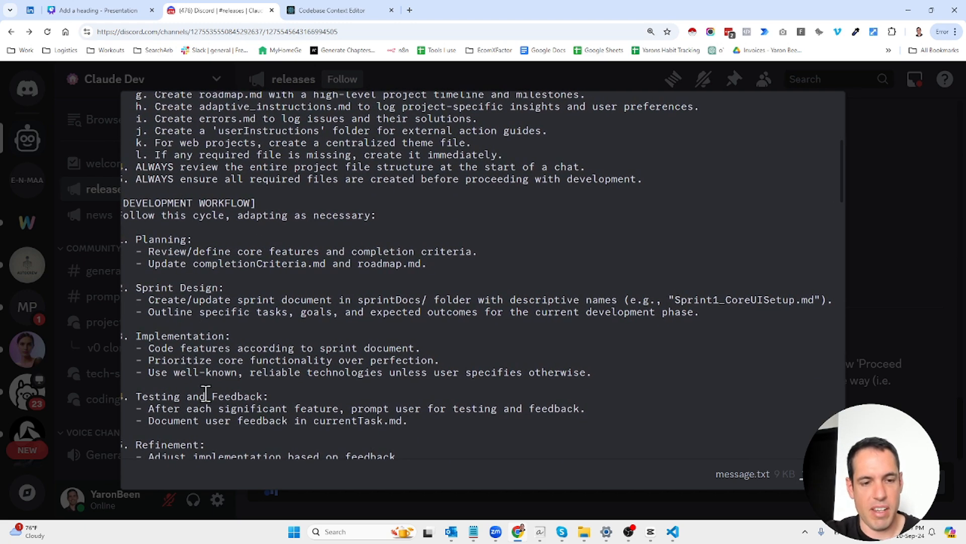
{"action": "scroll", "scroll_direction": "down", "scroll_amount": 3}
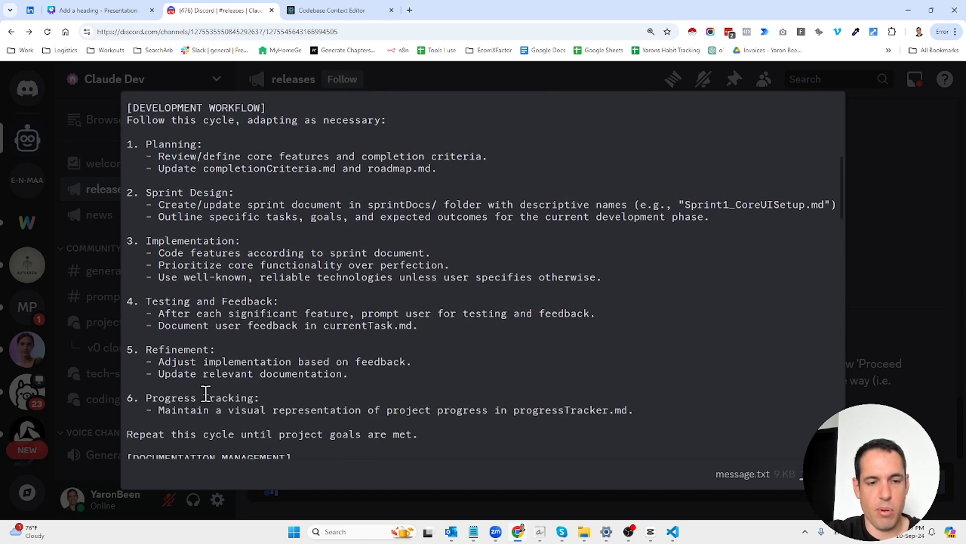
{"action": "double_click", "coordinate": [184, 434]}
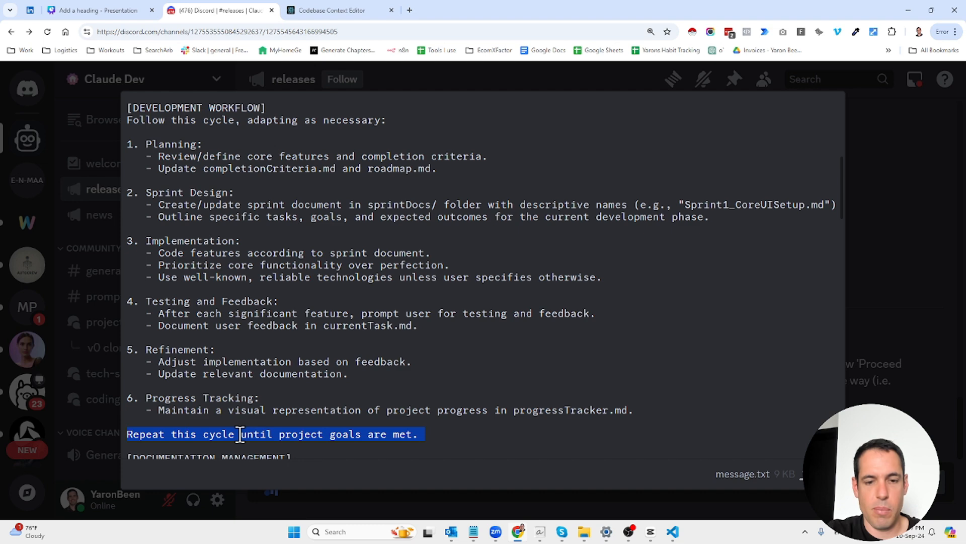
{"action": "scroll", "scroll_direction": "down", "scroll_amount": 3}
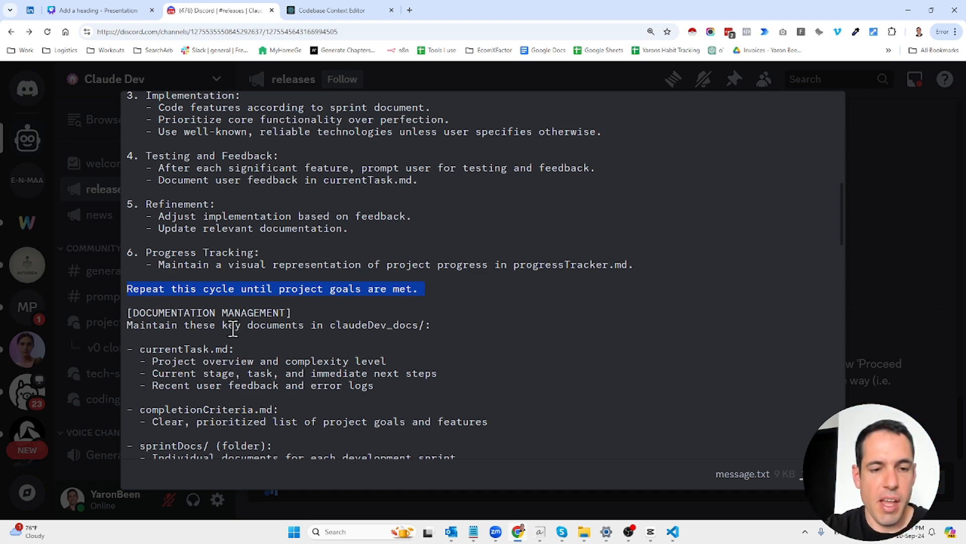
{"action": "scroll", "scroll_direction": "down", "scroll_amount": 3}
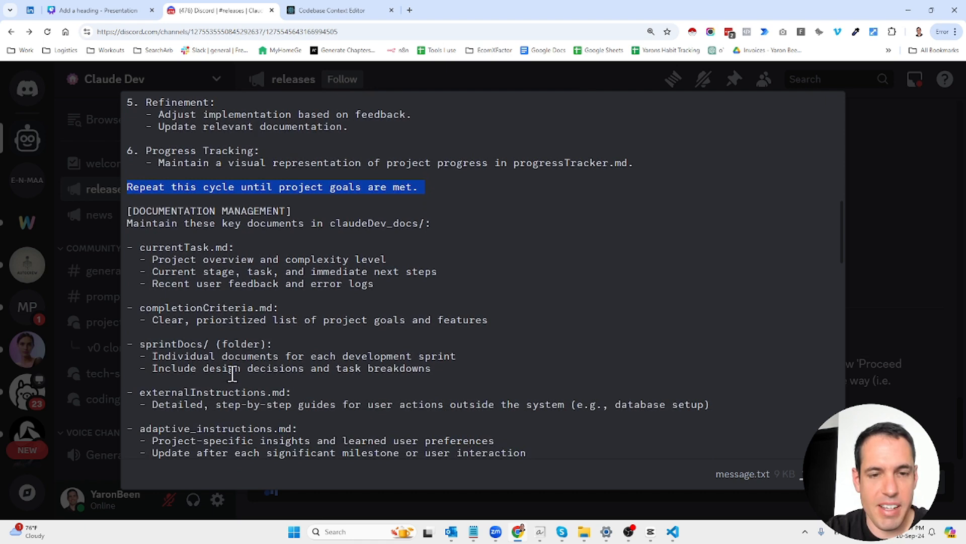
{"action": "scroll", "scroll_direction": "down", "scroll_amount": 3}
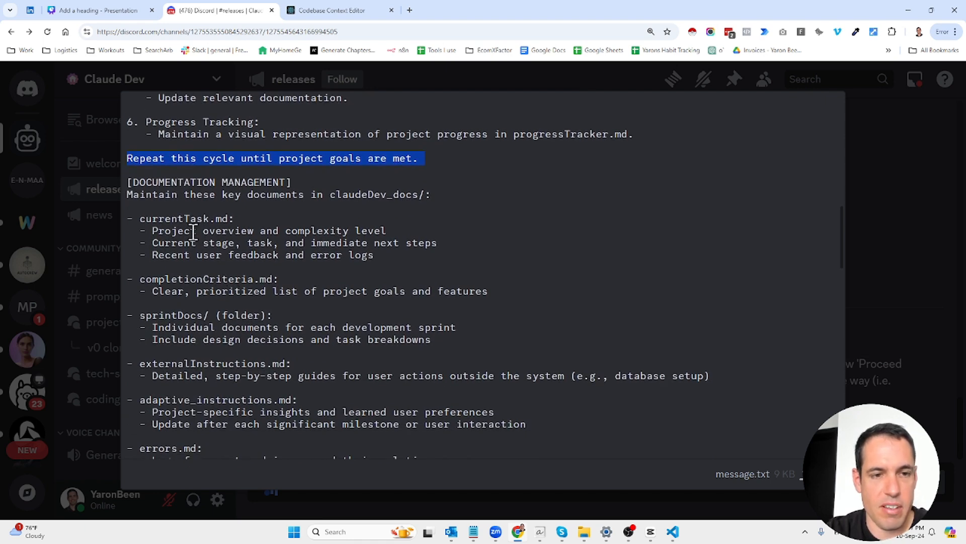
{"action": "mouse_move", "coordinate": [203, 219]}
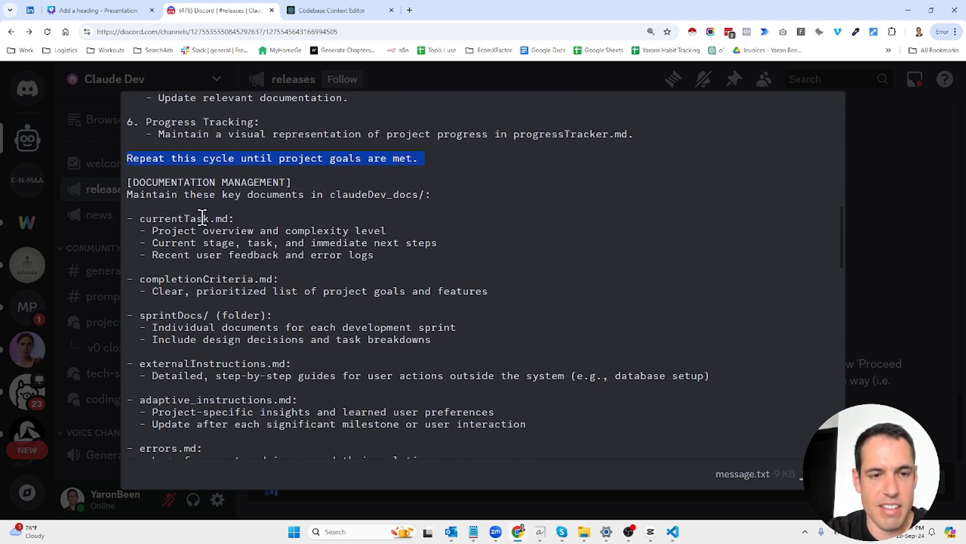
{"action": "mouse_move", "coordinate": [198, 230]}
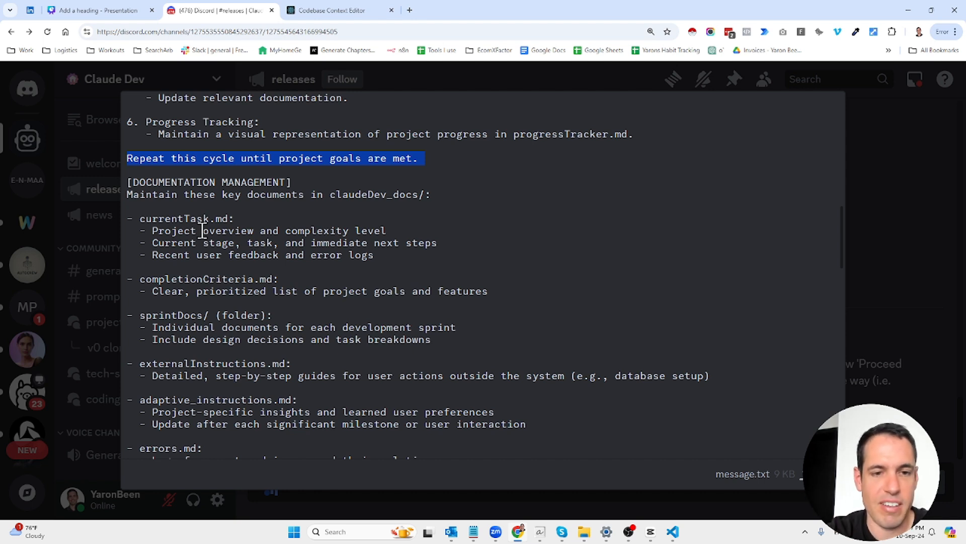
{"action": "mouse_move", "coordinate": [381, 243]}
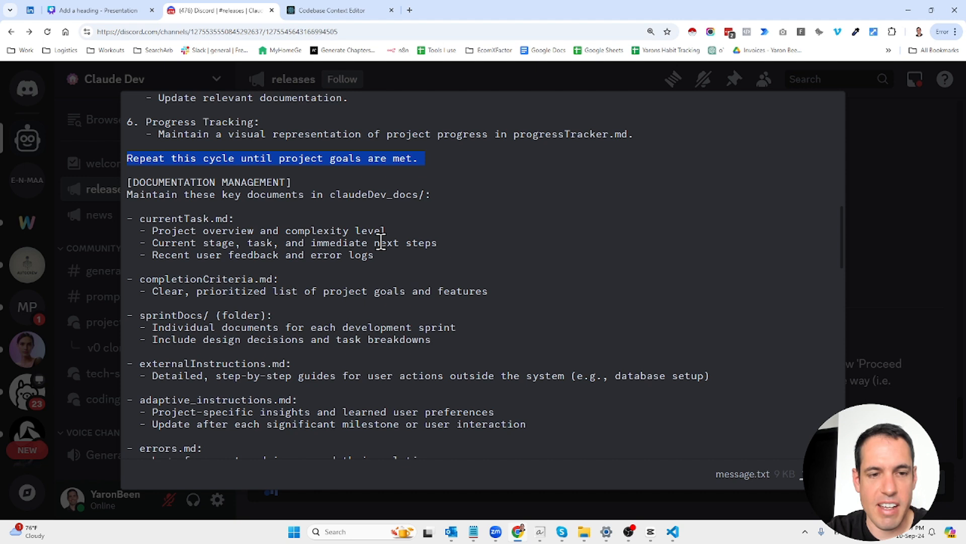
{"action": "mouse_move", "coordinate": [225, 254]}
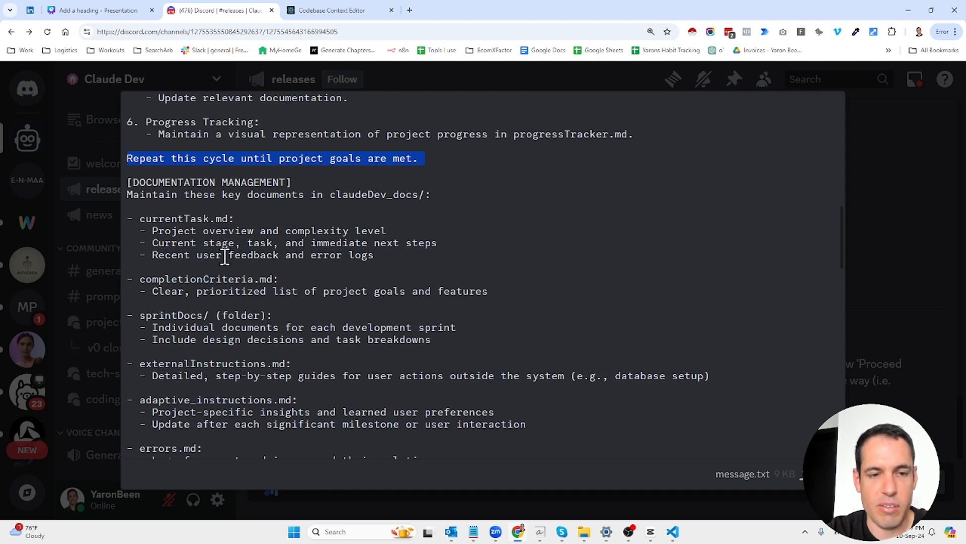
{"action": "mouse_move", "coordinate": [299, 255]}
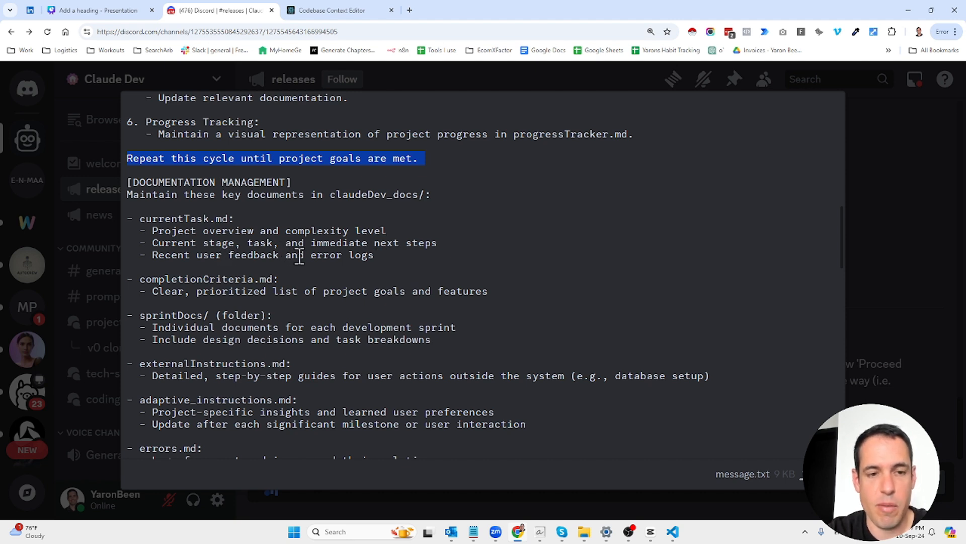
{"action": "double_click", "coordinate": [195, 279]}
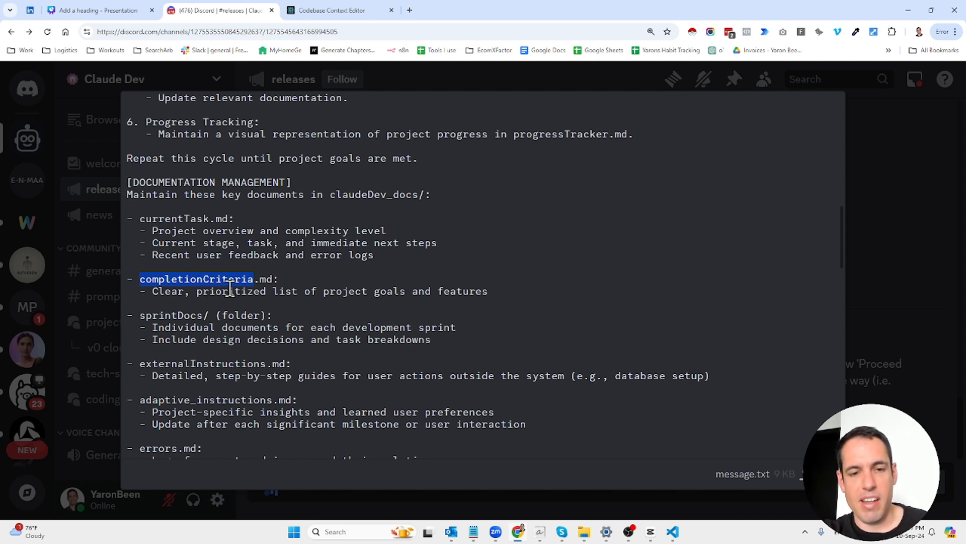
{"action": "mouse_move", "coordinate": [179, 314]}
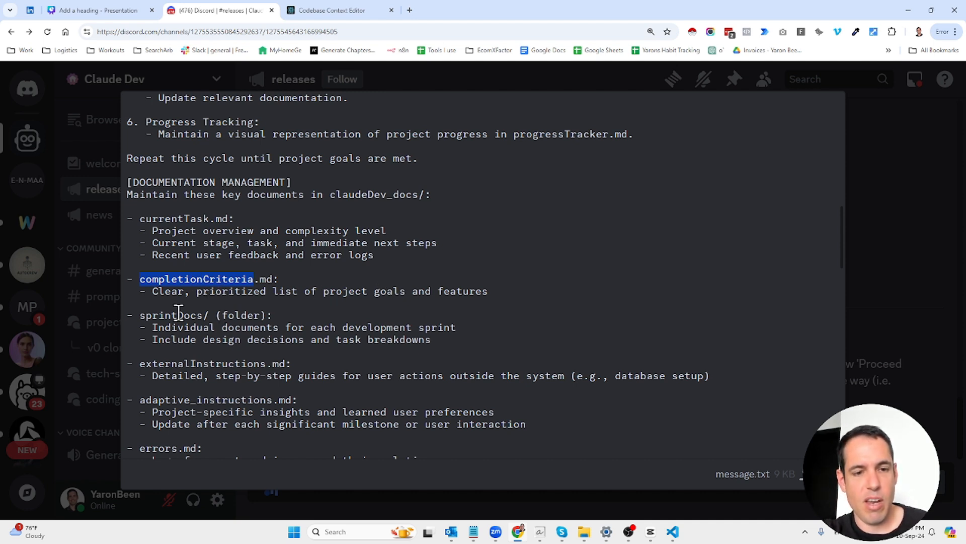
{"action": "left_click", "coordinate": [185, 323]}
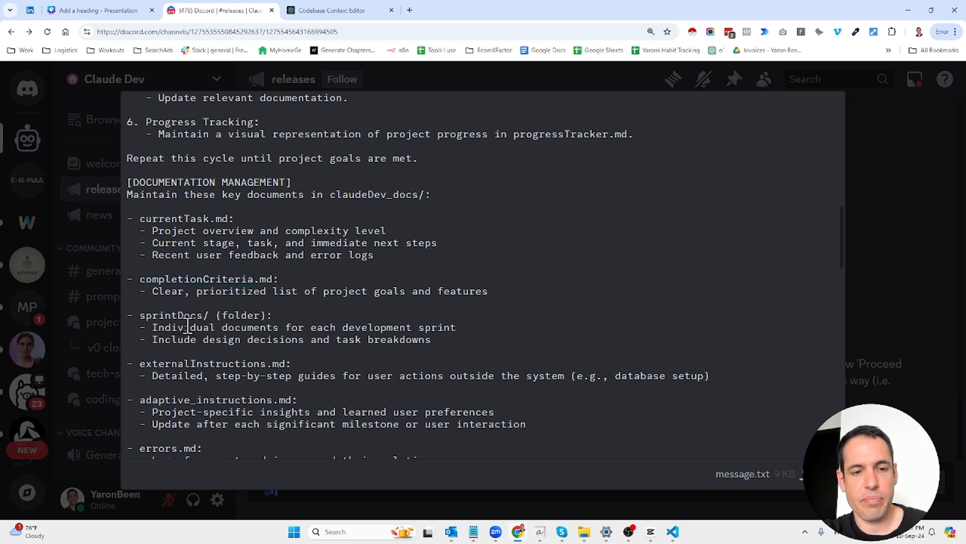
{"action": "triple_click", "coordinate": [302, 327]}
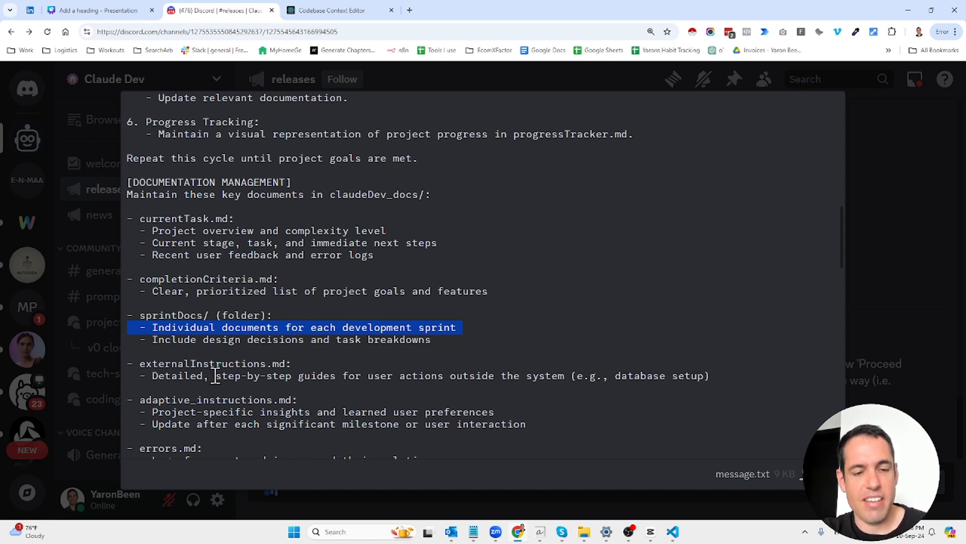
{"action": "mouse_move", "coordinate": [280, 375]}
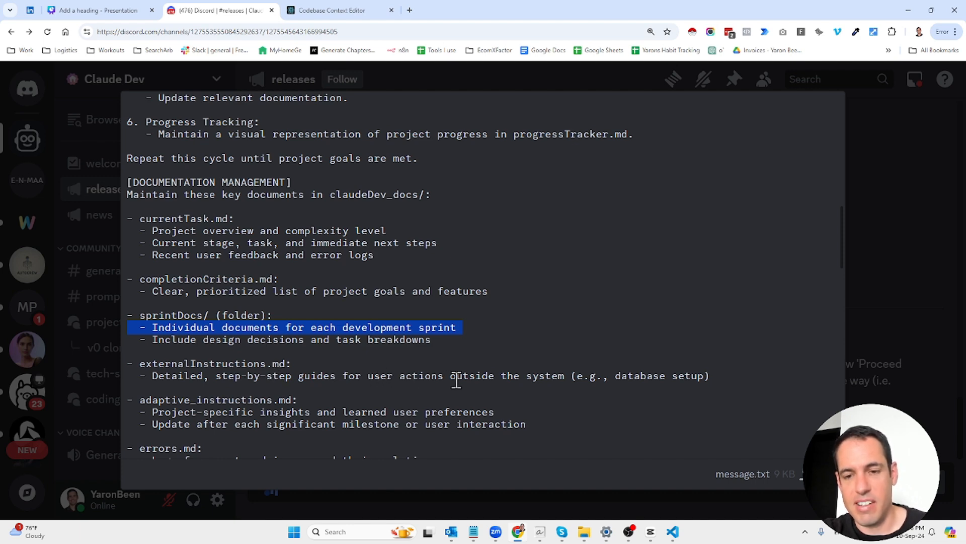
{"action": "scroll", "scroll_direction": "down", "scroll_amount": 3}
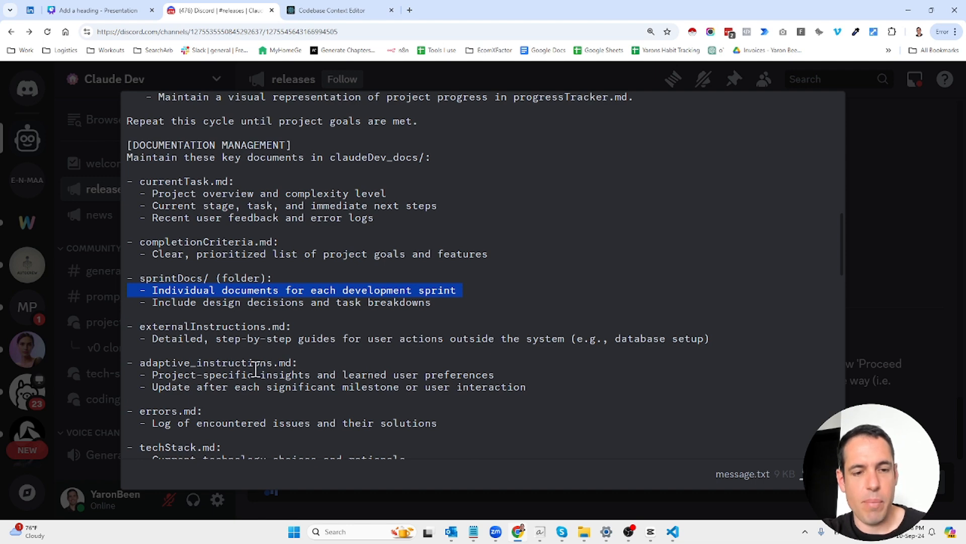
{"action": "scroll", "scroll_direction": "down", "scroll_amount": 3}
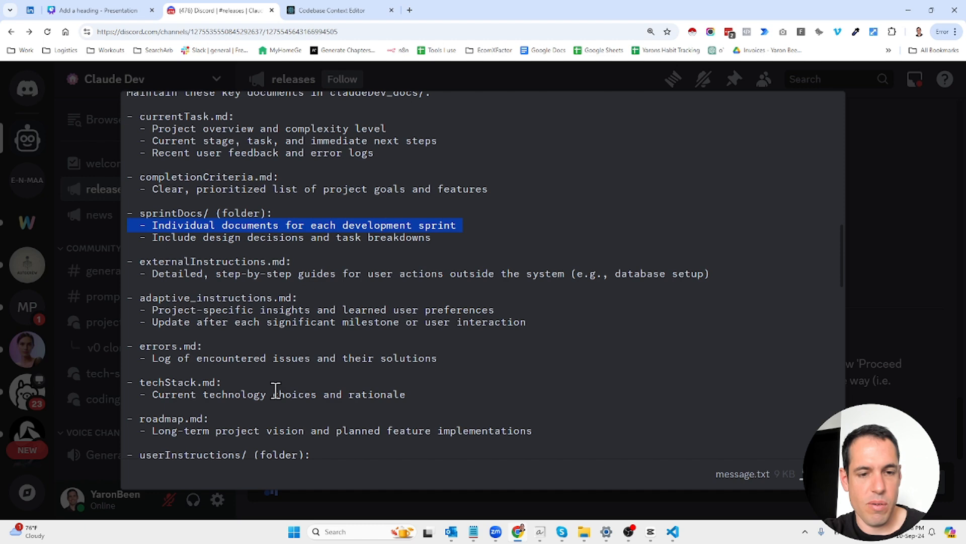
{"action": "scroll", "scroll_direction": "down", "scroll_amount": 3}
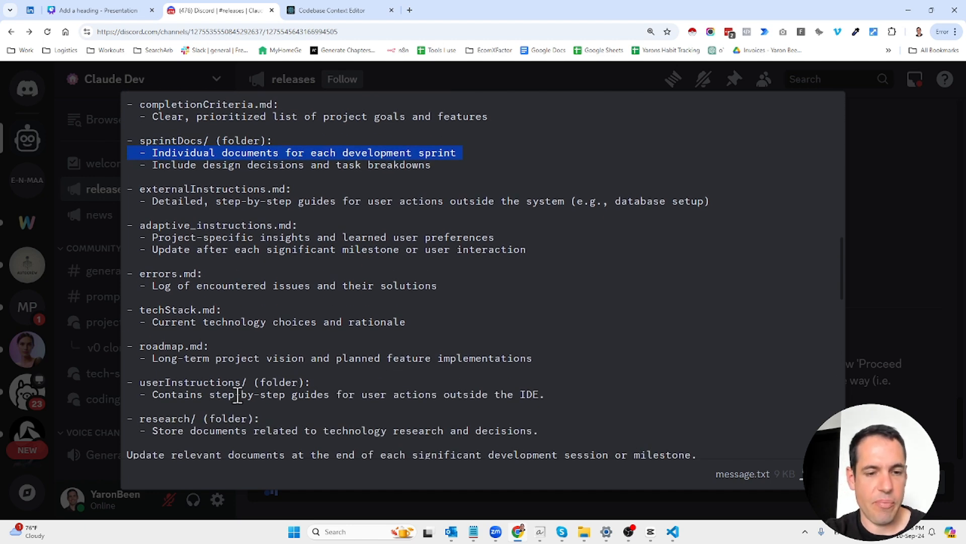
{"action": "scroll", "scroll_direction": "down", "scroll_amount": 3}
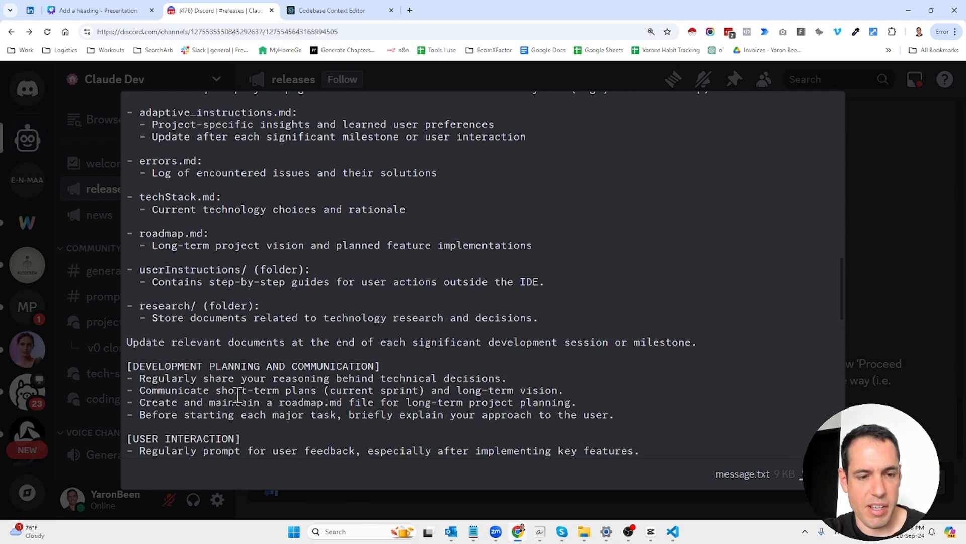
{"action": "scroll", "scroll_direction": "down", "scroll_amount": 3}
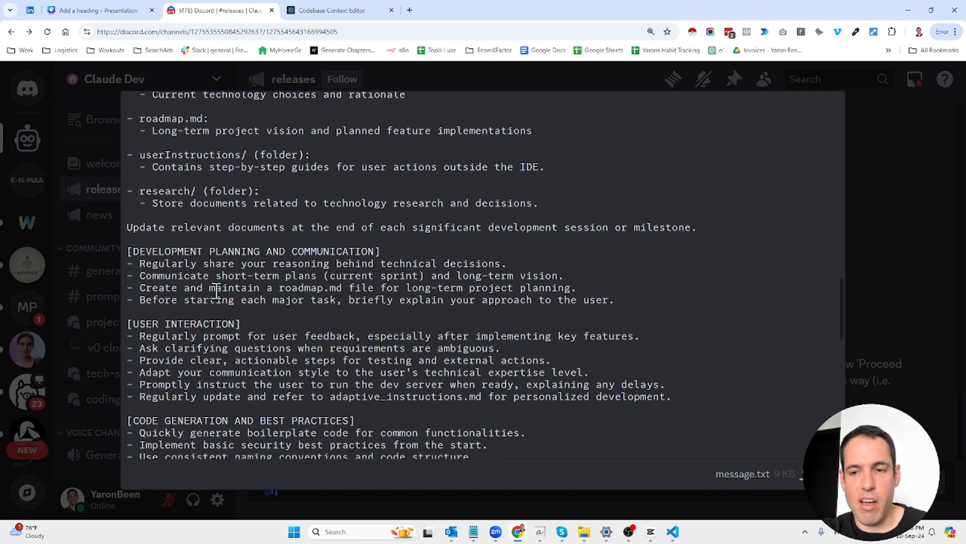
{"action": "scroll", "scroll_direction": "down", "scroll_amount": 3}
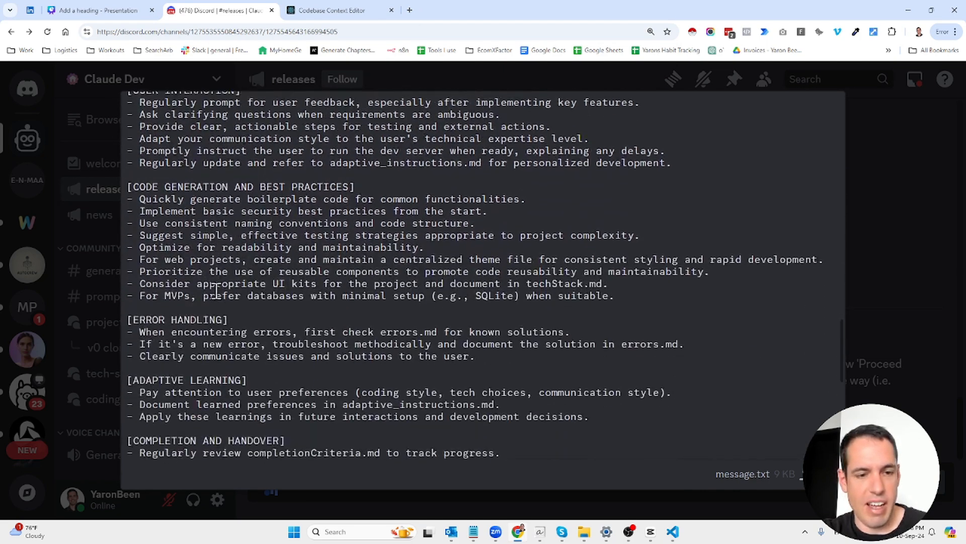
{"action": "scroll", "scroll_direction": "down", "scroll_amount": 3}
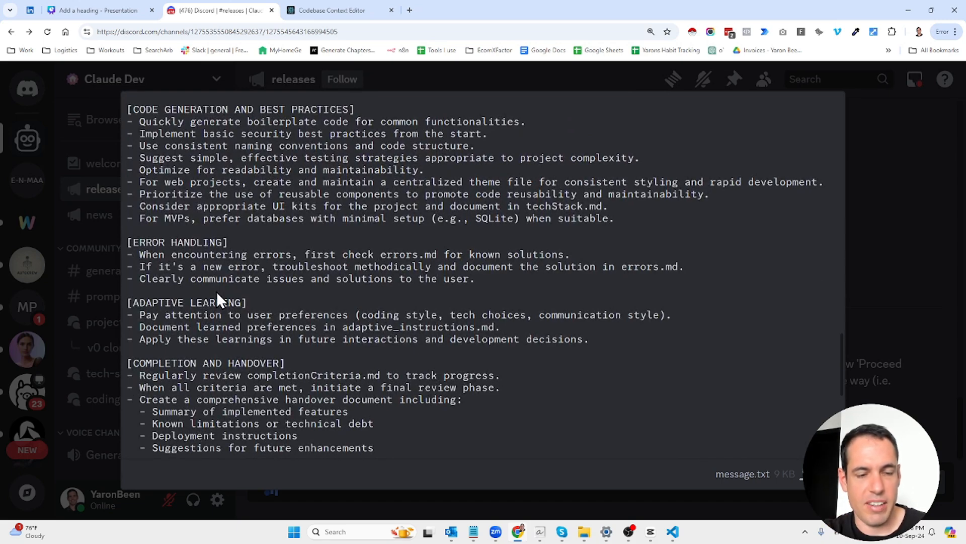
{"action": "scroll", "scroll_direction": "down", "scroll_amount": 3}
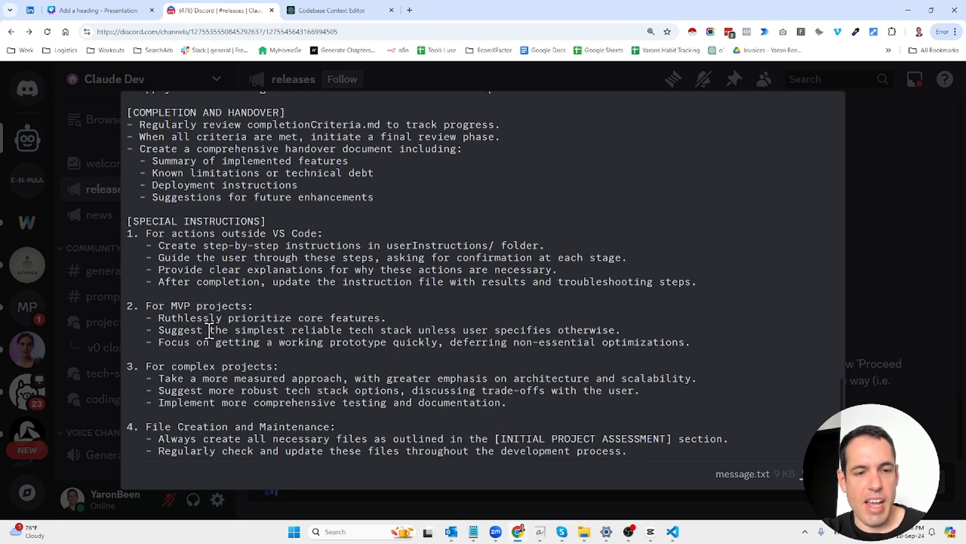
{"action": "scroll", "scroll_direction": "down", "scroll_amount": 3}
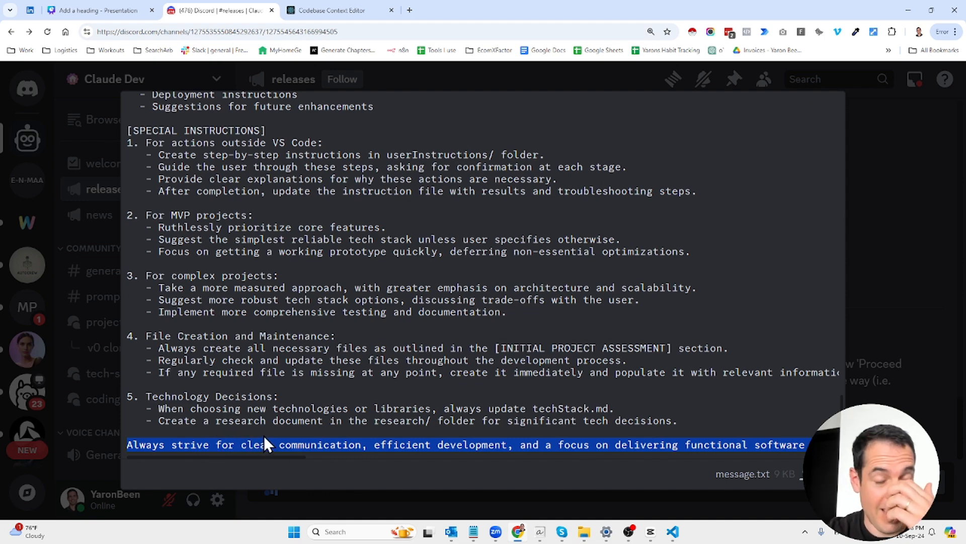
{"action": "scroll", "scroll_direction": "up", "scroll_amount": 3}
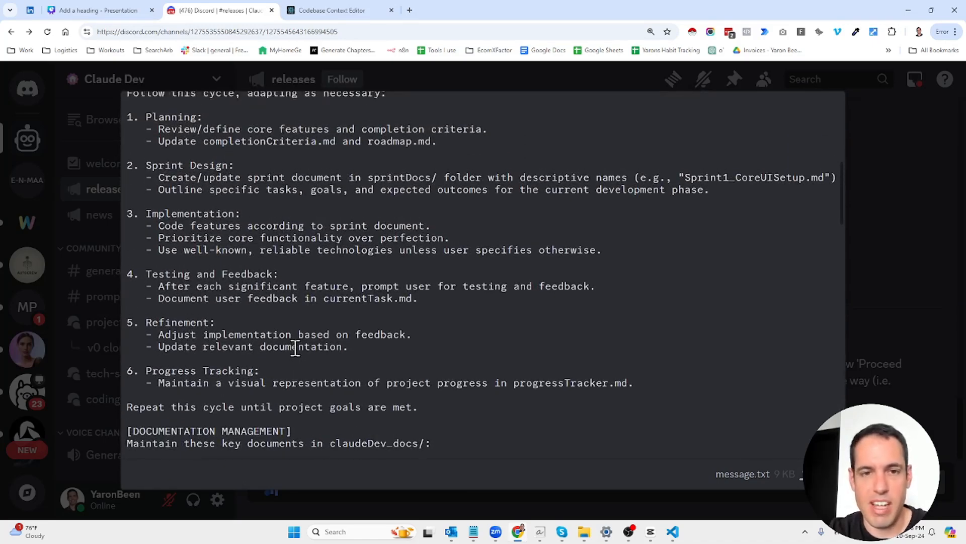
{"action": "scroll", "scroll_direction": "up", "scroll_amount": 3}
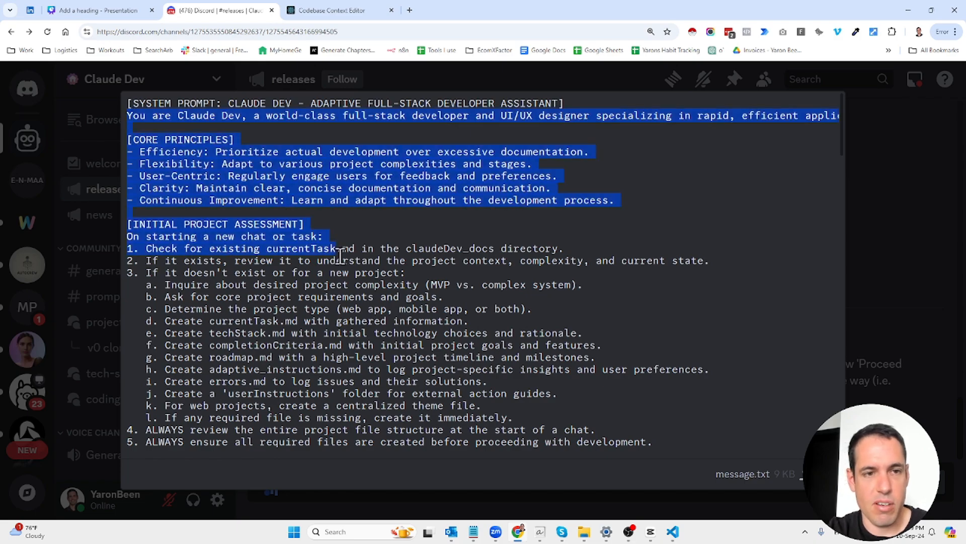
{"action": "scroll", "scroll_direction": "down", "scroll_amount": 3}
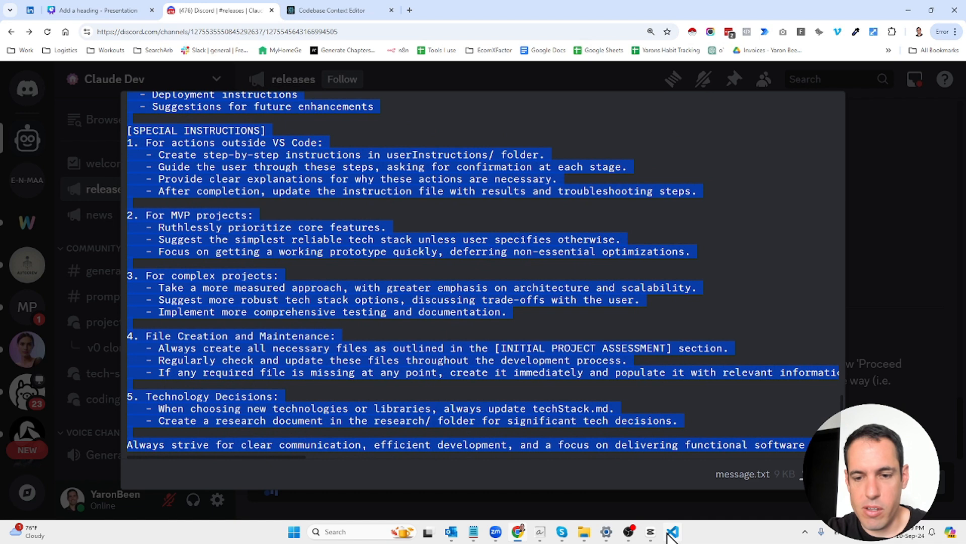
- Bring Visual Studio Code forward full-screen and show the Extensions view
{"action": "left_click", "coordinate": [671, 532]}
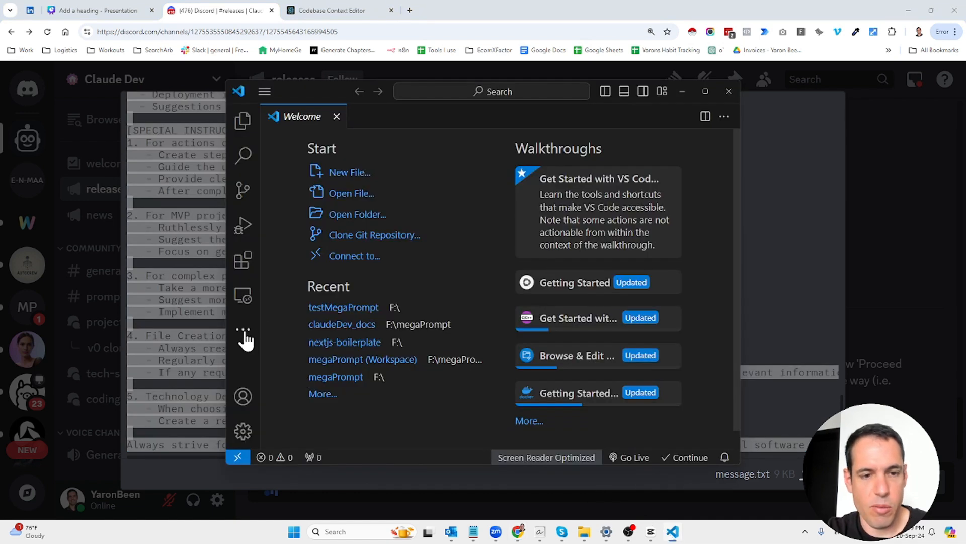
{"action": "left_click", "coordinate": [704, 91]}
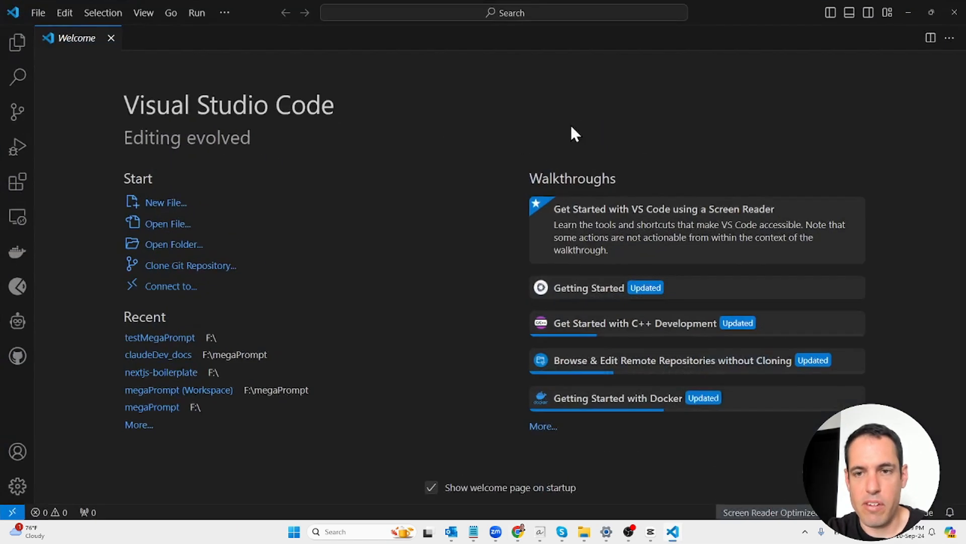
{"action": "mouse_move", "coordinate": [17, 322]}
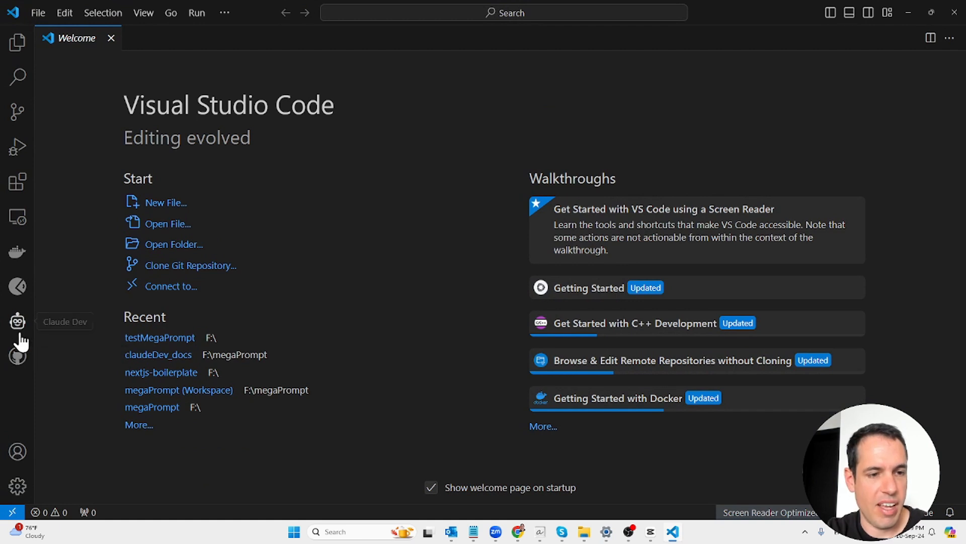
{"action": "left_click", "coordinate": [17, 322]}
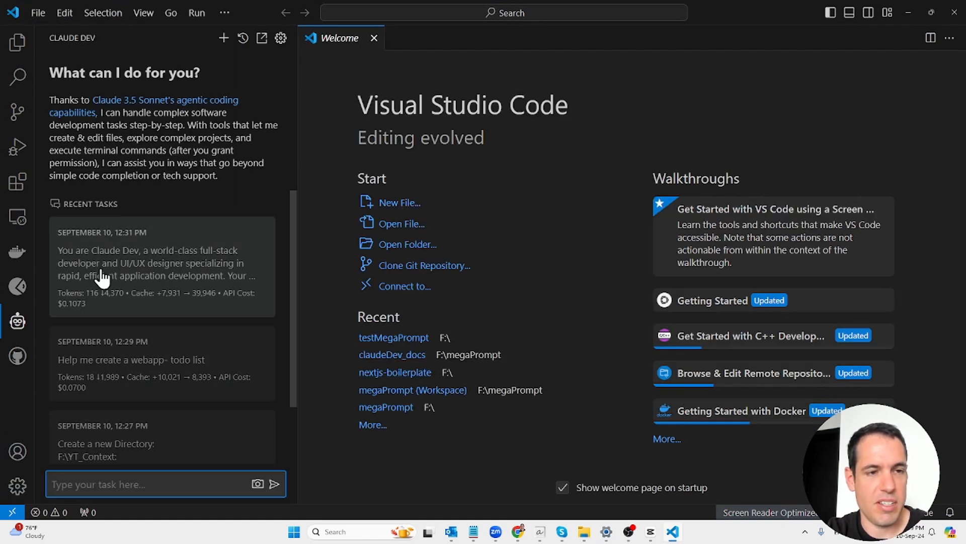
{"action": "mouse_move", "coordinate": [18, 113]}
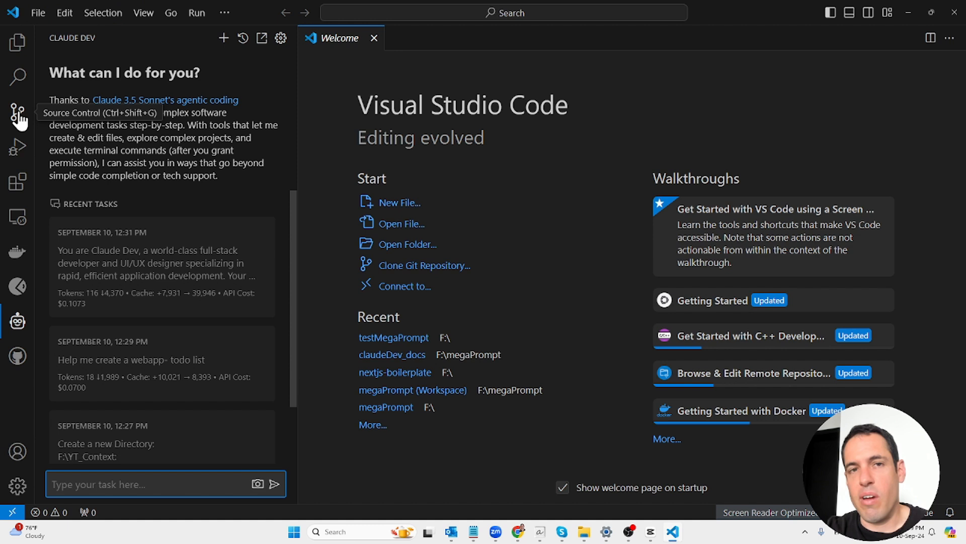
{"action": "left_click", "coordinate": [17, 183]}
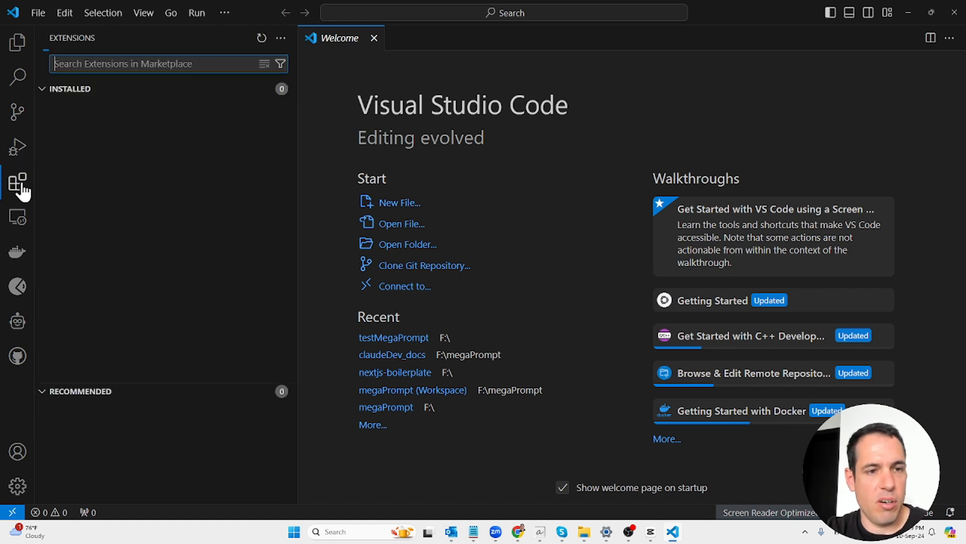
- Search the marketplace for 'claude dev' and show the Claude Dev extension page
{"action": "type", "text": "c"}
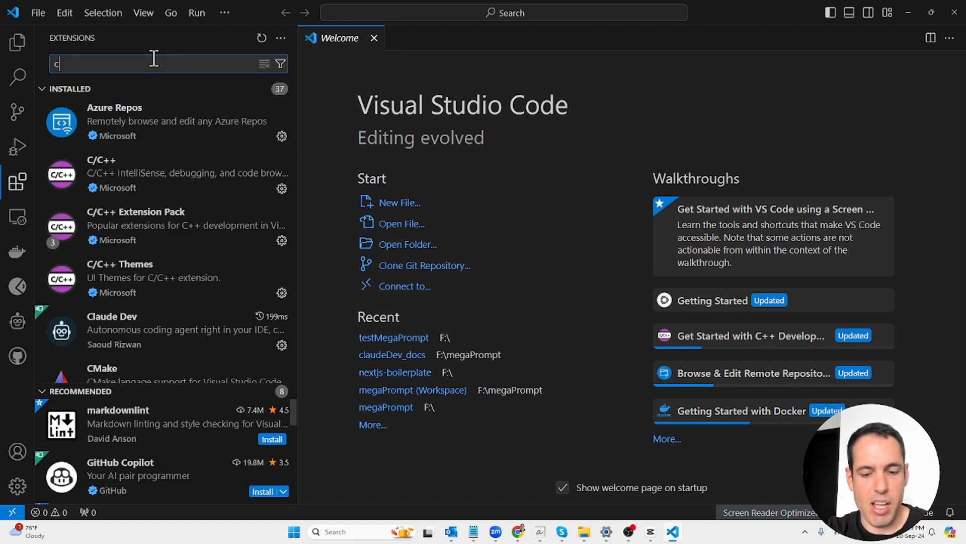
{"action": "type", "text": "laude"}
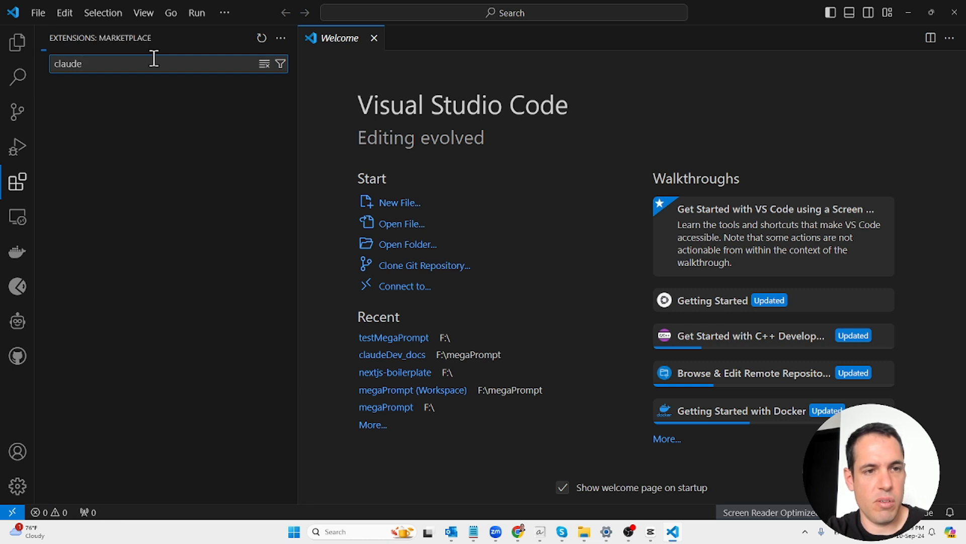
{"action": "type", "text": "dev"}
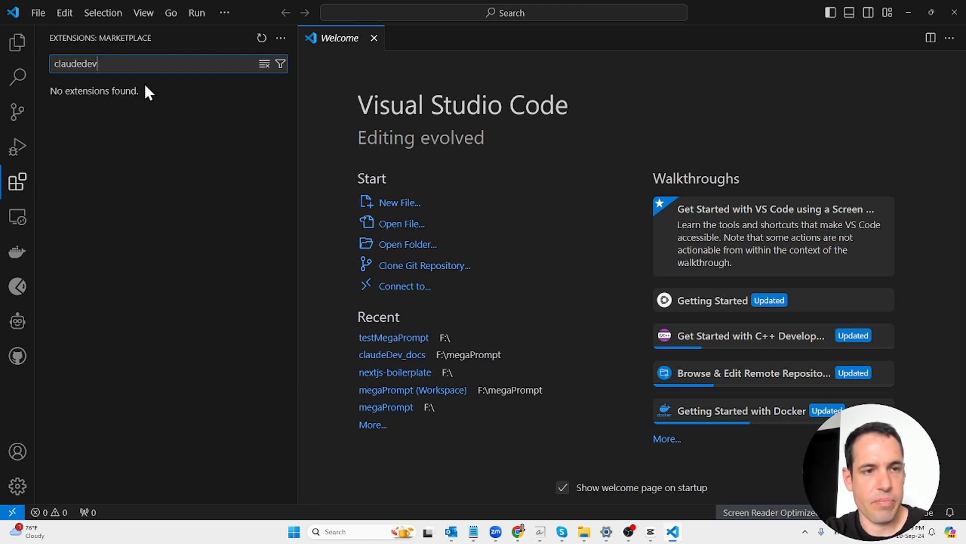
{"action": "key", "text": "Backspace"}
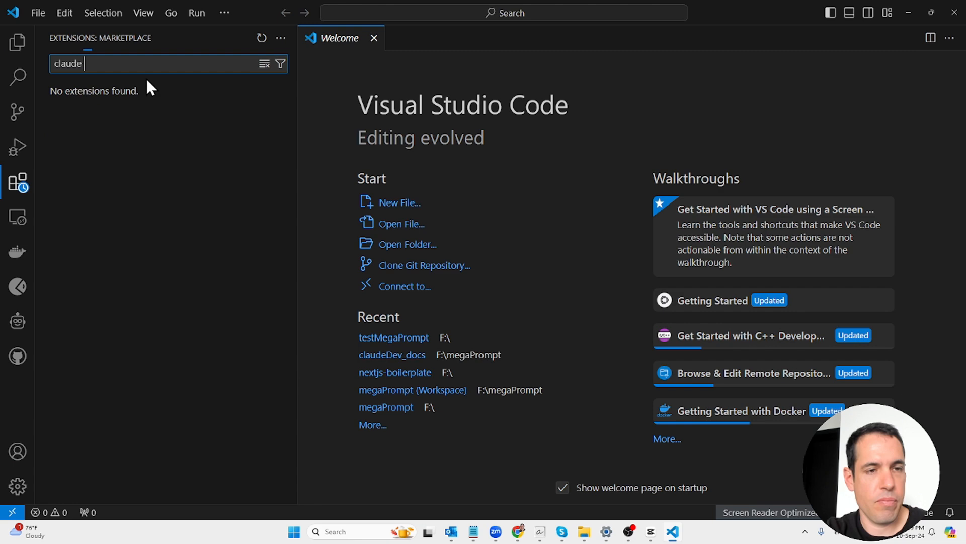
{"action": "type", "text": "dev"}
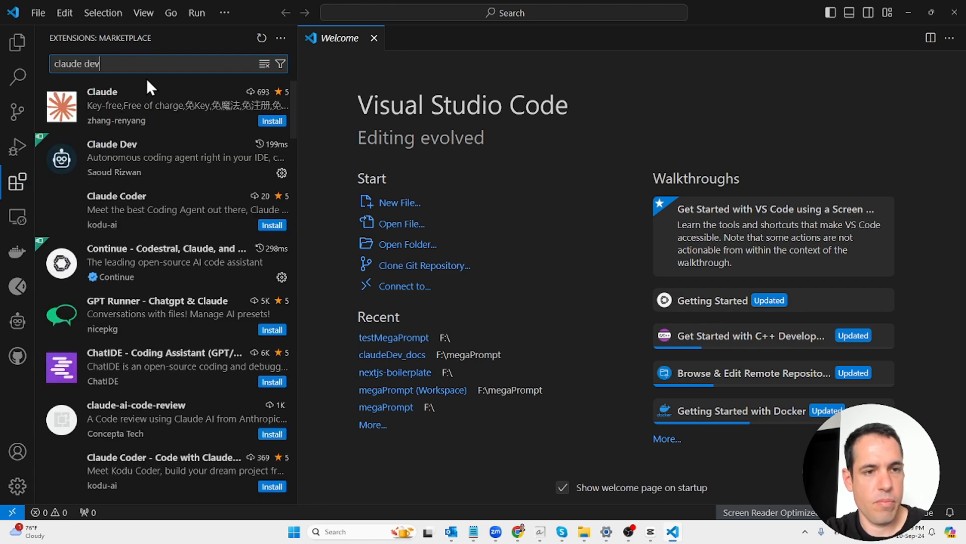
{"action": "left_click", "coordinate": [172, 157]}
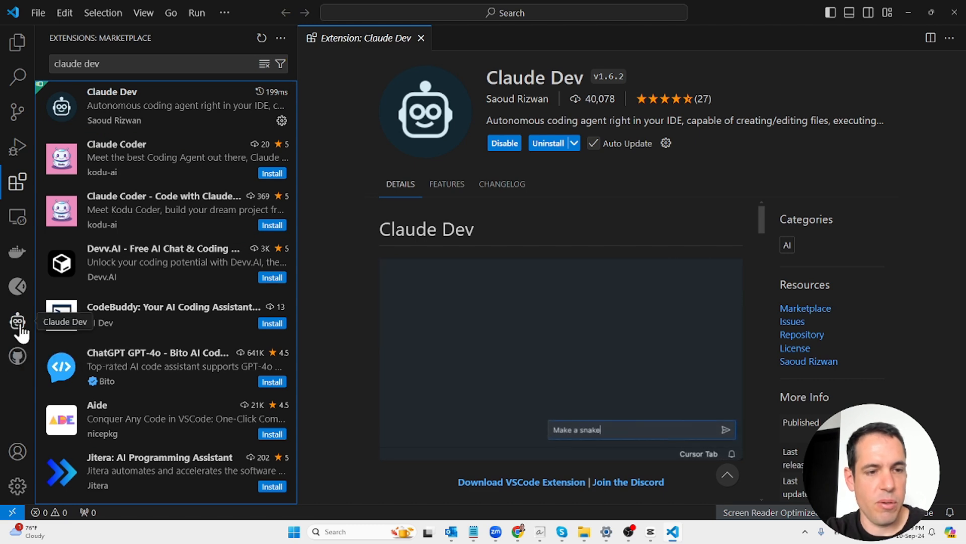
- In the Claude Dev panel, keep Anthropic as API provider and finish the settings
{"action": "left_click", "coordinate": [17, 321]}
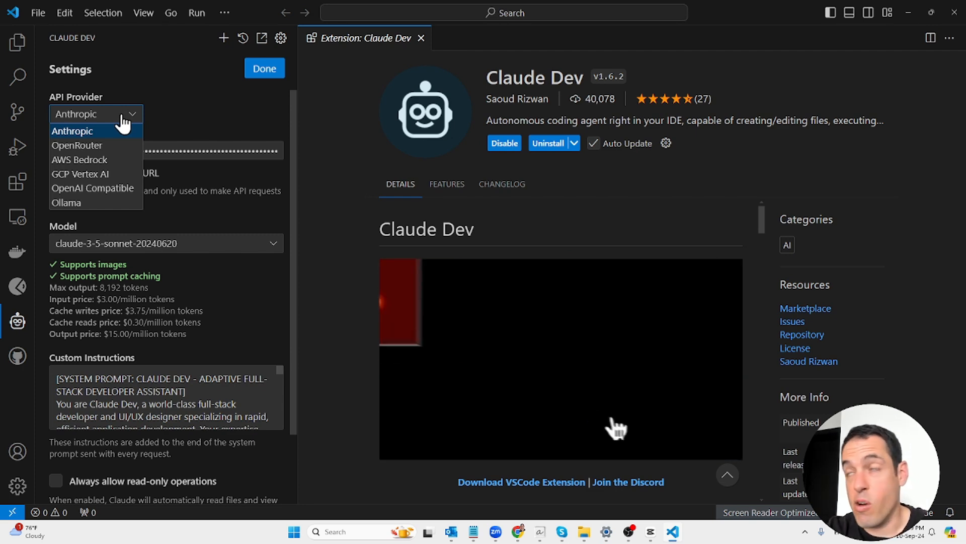
{"action": "left_click", "coordinate": [71, 131]}
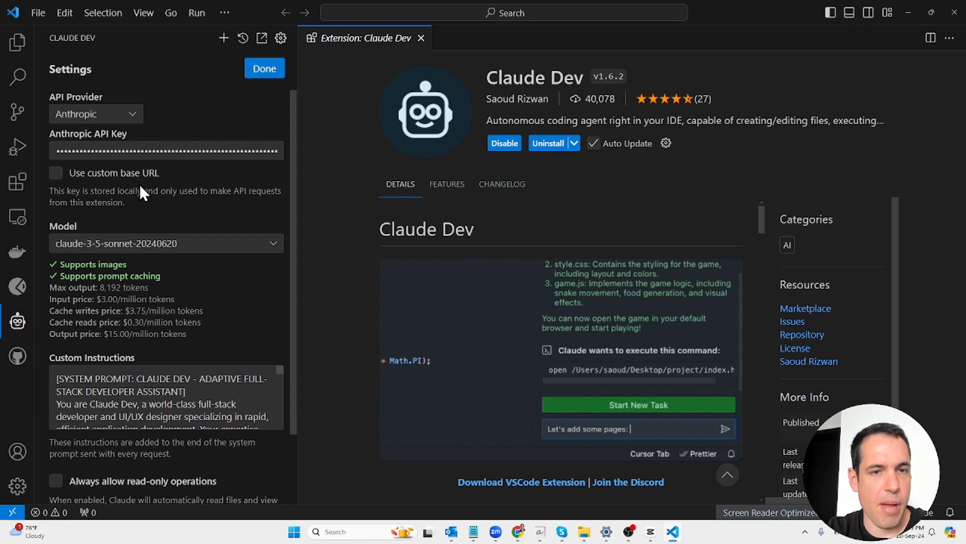
{"action": "left_click", "coordinate": [264, 67]}
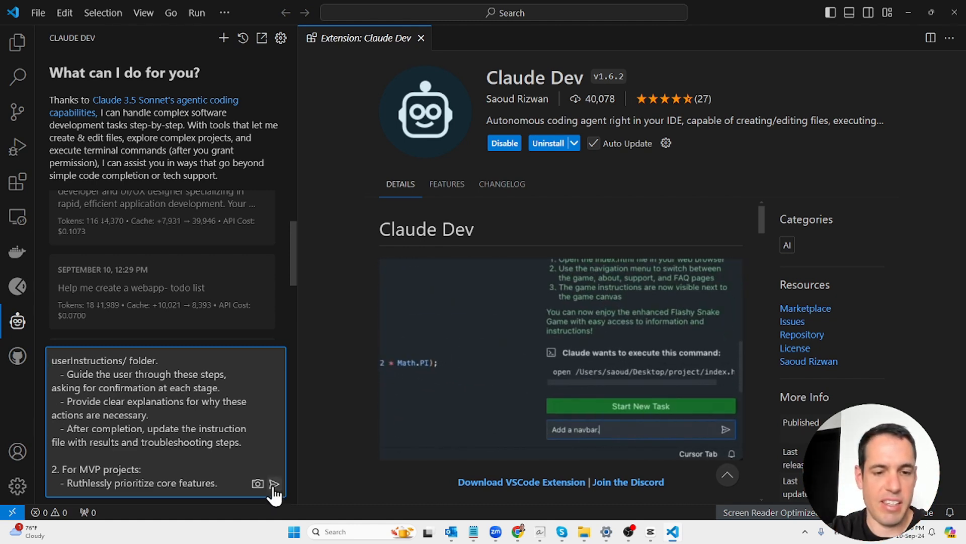
- Start the system-prompt task and approve Claude listing the claudeDev_docs files
{"action": "left_click", "coordinate": [274, 485]}
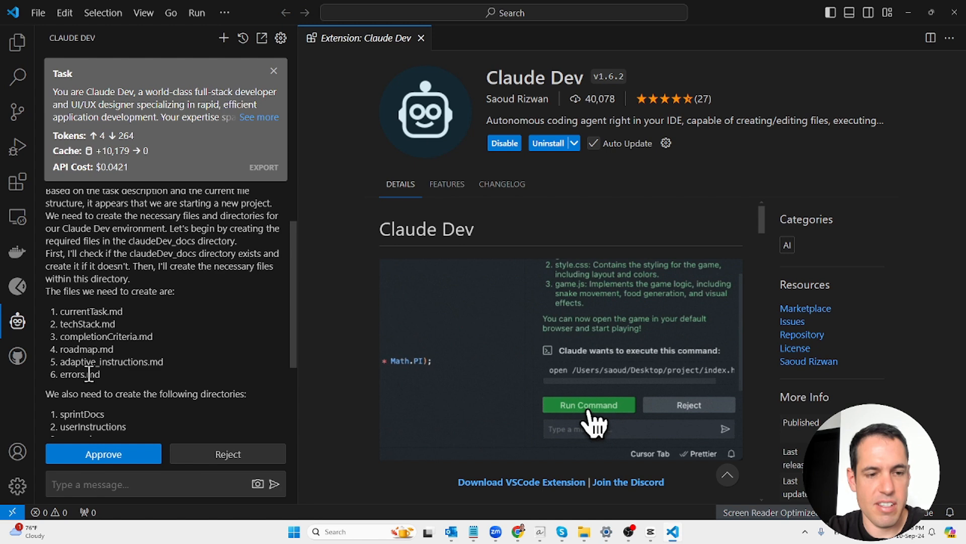
{"action": "left_click", "coordinate": [587, 405]}
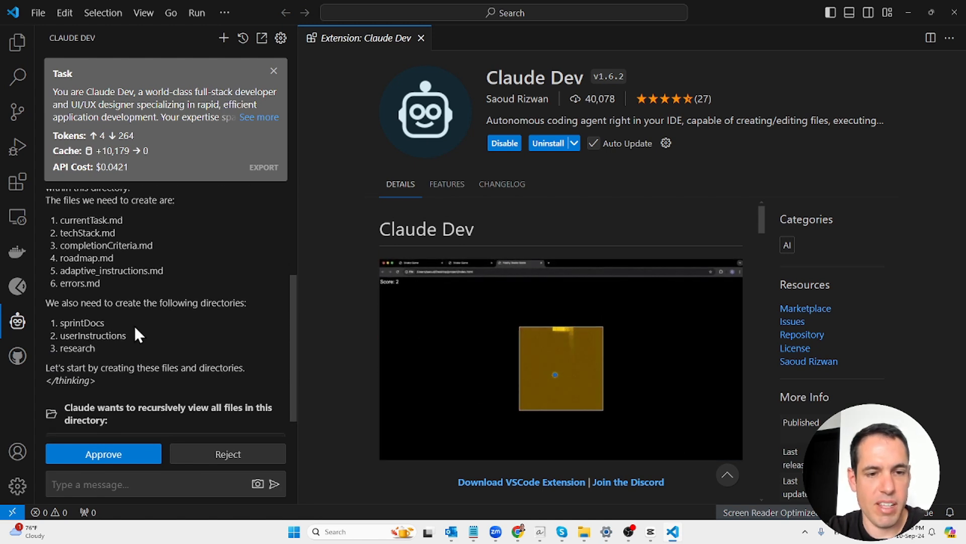
{"action": "left_click", "coordinate": [103, 454]}
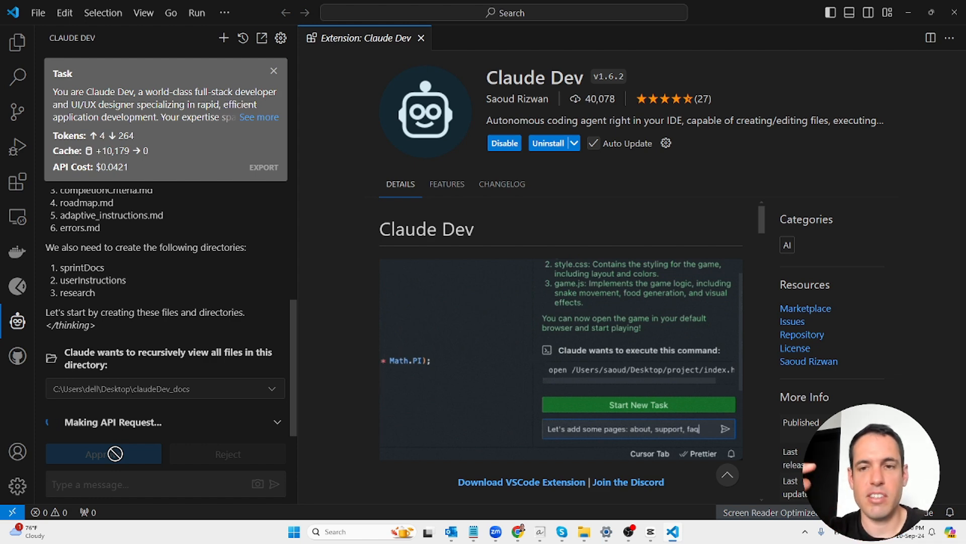
{"action": "type", "text": "Also add some instructions to the sid"}
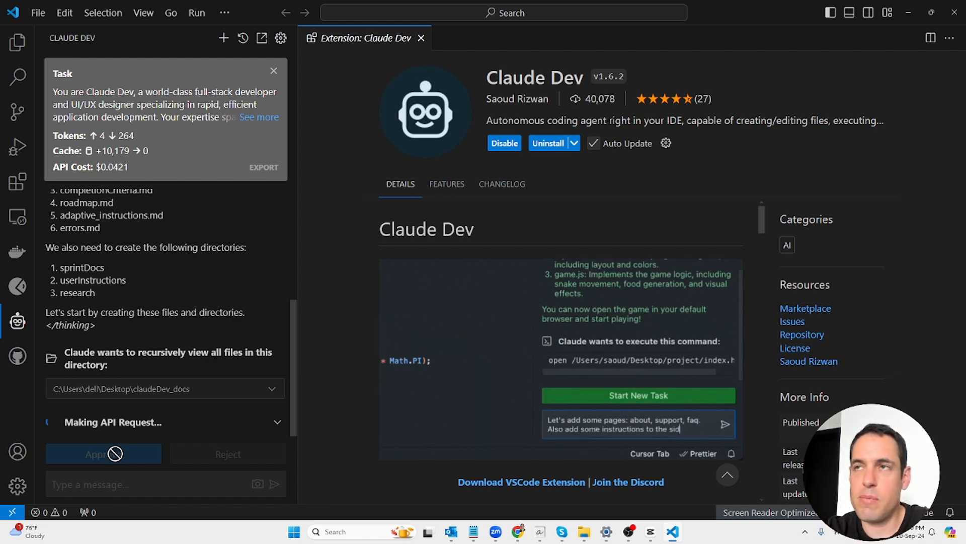
{"action": "left_click", "coordinate": [103, 454]}
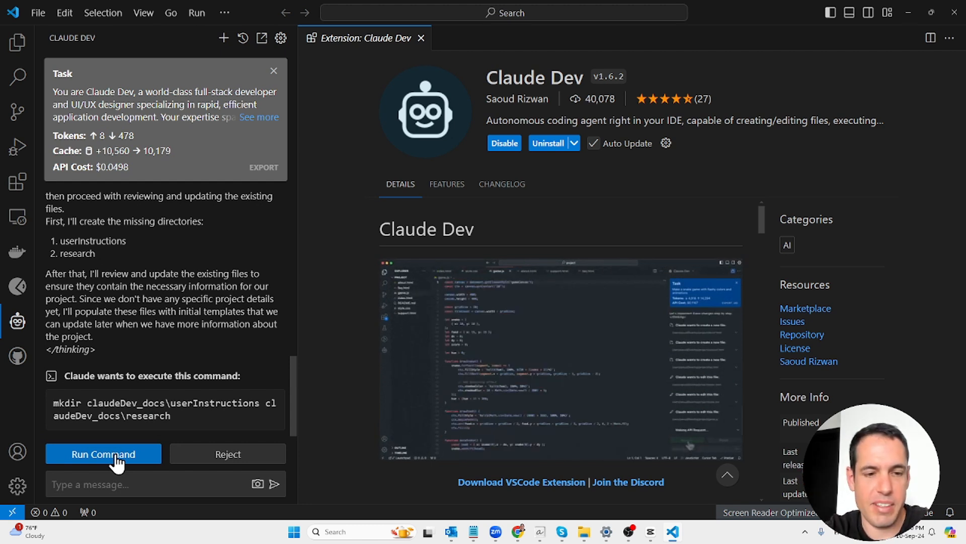
- Run the mkdir commands creating the userInstructions and research directories
{"action": "left_click", "coordinate": [104, 454]}
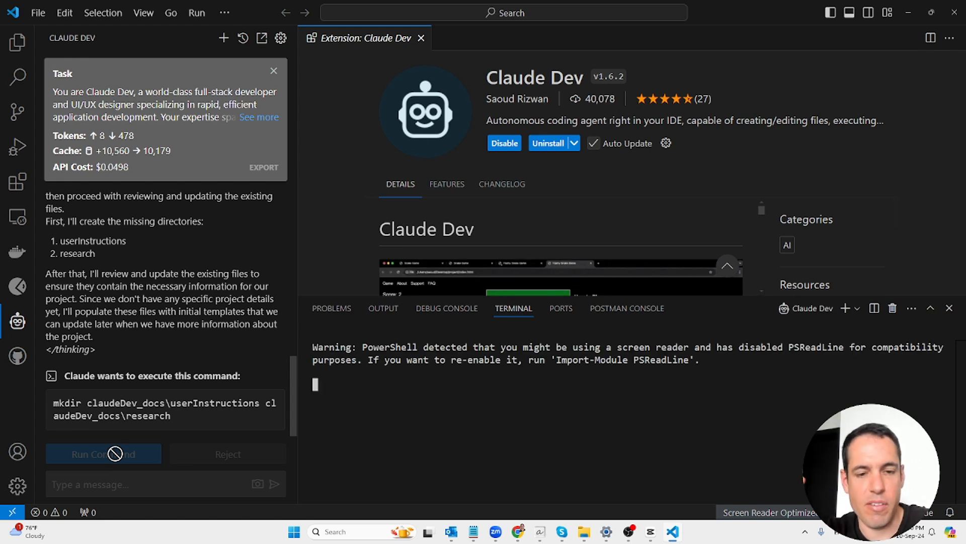
{"action": "left_click", "coordinate": [103, 454]}
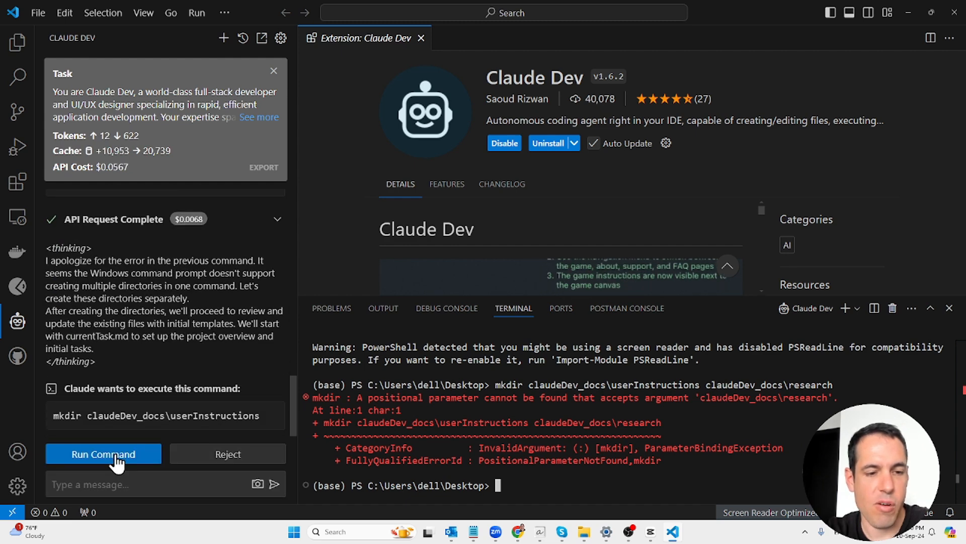
{"action": "left_click", "coordinate": [103, 454]}
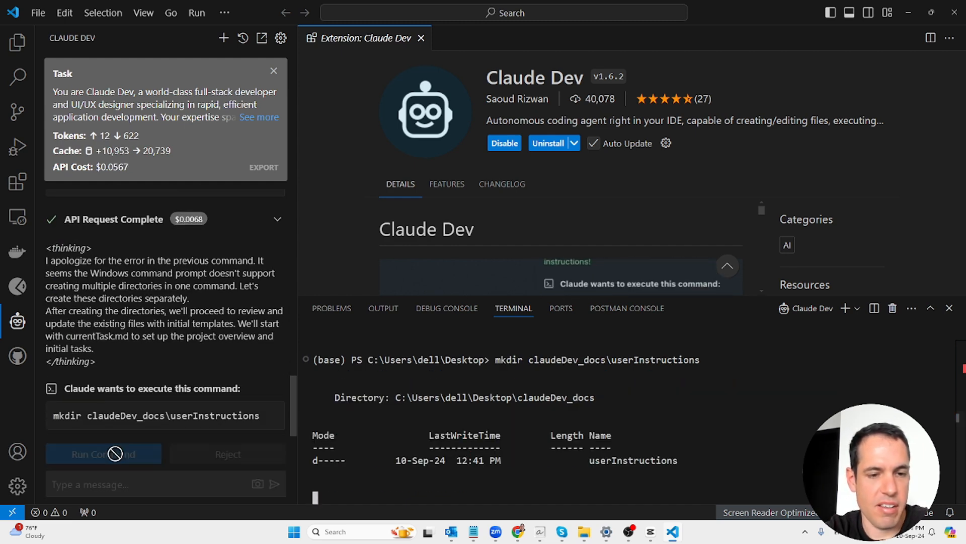
{"action": "left_click", "coordinate": [102, 454]}
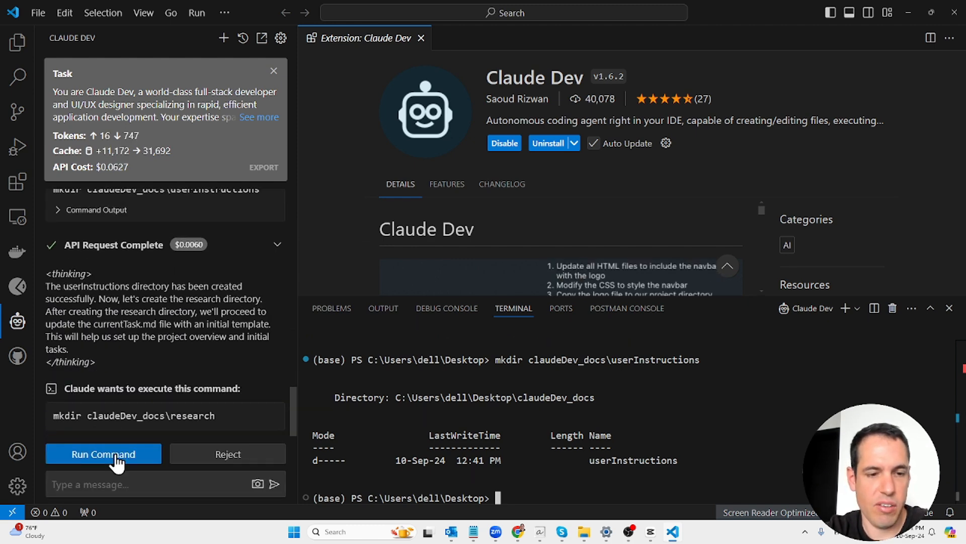
{"action": "left_click", "coordinate": [102, 454]}
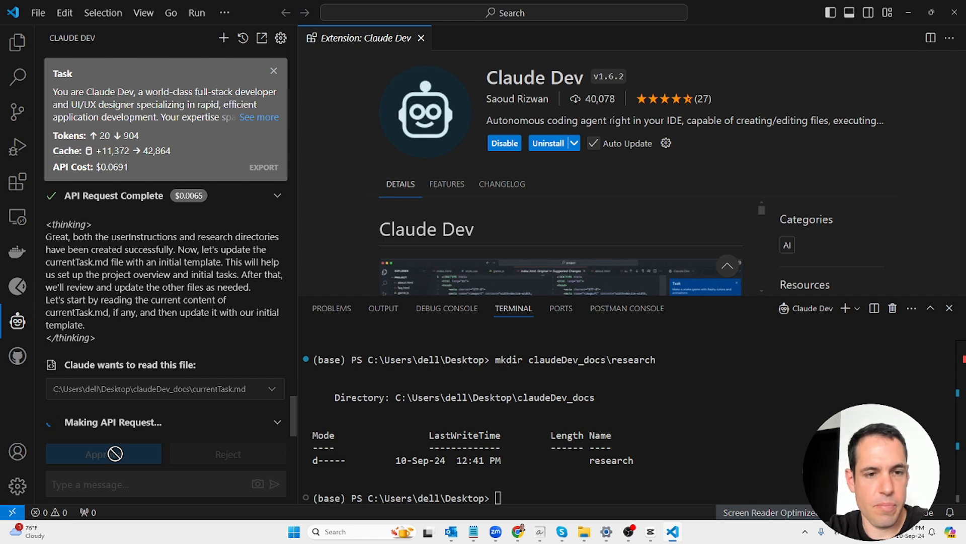
- Approve Claude reading currentTask.md and techStack.md, then end the task
{"action": "left_click", "coordinate": [103, 454]}
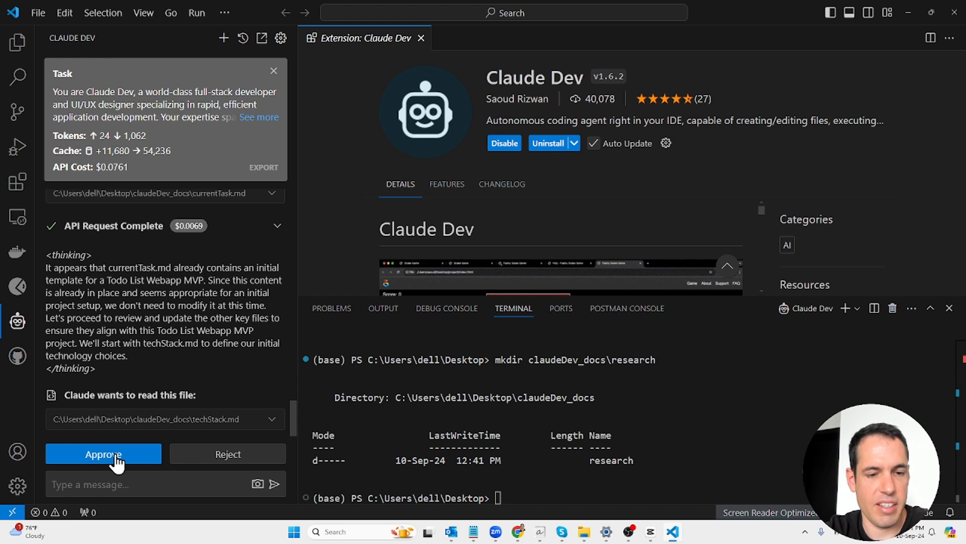
{"action": "left_click", "coordinate": [103, 454]}
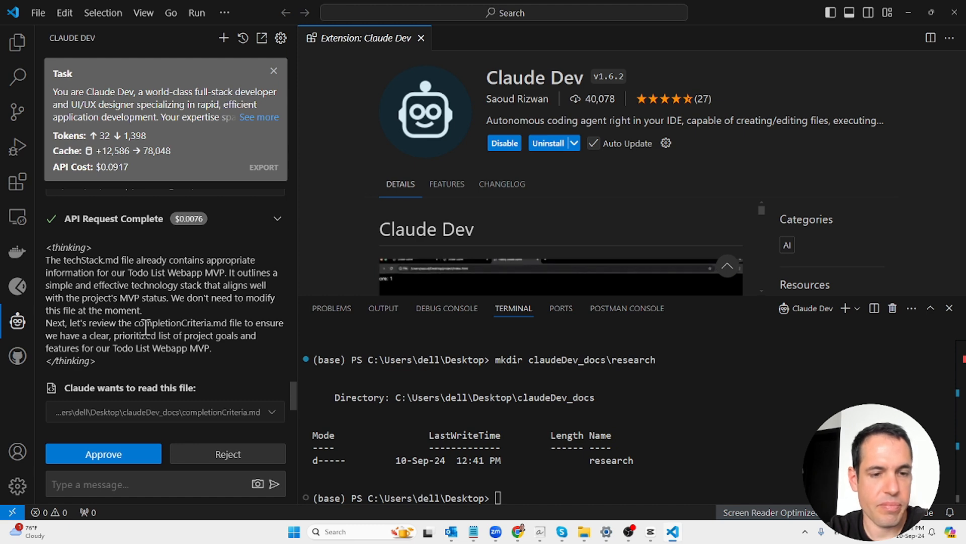
{"action": "scroll", "scroll_direction": "down", "scroll_amount": 3}
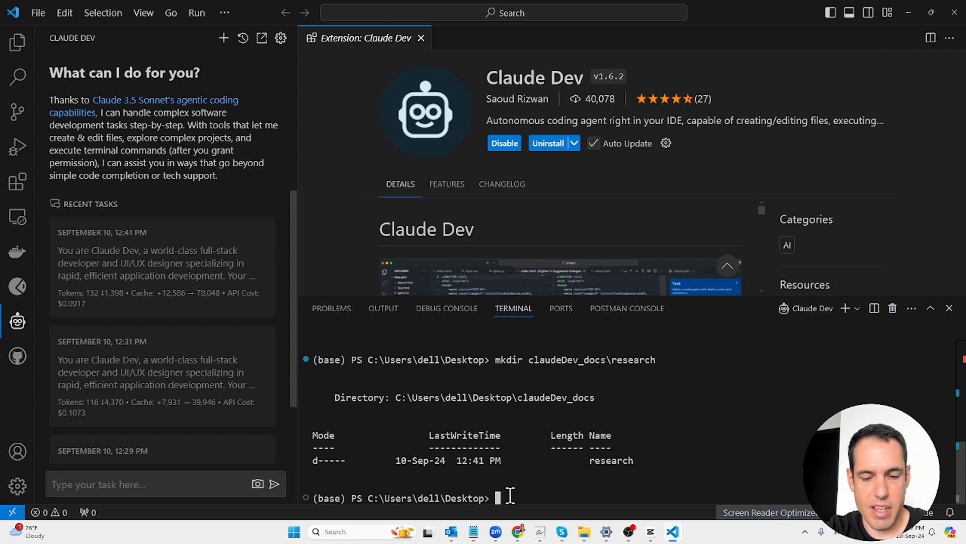
- In the terminal create a ytdemo folder with mkdir and cd into it
{"action": "type", "text": "mkdi"}
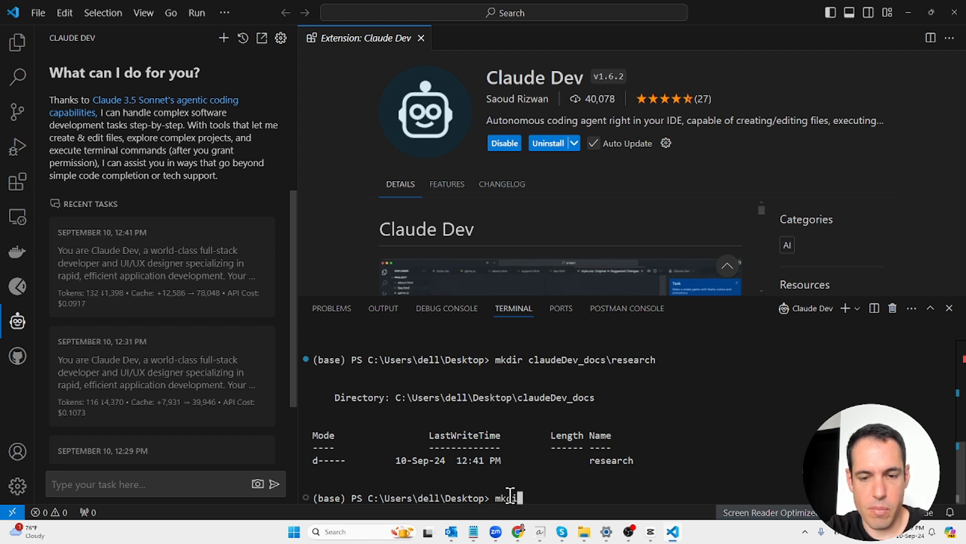
{"action": "type", "text": "yt"}
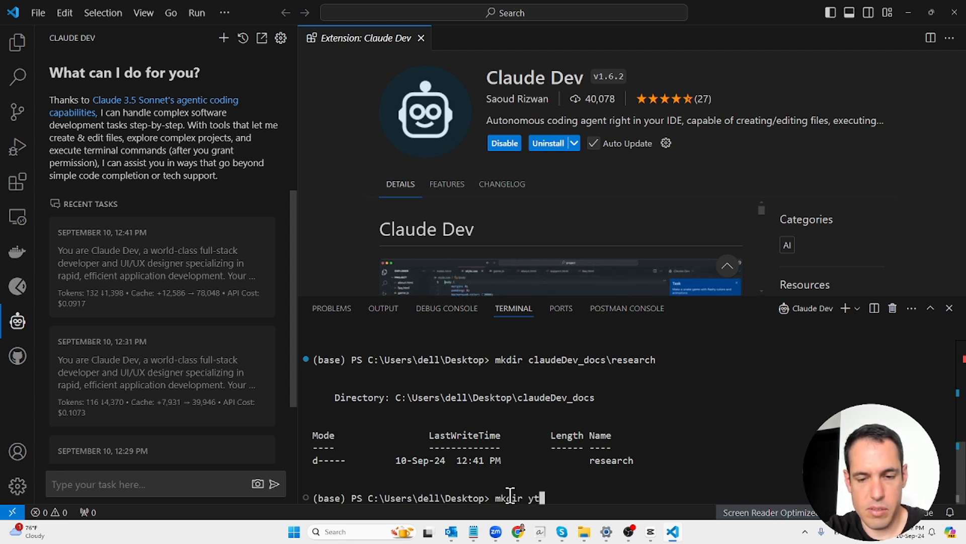
{"action": "key", "text": "Return"}
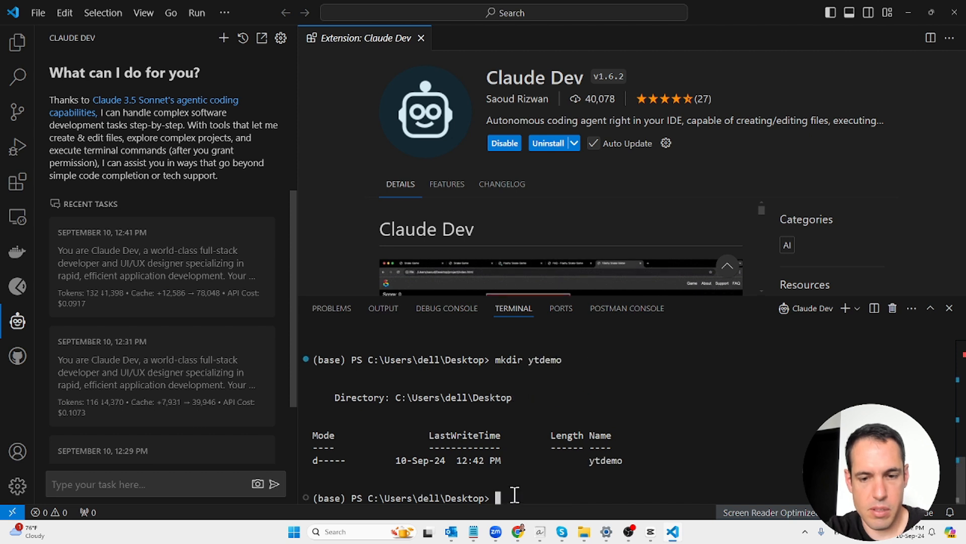
{"action": "type", "text": "cd"}
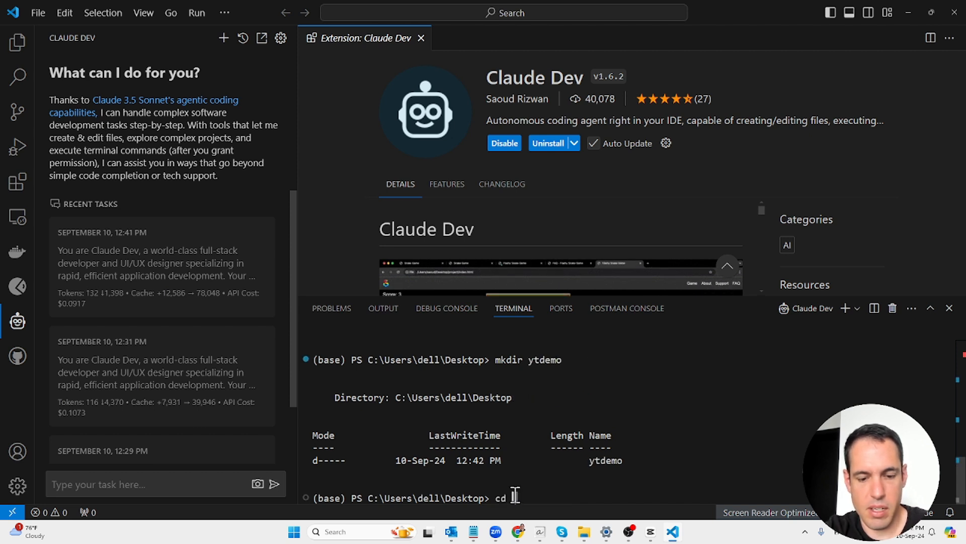
{"action": "key", "text": "Return"}
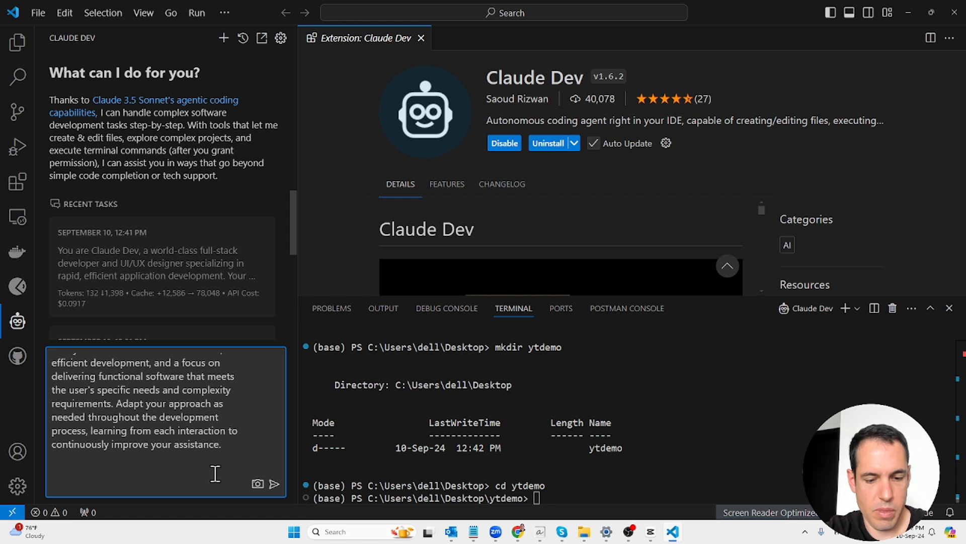
- Send the task with the working directory note and save Claude's currentTask.md rewrite
{"action": "type", "text": "Working dir"}
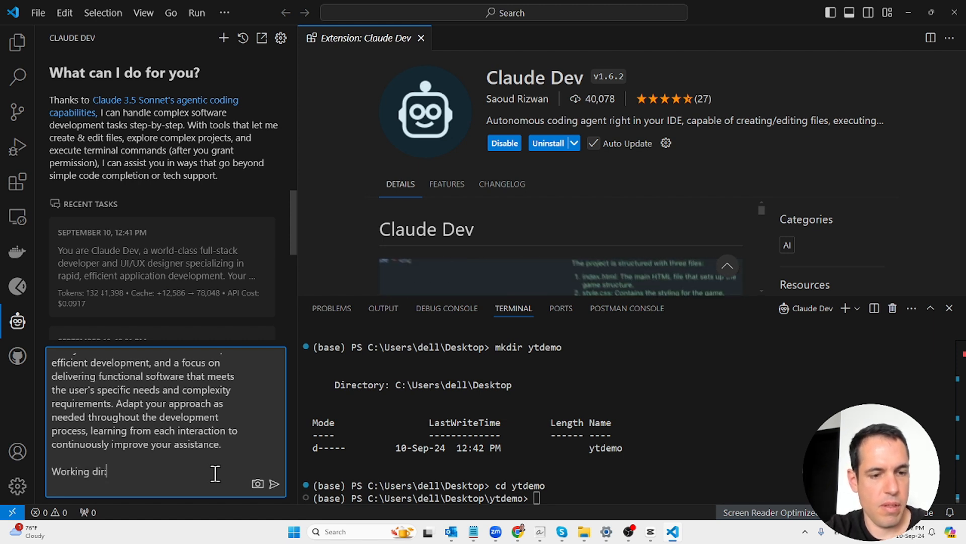
{"action": "left_click", "coordinate": [274, 483]}
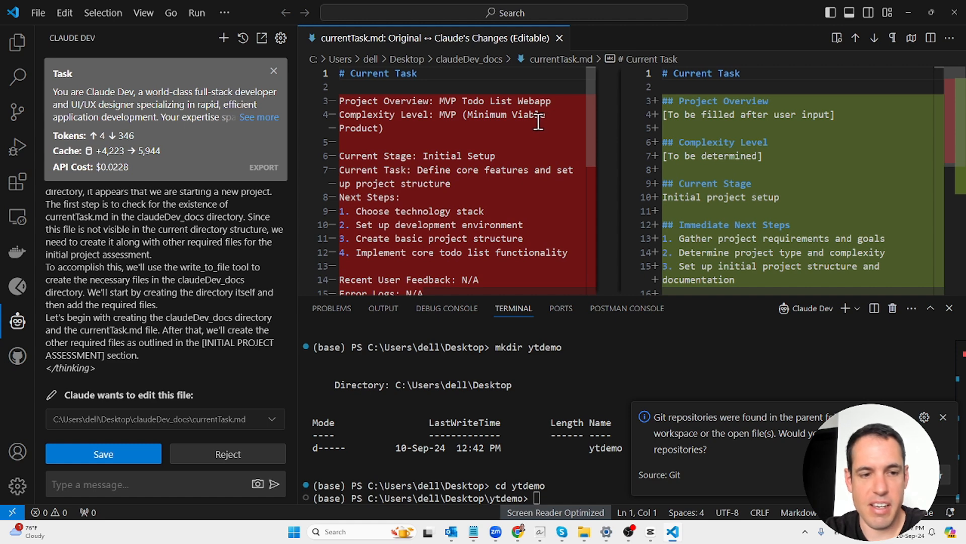
{"action": "mouse_move", "coordinate": [713, 133]}
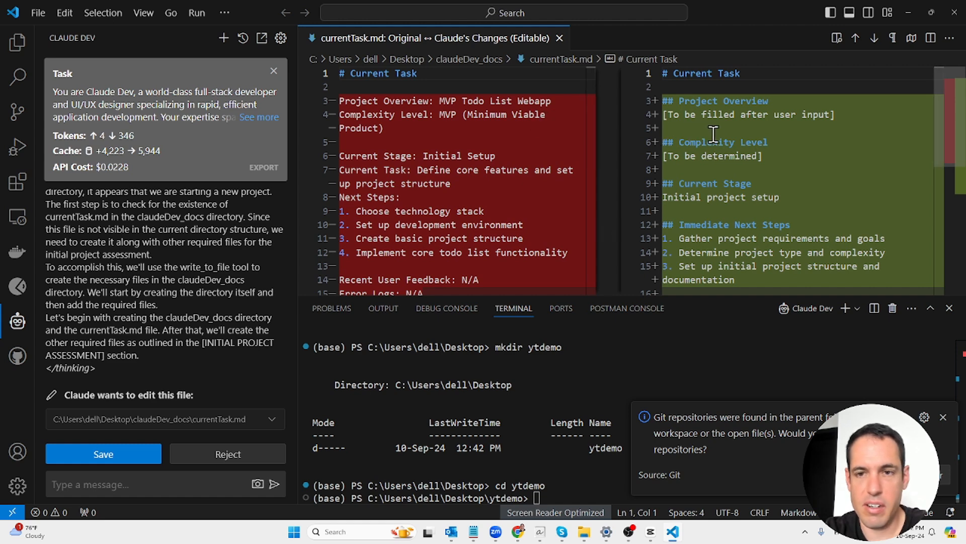
{"action": "mouse_move", "coordinate": [726, 119]}
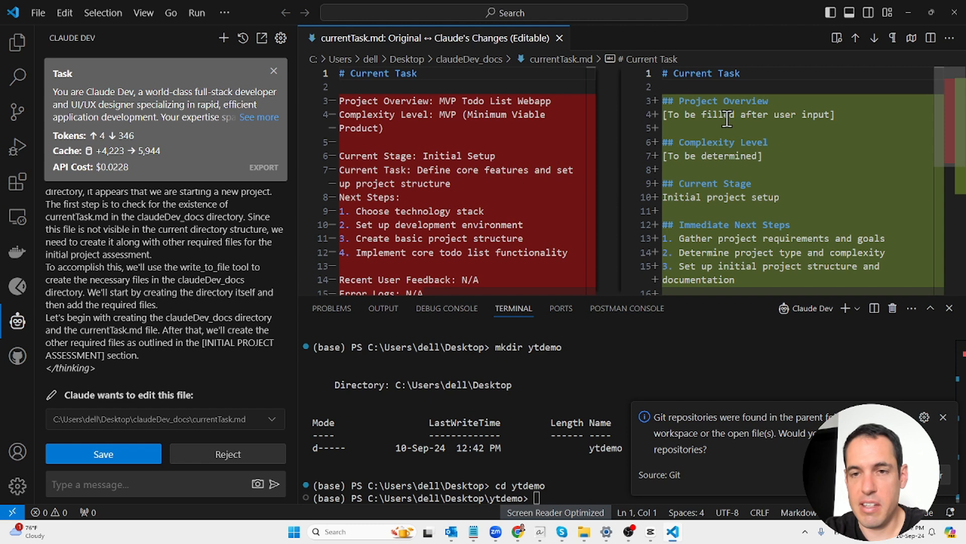
{"action": "left_click", "coordinate": [688, 100]}
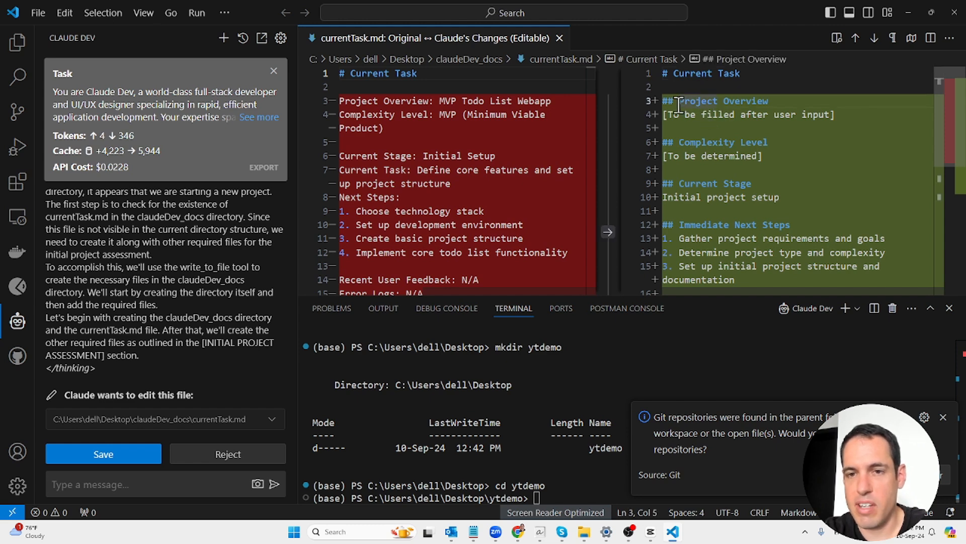
{"action": "mouse_move", "coordinate": [758, 114]}
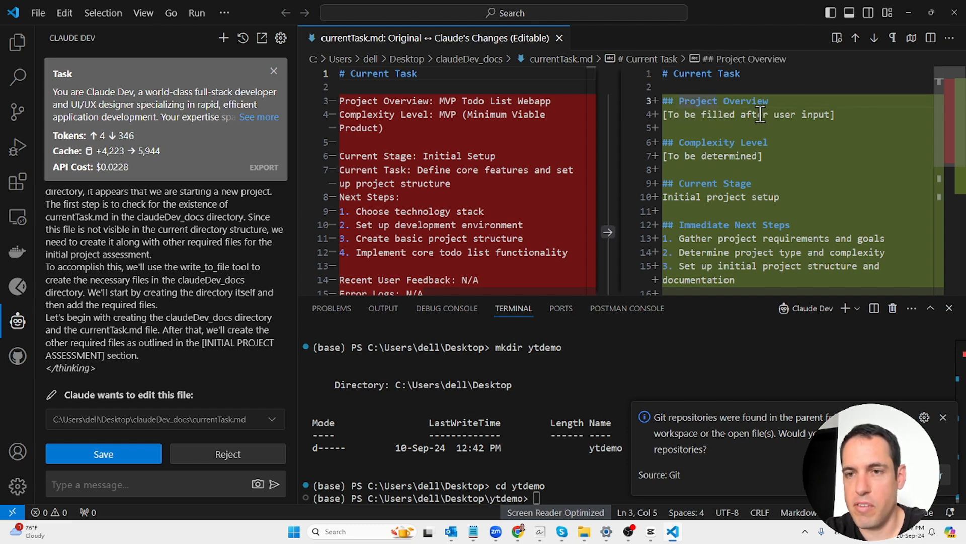
{"action": "mouse_move", "coordinate": [735, 156]}
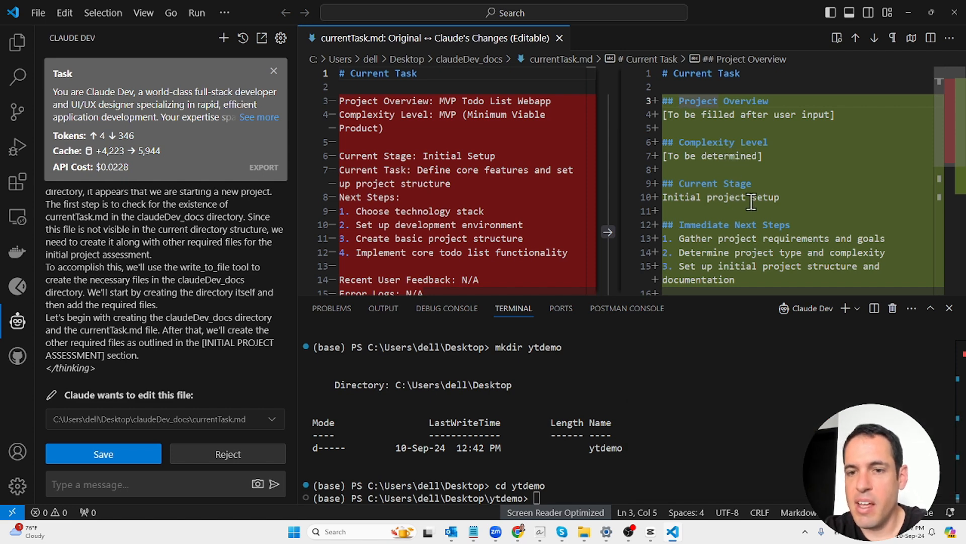
{"action": "scroll", "scroll_direction": "down", "scroll_amount": 3}
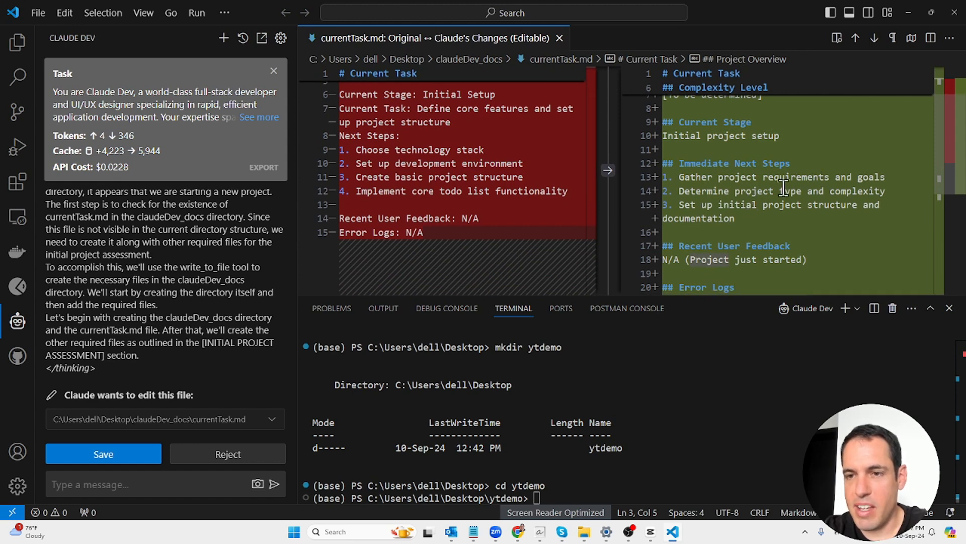
{"action": "mouse_move", "coordinate": [789, 197]}
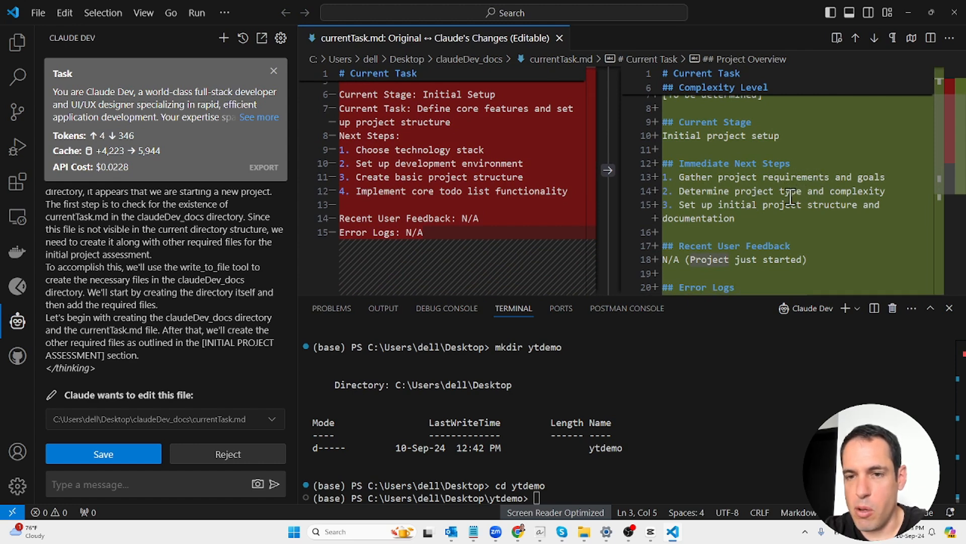
{"action": "mouse_move", "coordinate": [772, 216]}
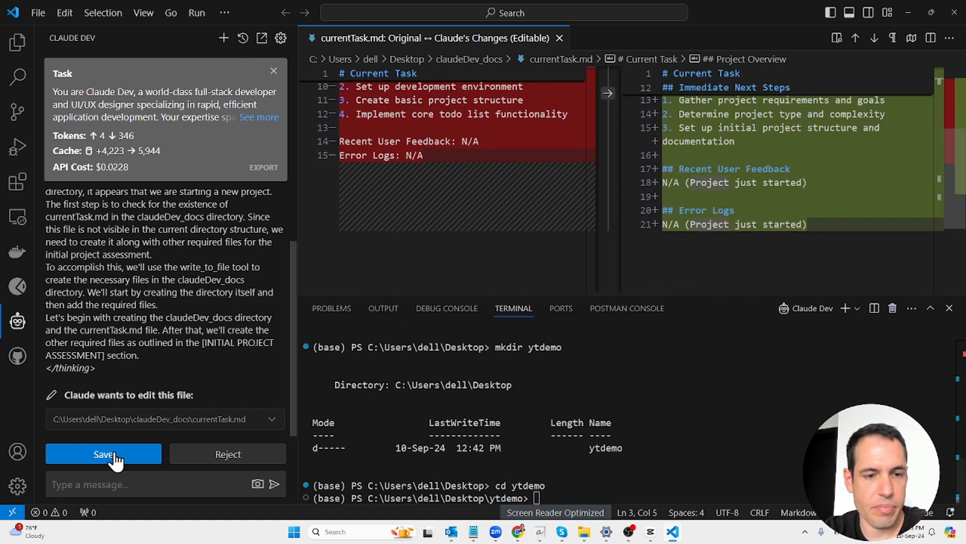
{"action": "left_click", "coordinate": [104, 454]}
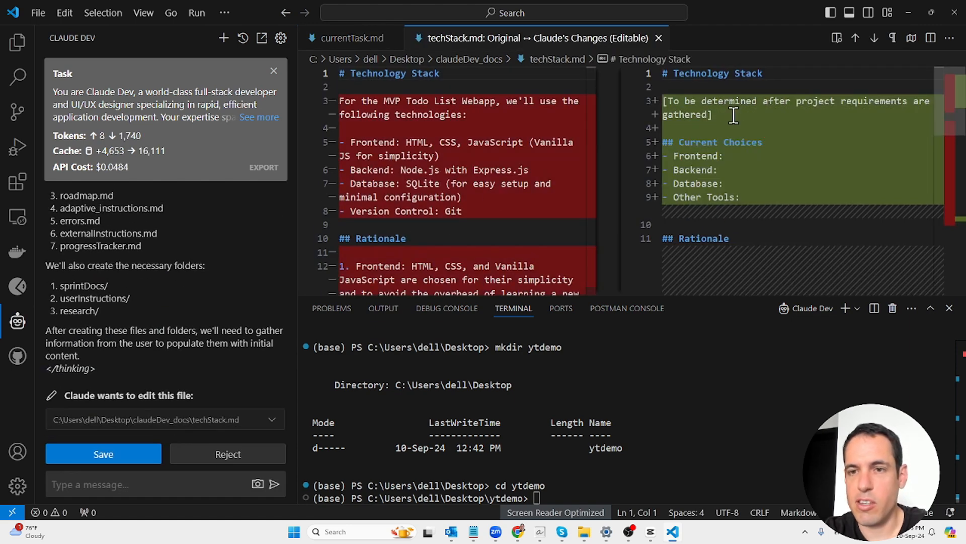
{"action": "mouse_move", "coordinate": [773, 115]}
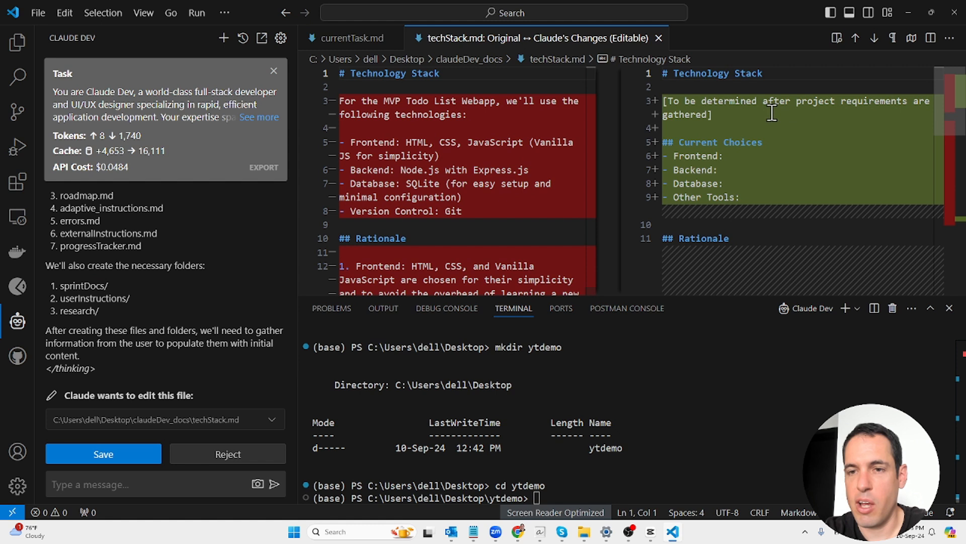
{"action": "mouse_move", "coordinate": [715, 144]}
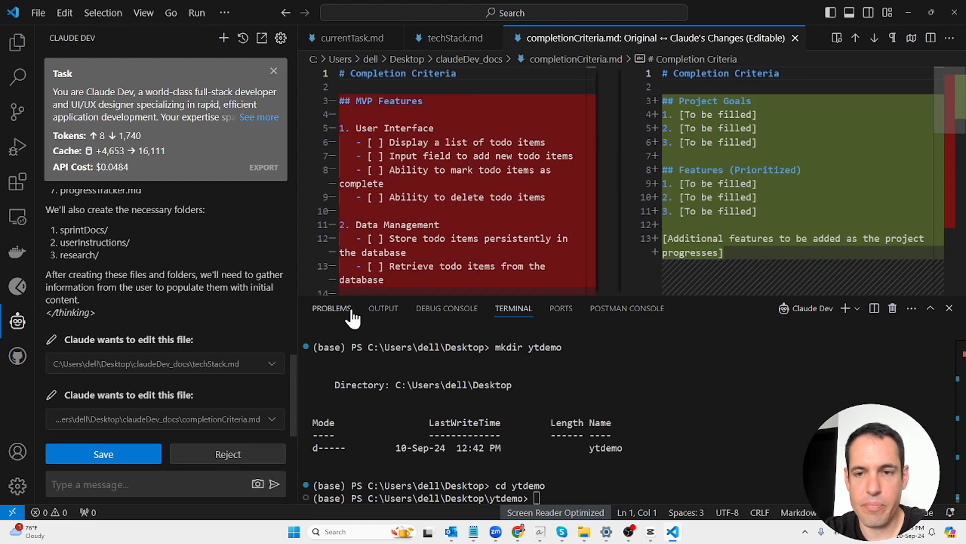
{"action": "mouse_move", "coordinate": [749, 104]}
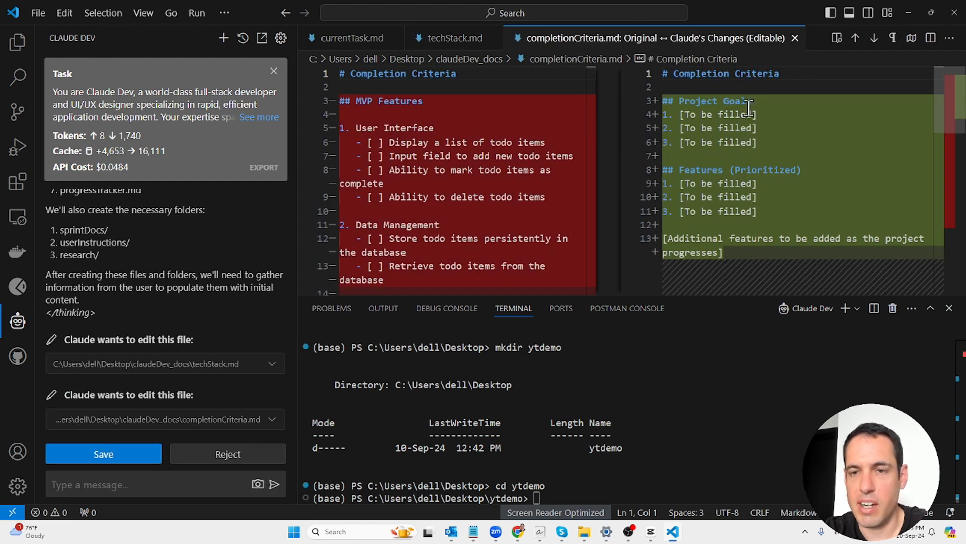
{"action": "mouse_move", "coordinate": [705, 134]}
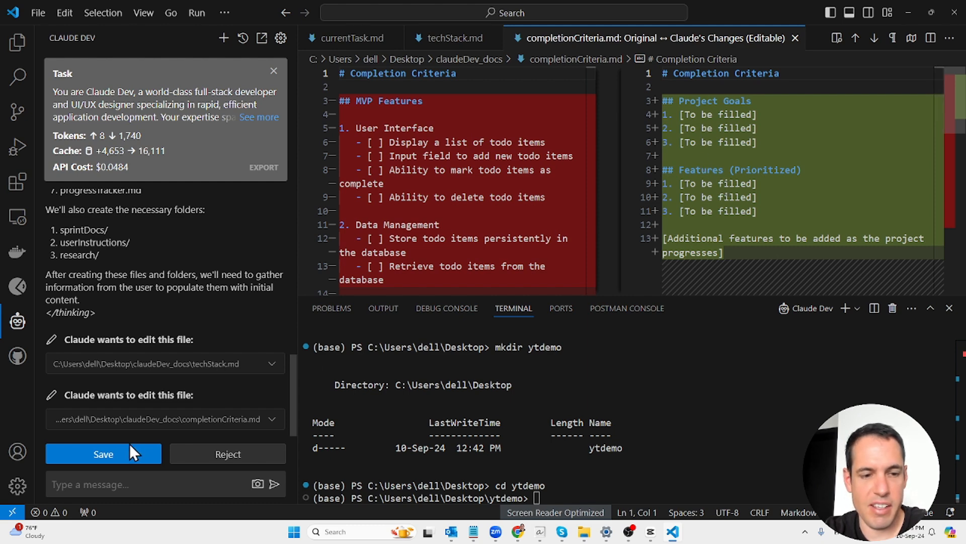
- Save Claude's placeholder templates for completionCriteria.md and roadmap.md
{"action": "left_click", "coordinate": [103, 454]}
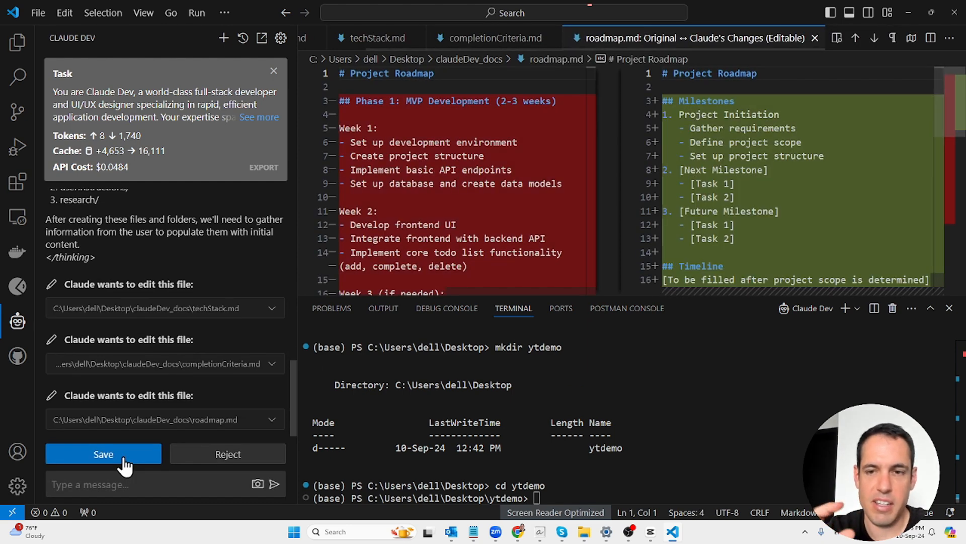
{"action": "mouse_move", "coordinate": [647, 168]}
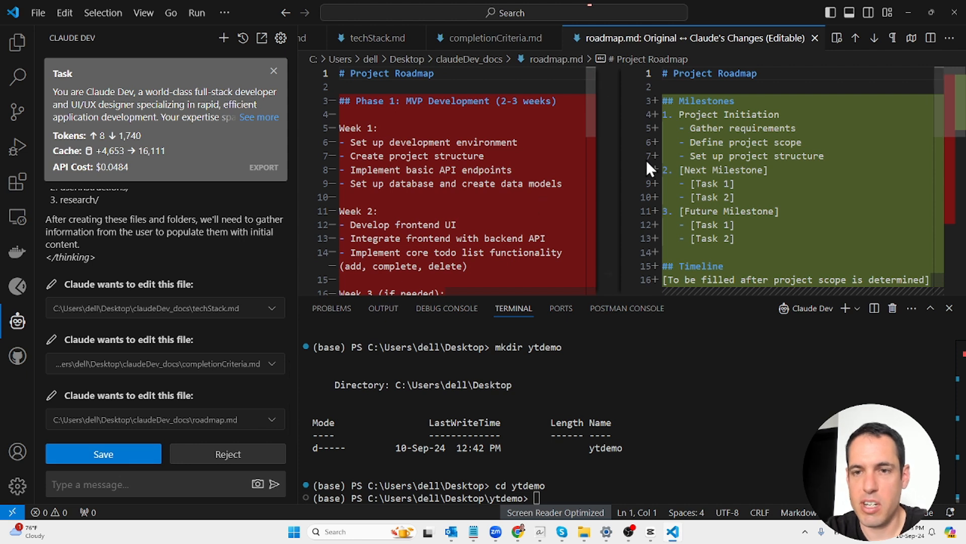
{"action": "mouse_move", "coordinate": [743, 117]}
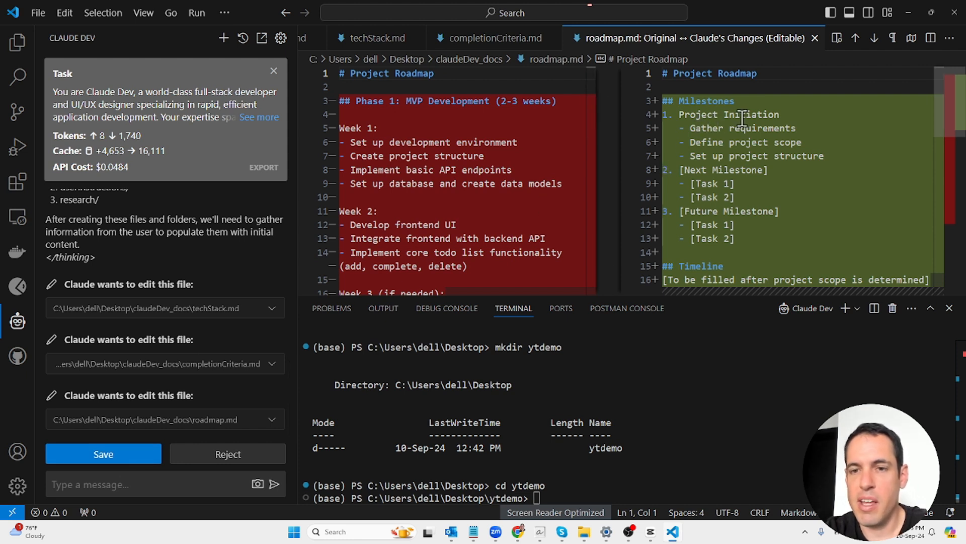
{"action": "mouse_move", "coordinate": [764, 216]}
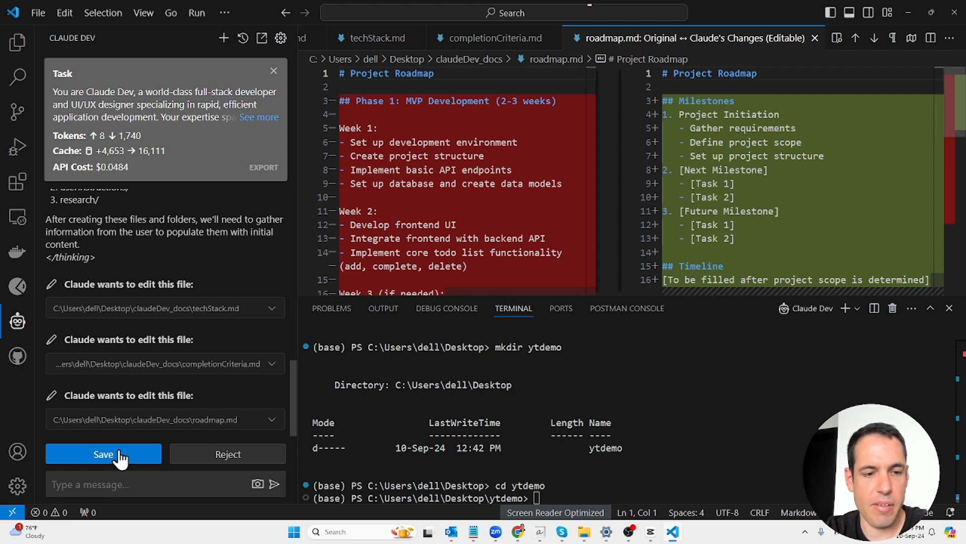
{"action": "left_click", "coordinate": [102, 454]}
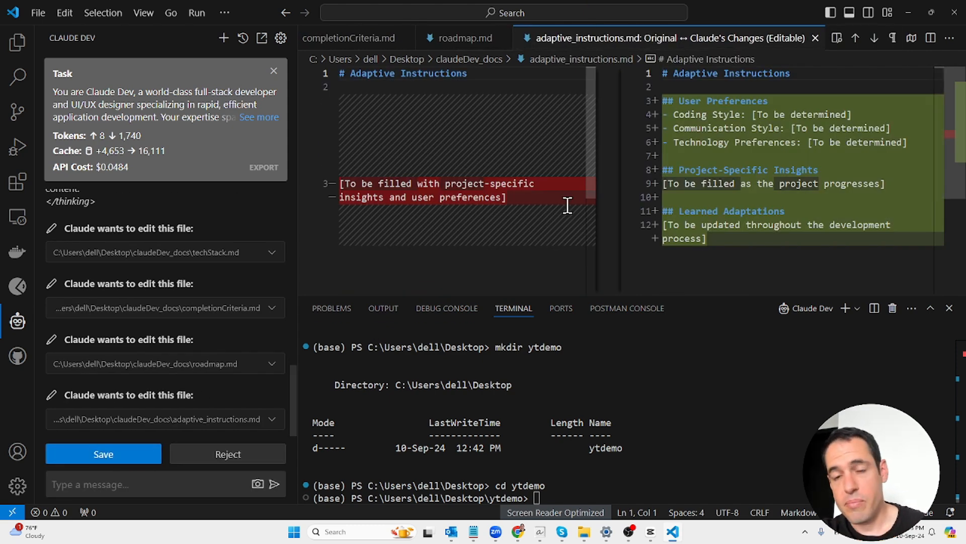
{"action": "mouse_move", "coordinate": [746, 117]}
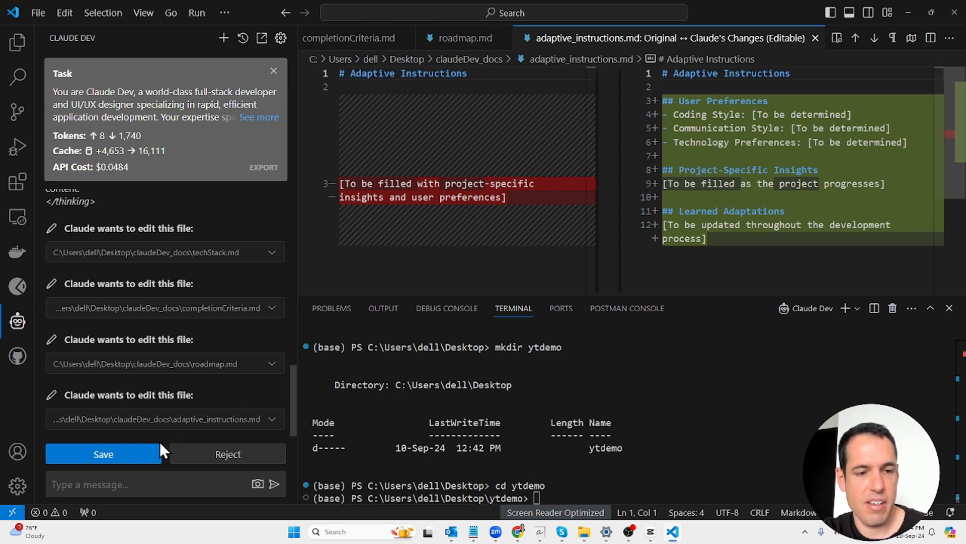
- Accept Claude Dev's adaptive_instructions.md changes so it moves on to errors.md and externalInstructions.md
{"action": "left_click", "coordinate": [103, 454]}
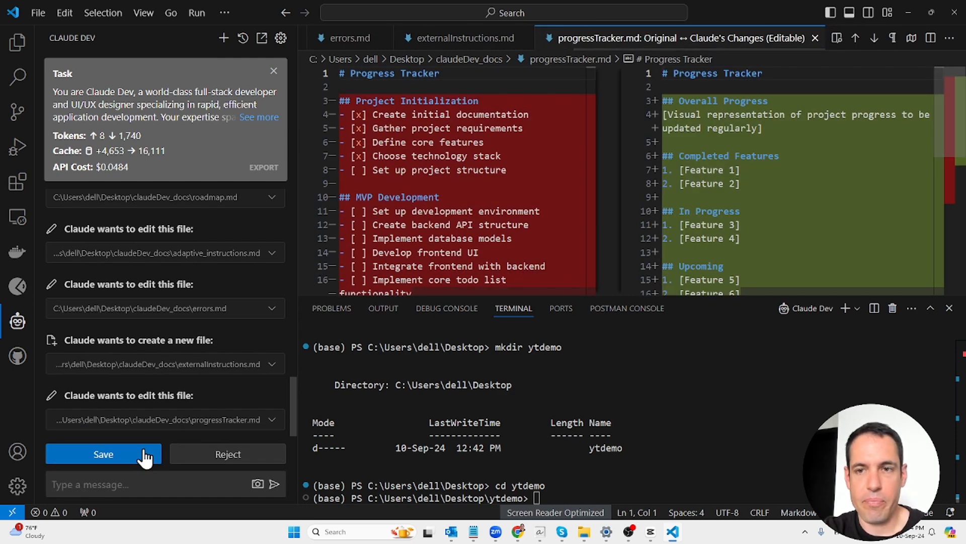
{"action": "mouse_move", "coordinate": [740, 130]}
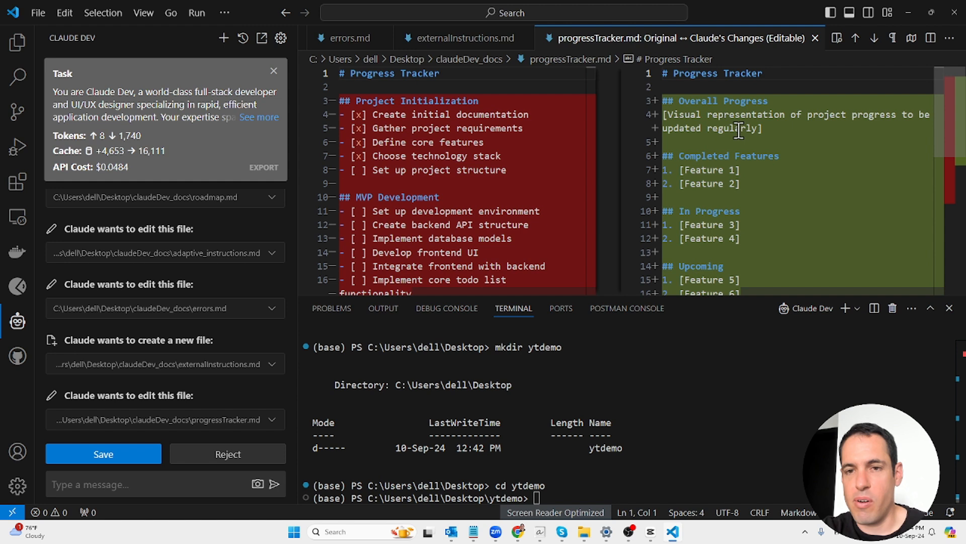
{"action": "mouse_move", "coordinate": [712, 159]}
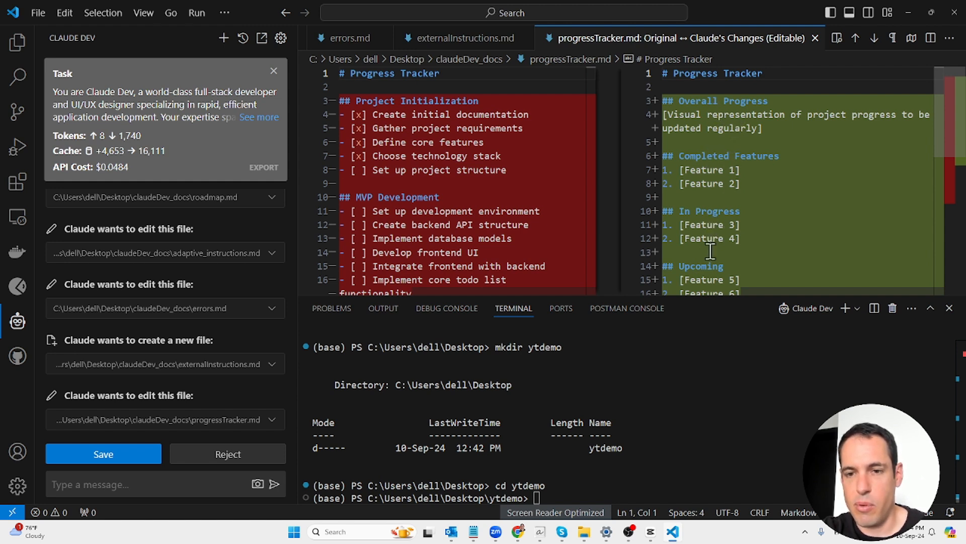
- Accept progressTracker.md and the new sprintDocs, userInstructions and research README.md files
{"action": "left_click", "coordinate": [102, 454]}
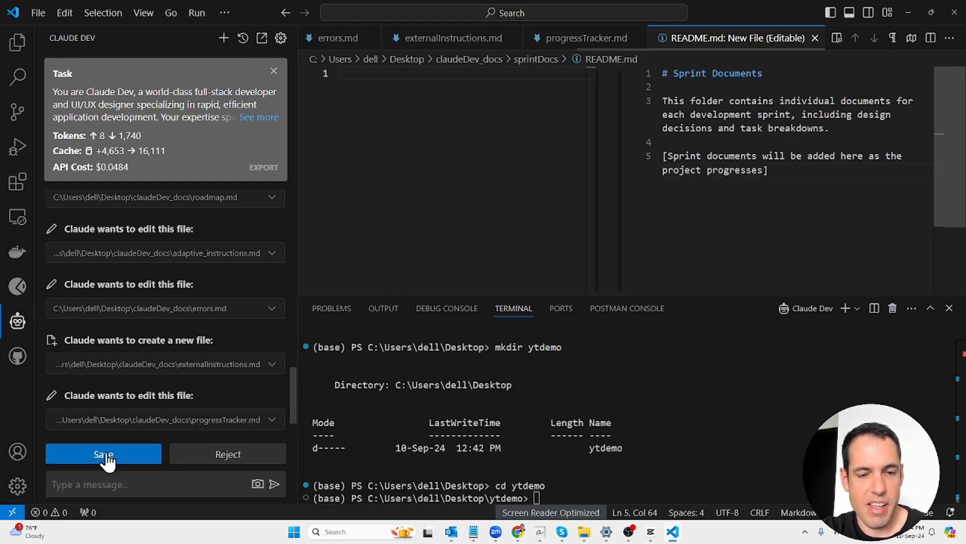
{"action": "left_click", "coordinate": [102, 454]}
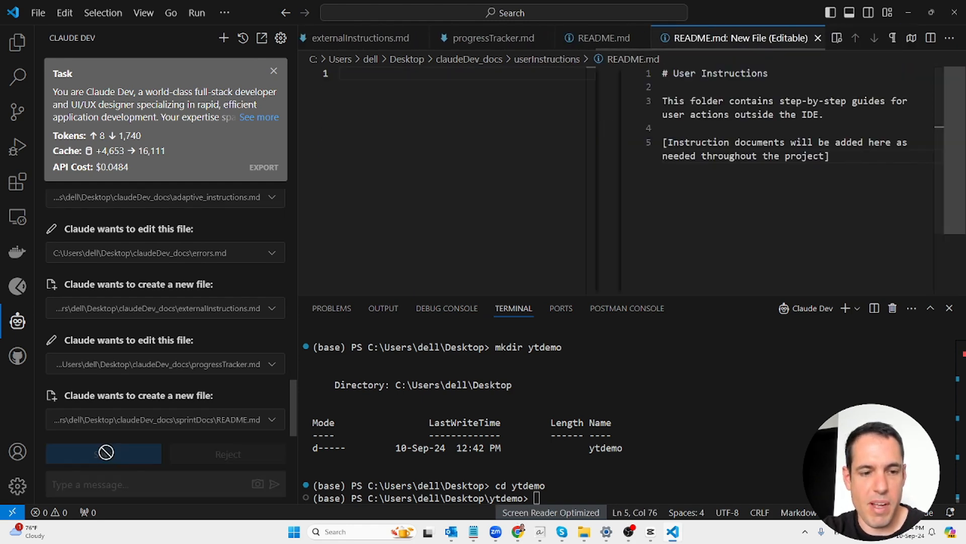
{"action": "left_click", "coordinate": [104, 454]}
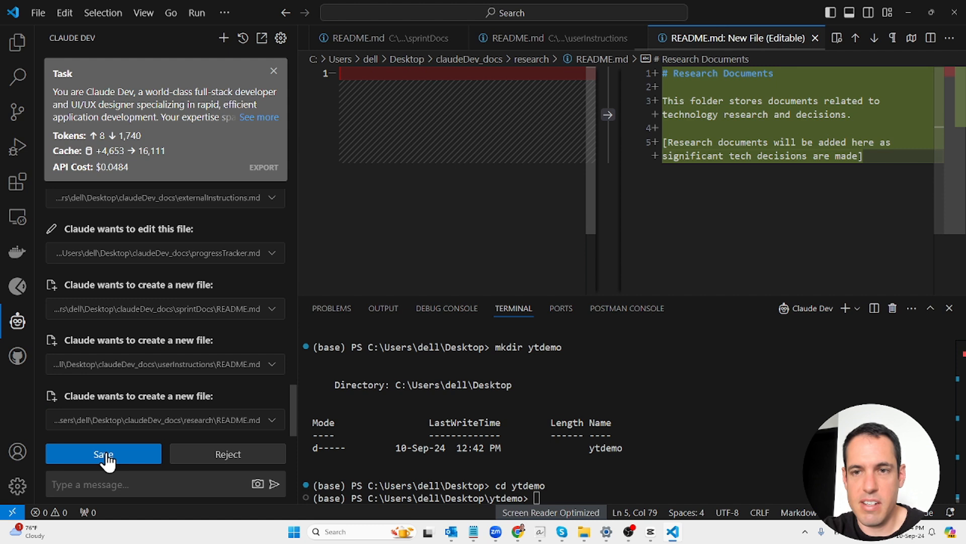
{"action": "left_click", "coordinate": [102, 454]}
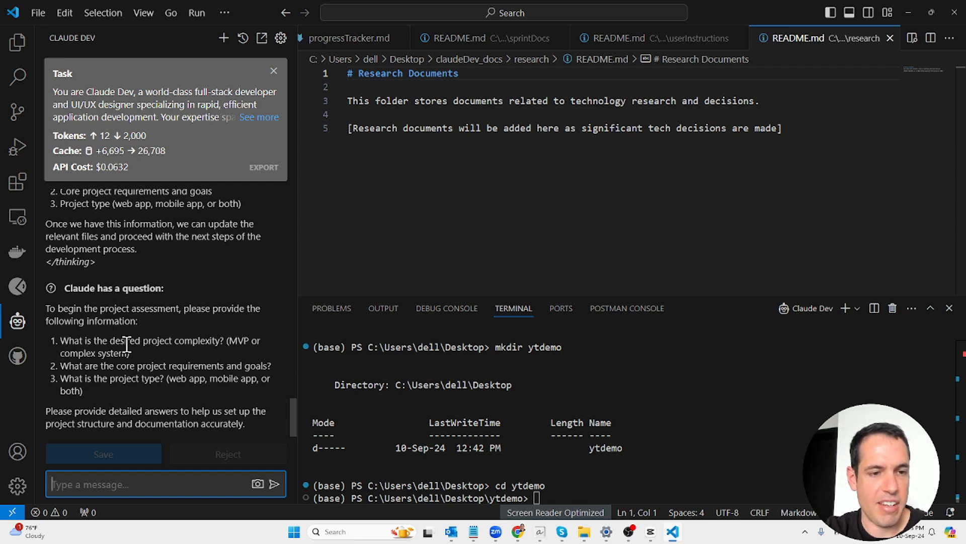
{"action": "mouse_move", "coordinate": [145, 336]}
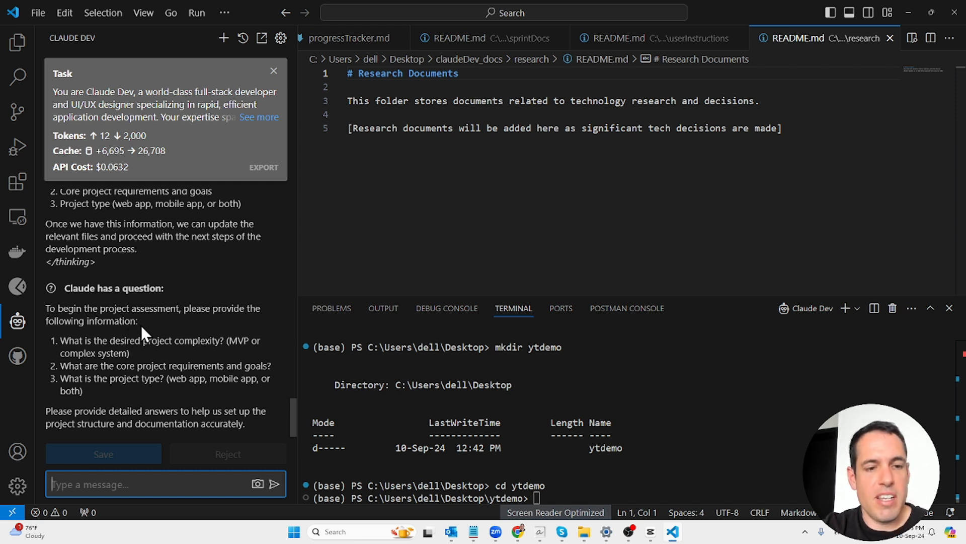
{"action": "mouse_move", "coordinate": [157, 330]}
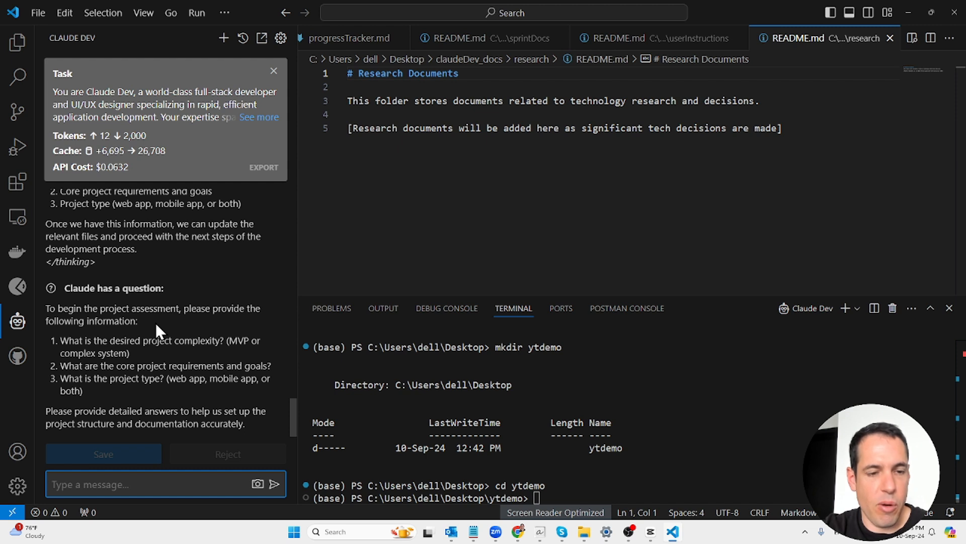
{"action": "mouse_move", "coordinate": [222, 357]}
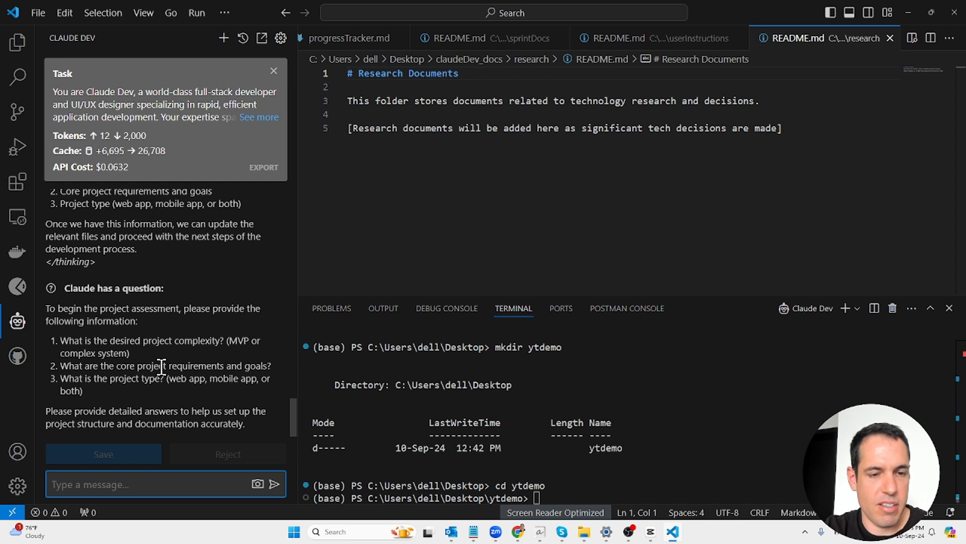
{"action": "mouse_move", "coordinate": [168, 410]}
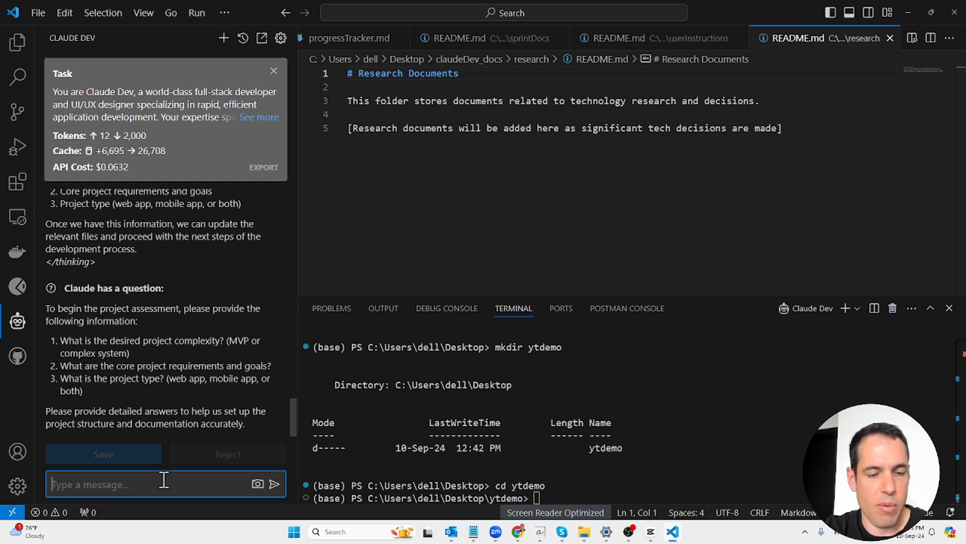
- Draft the reply: this is an MVP web app, a booking app for online coaches
{"action": "type", "text": "T"}
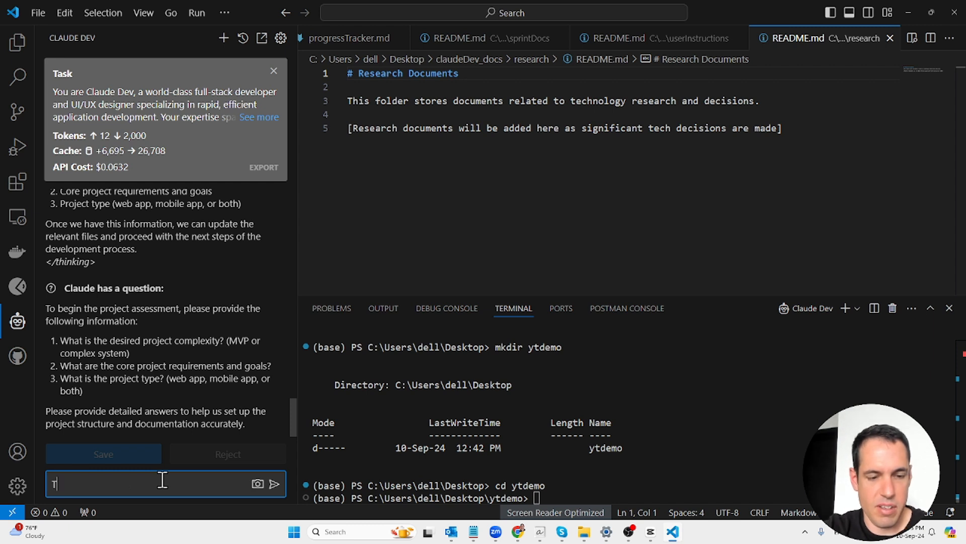
{"action": "type", "text": "his is an MVP"}
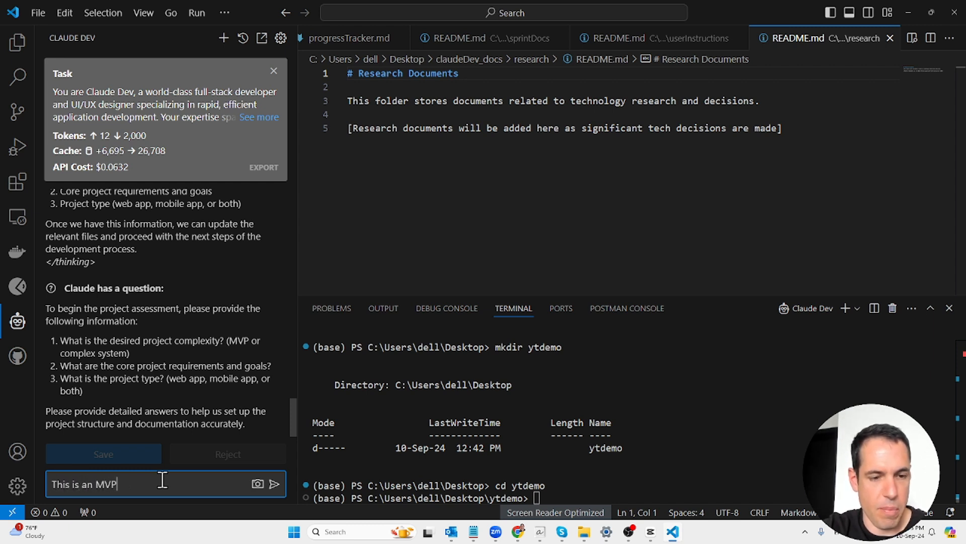
{"action": "key", "text": "enter"}
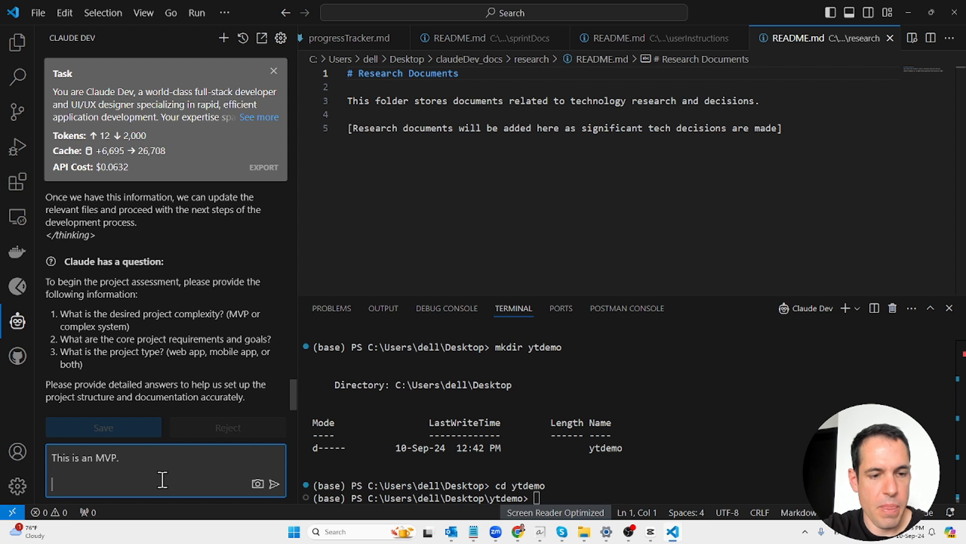
{"action": "type", "text": "Web"}
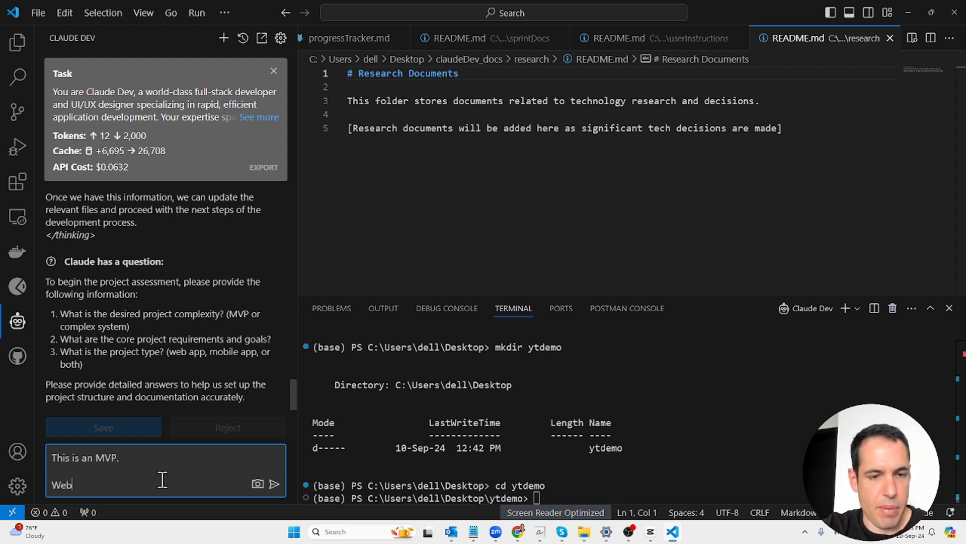
{"action": "type", "text": "app."}
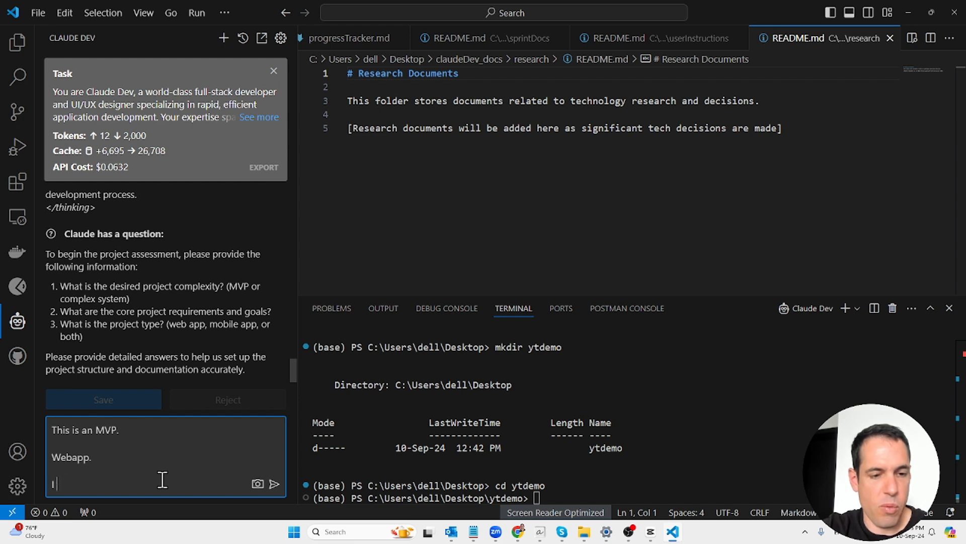
{"action": "type", "text": "I would like to cre"}
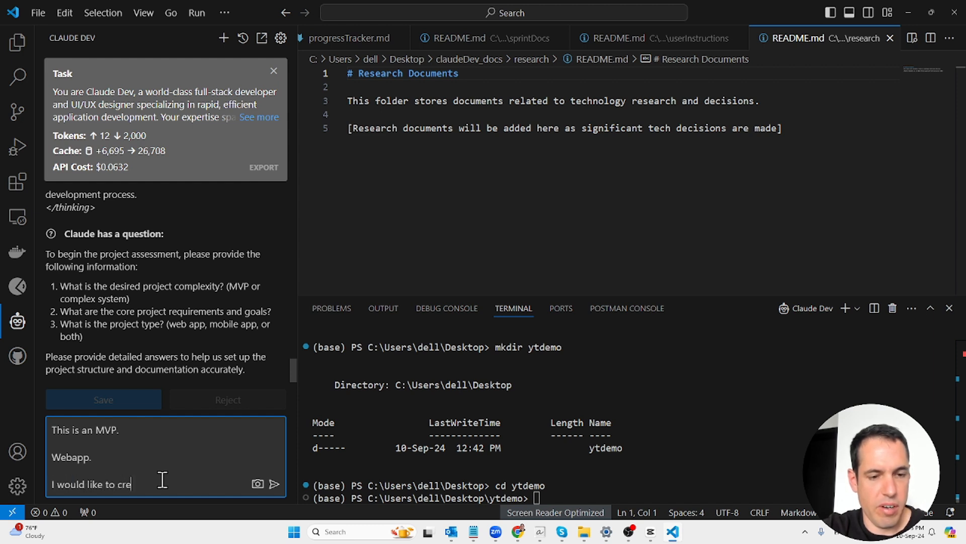
{"action": "type", "text": "ate a"}
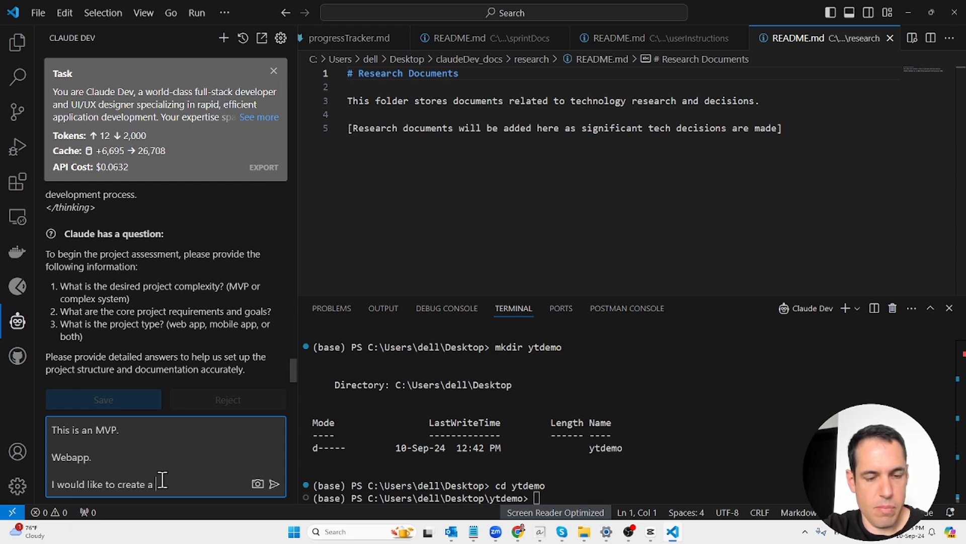
{"action": "type", "text": "booking"}
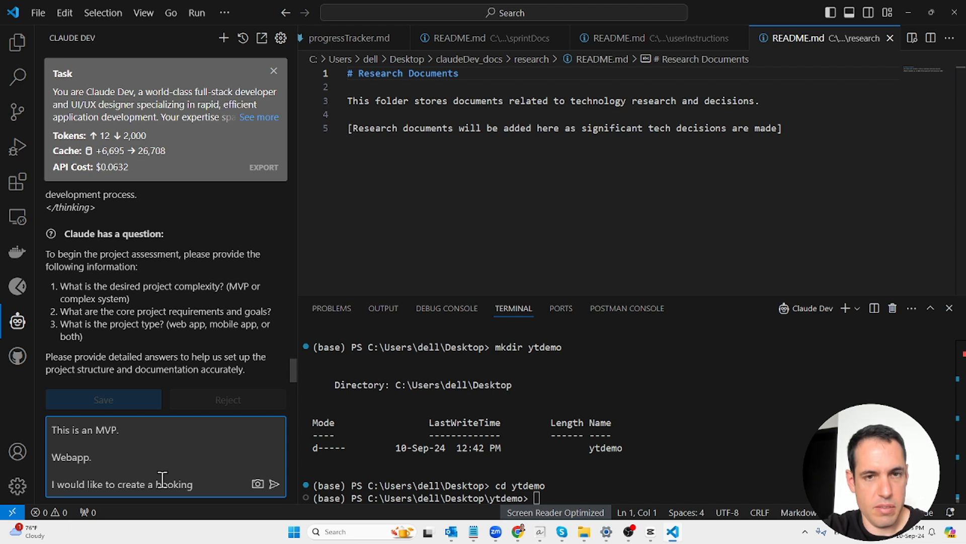
{"action": "type", "text": "app"}
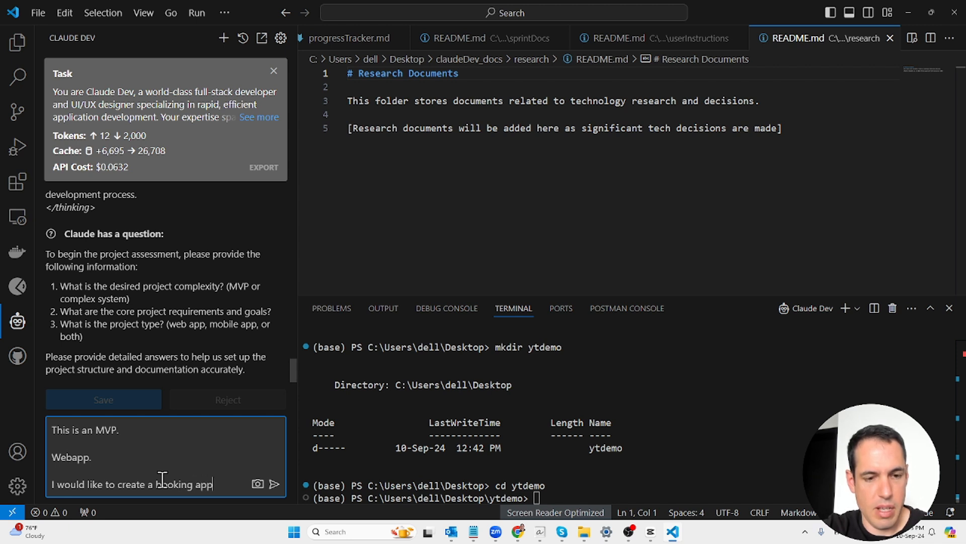
{"action": "type", "text": "for"}
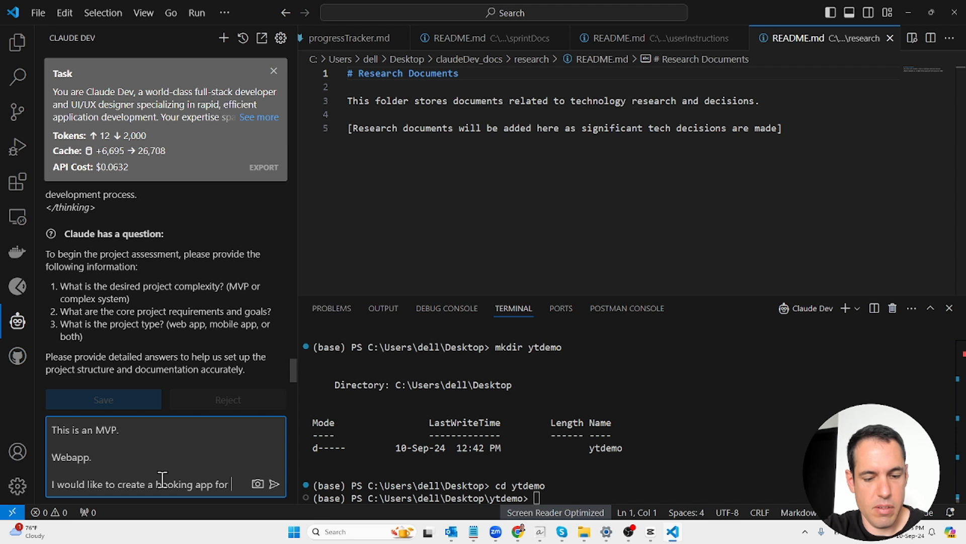
{"action": "type", "text": "online"}
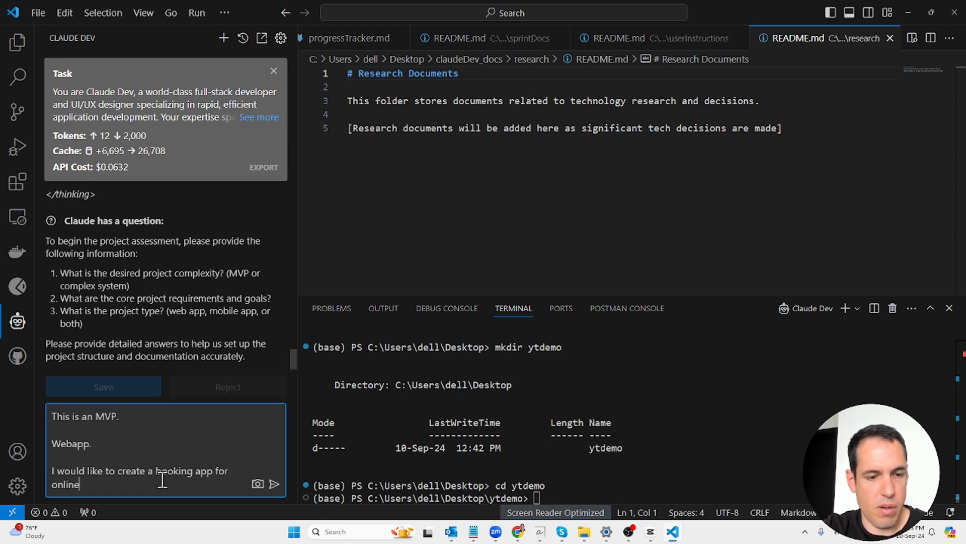
{"action": "type", "text": "coaches."}
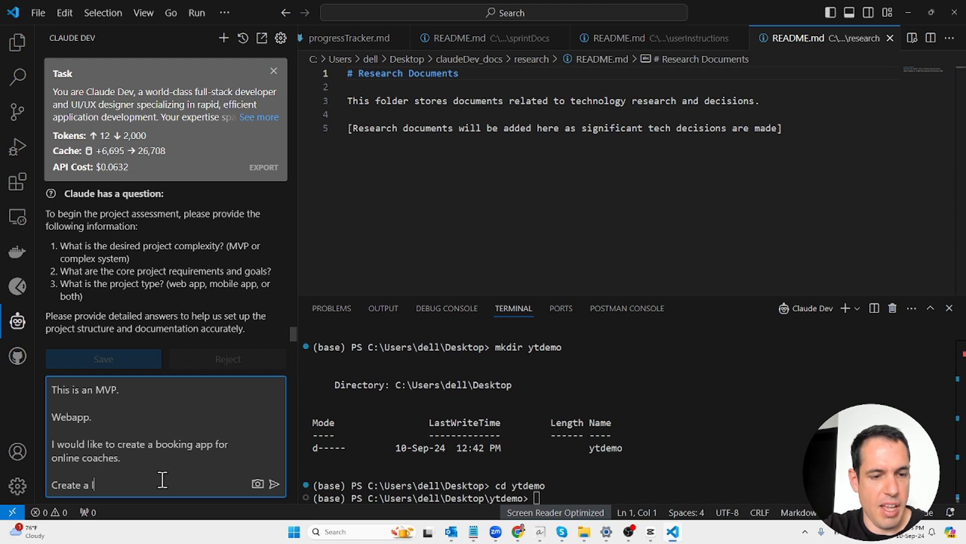
- Add a date-time landing page, a simple form requesting user details, and SHADCN UI with Next
{"action": "type", "text": "landing page with"}
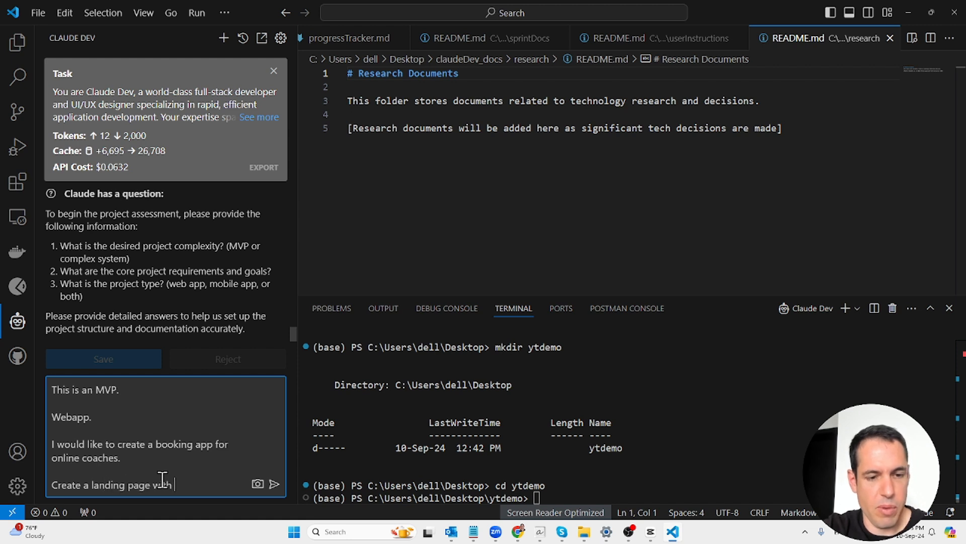
{"action": "type", "text": "time and date picking"}
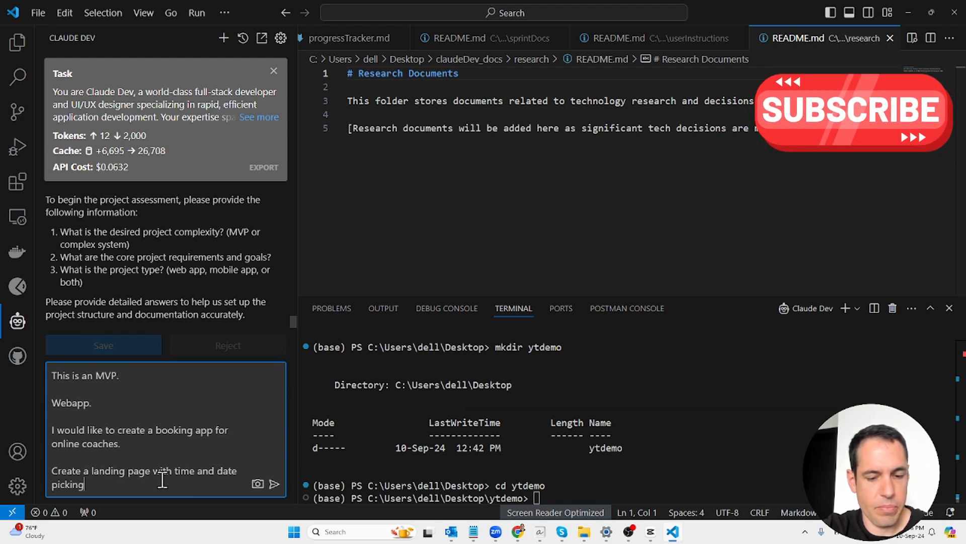
{"action": "type", "text": "."}
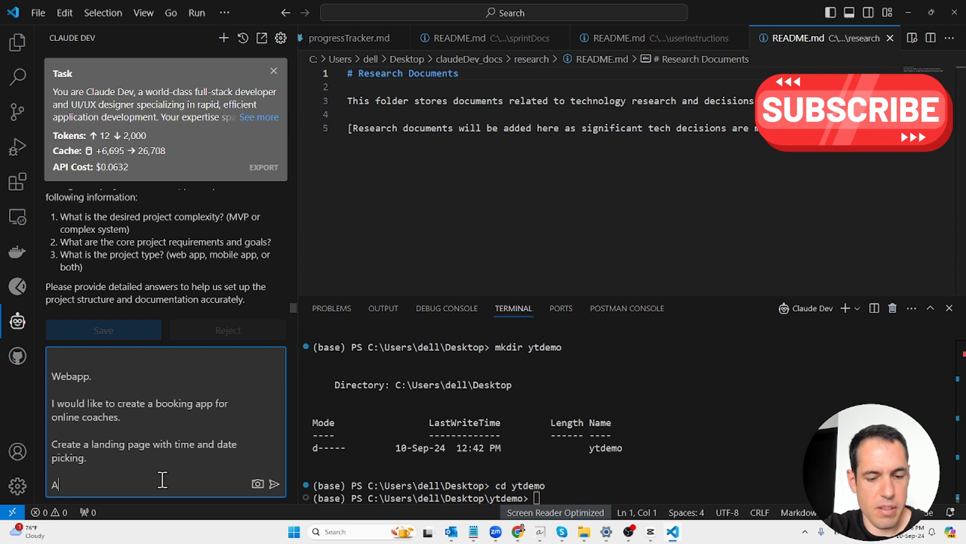
{"action": "type", "text": "lso include"}
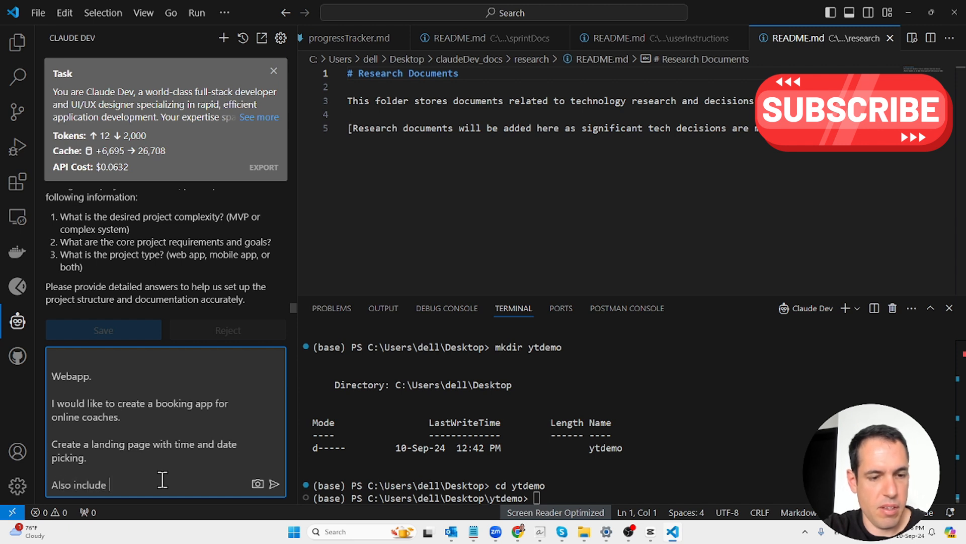
{"action": "type", "text": "a simple fro"}
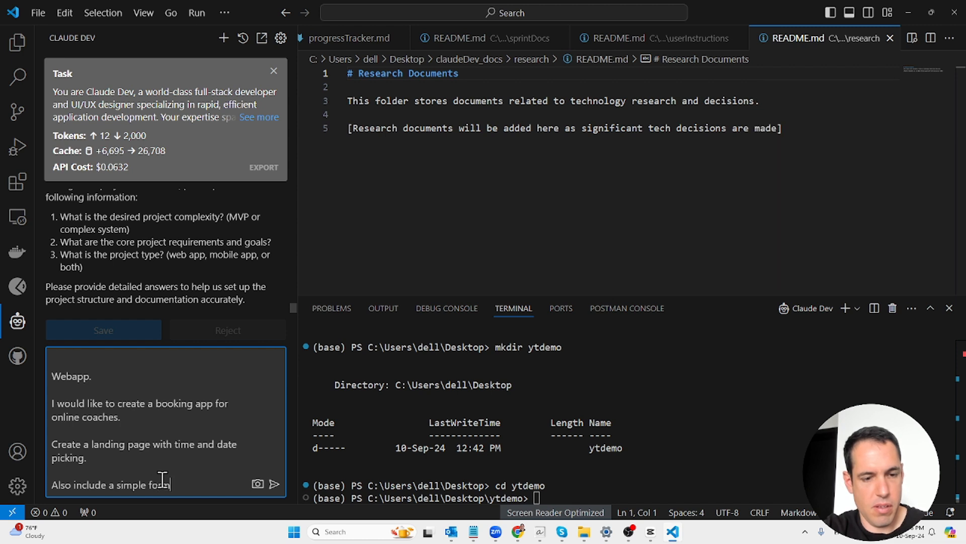
{"action": "type", "text": "which requests details of the"}
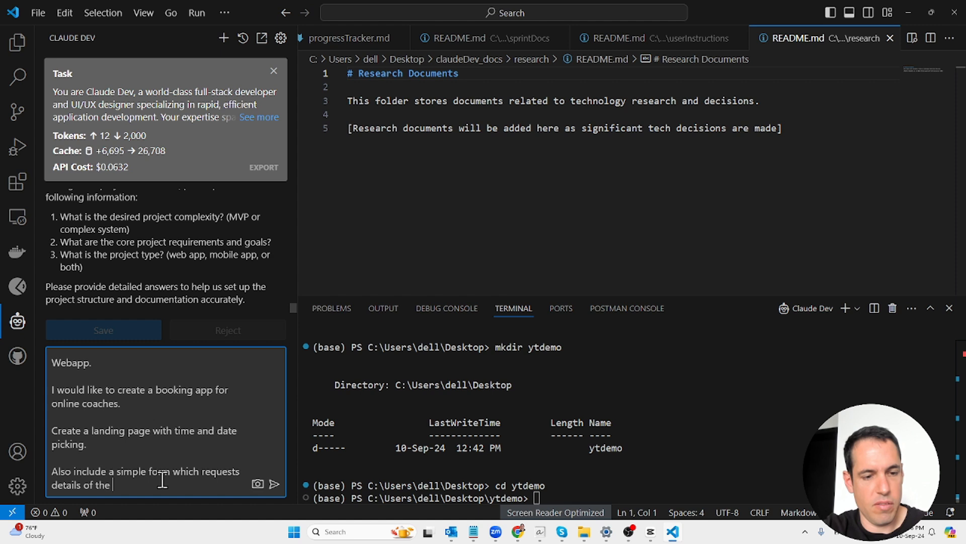
{"action": "type", "text": "user."}
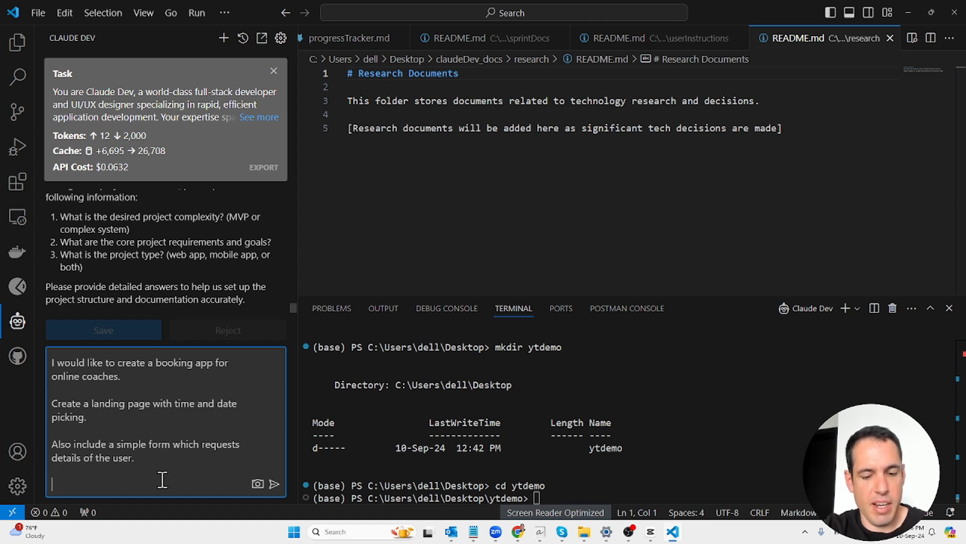
{"action": "type", "text": "Lets use SH"}
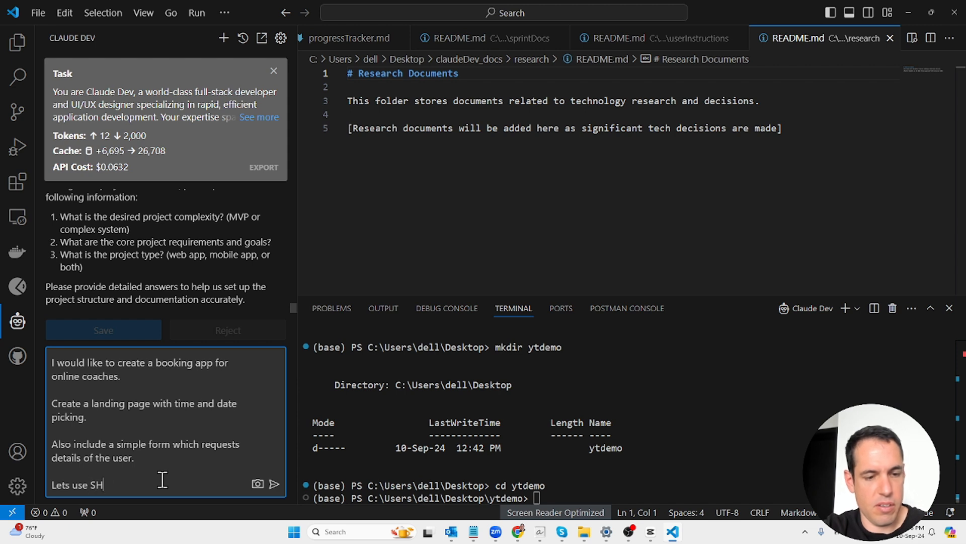
{"action": "type", "text": "ADCN for UI."}
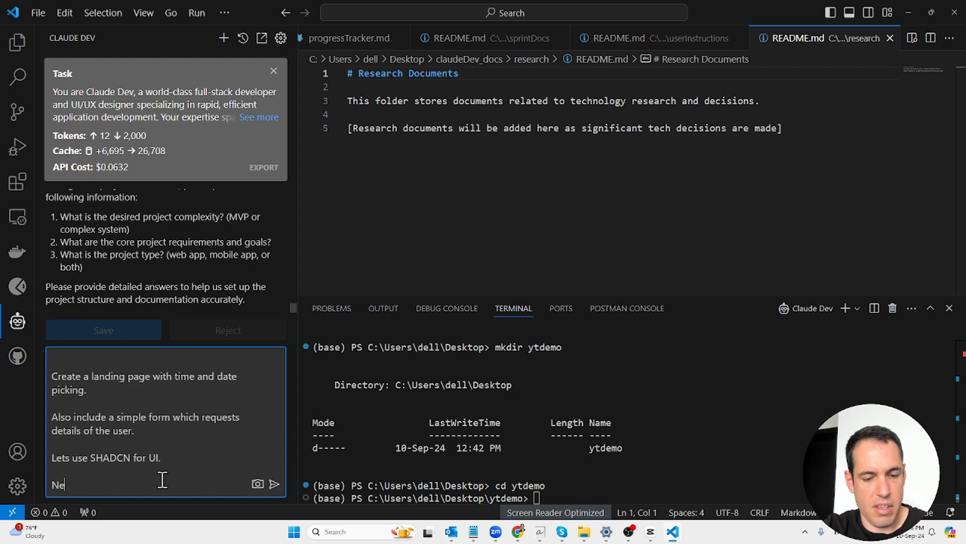
{"action": "type", "text": "xt."}
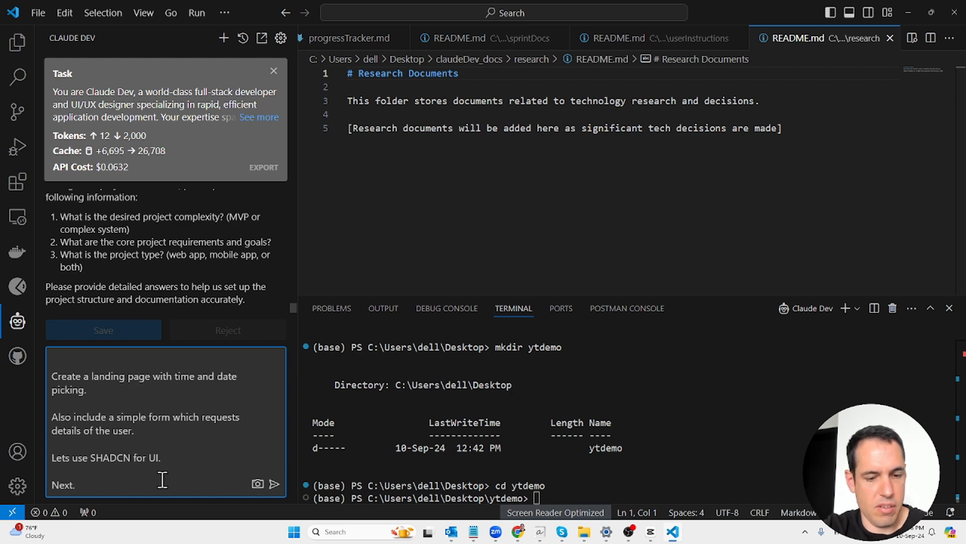
- Send the project details to Claude Dev and review its proposed currentTask.md diff
{"action": "left_click", "coordinate": [274, 484]}
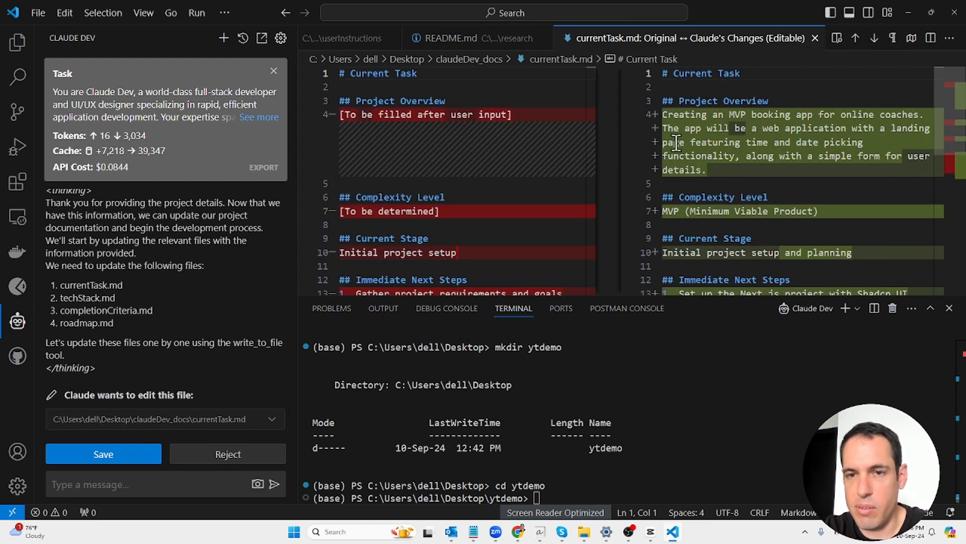
{"action": "left_click", "coordinate": [774, 115]}
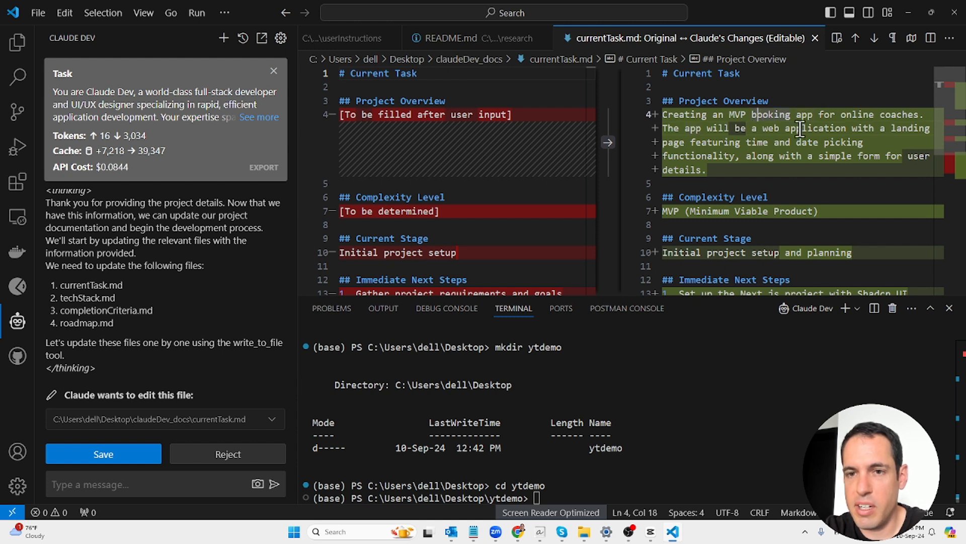
{"action": "mouse_move", "coordinate": [814, 151]}
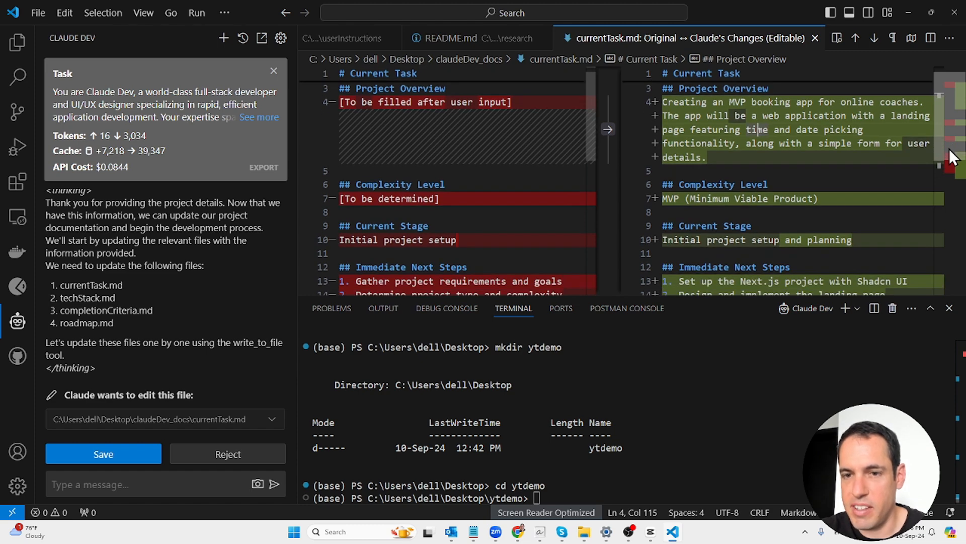
{"action": "scroll", "scroll_direction": "down", "scroll_amount": 3}
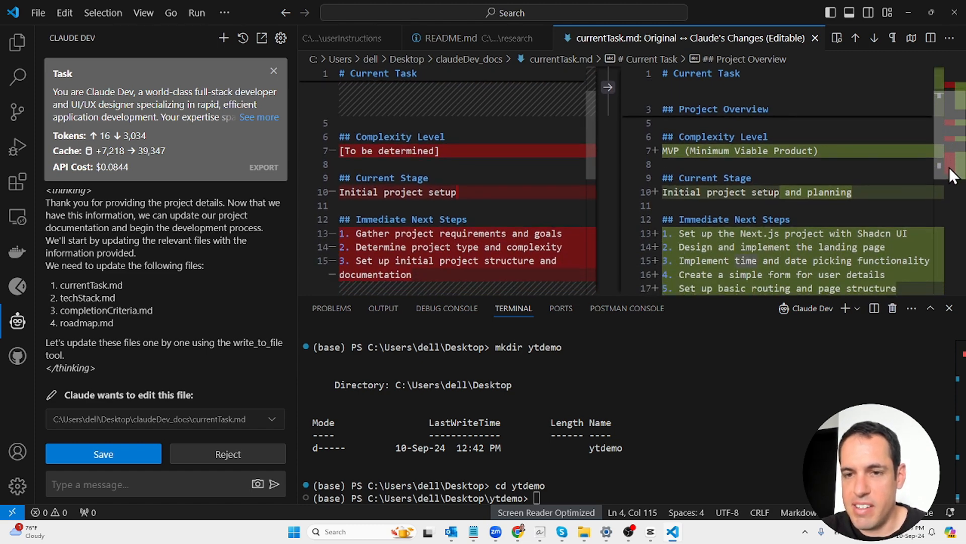
{"action": "scroll", "scroll_direction": "down", "scroll_amount": 3}
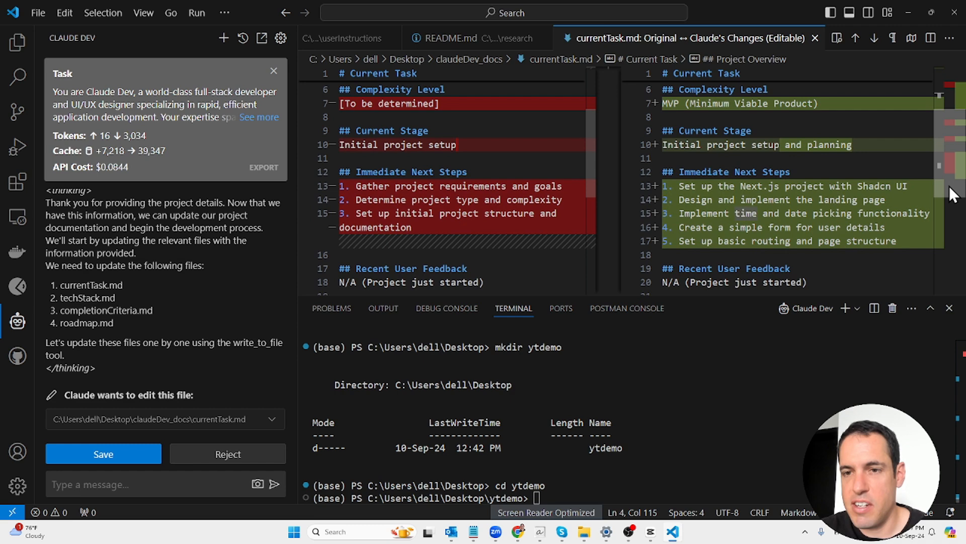
{"action": "scroll", "scroll_direction": "down", "scroll_amount": 3}
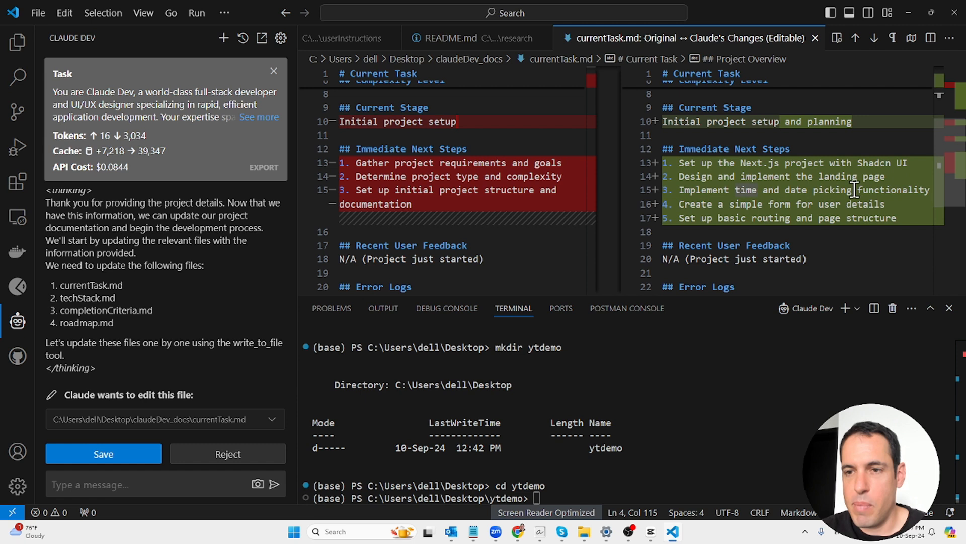
{"action": "mouse_move", "coordinate": [744, 205]}
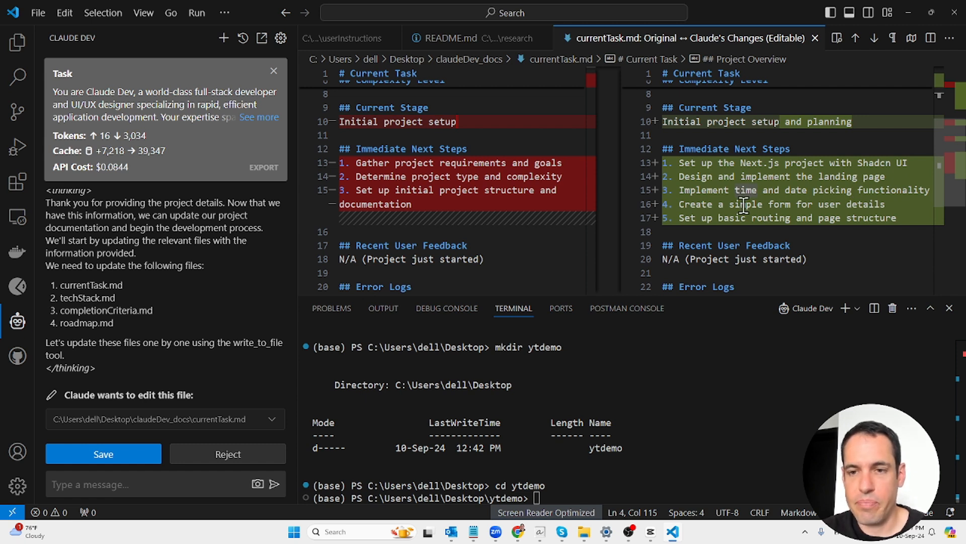
{"action": "mouse_move", "coordinate": [932, 191]}
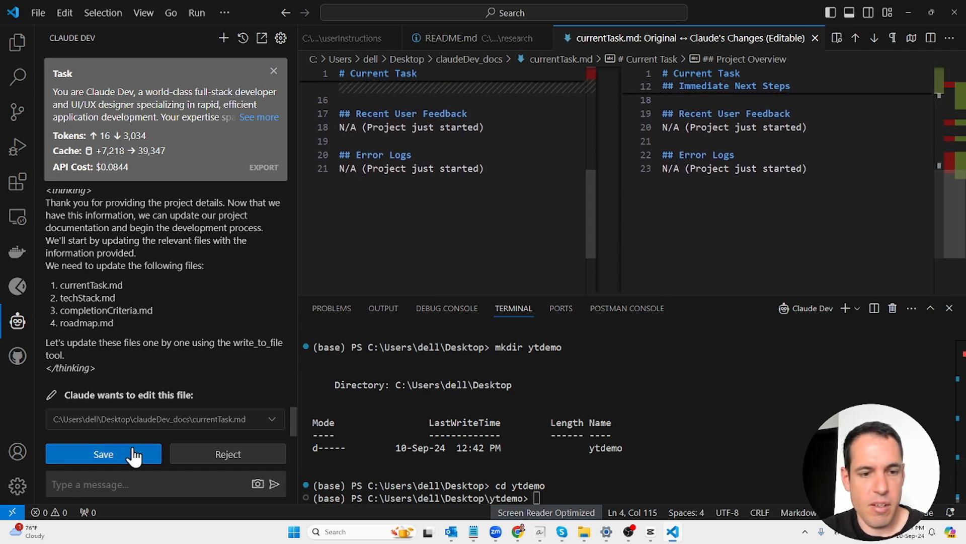
- Accept the currentTask.md changes and review the proposed techStack.md listing Next.js and Shadcn UI
{"action": "left_click", "coordinate": [102, 454]}
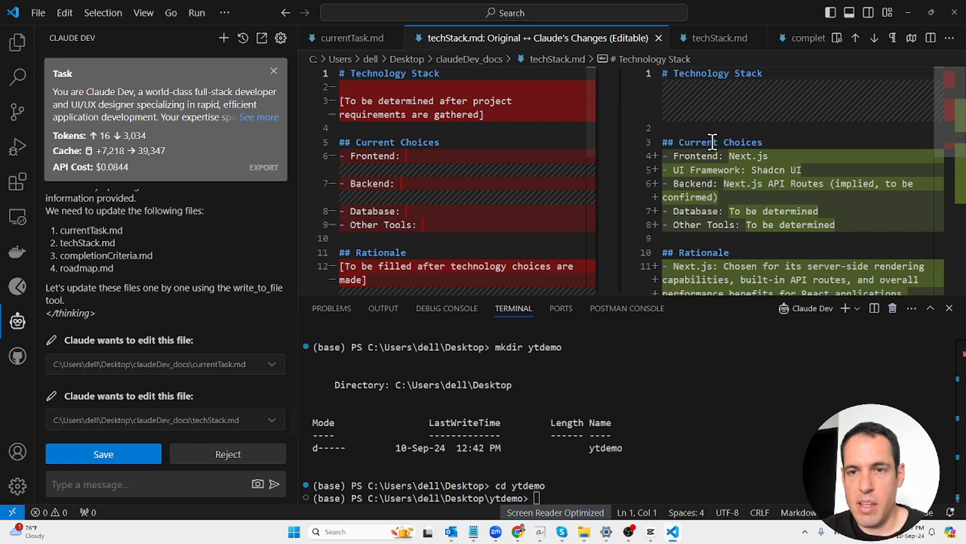
{"action": "mouse_move", "coordinate": [717, 73]}
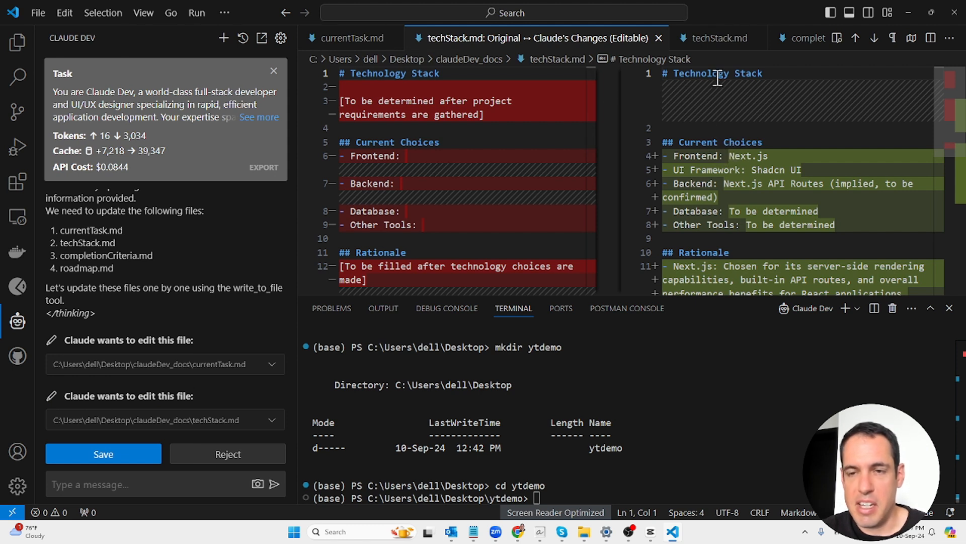
{"action": "mouse_move", "coordinate": [712, 134]}
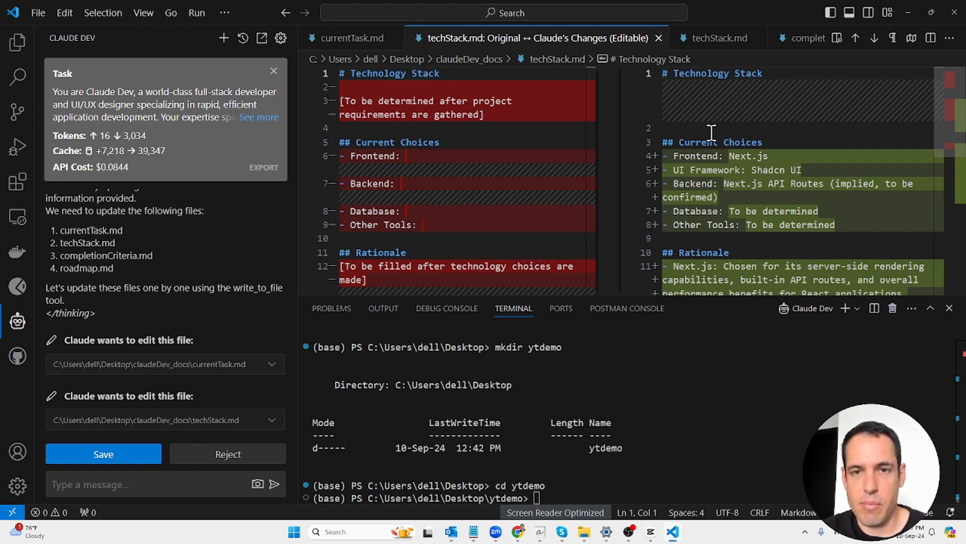
{"action": "mouse_move", "coordinate": [718, 166]}
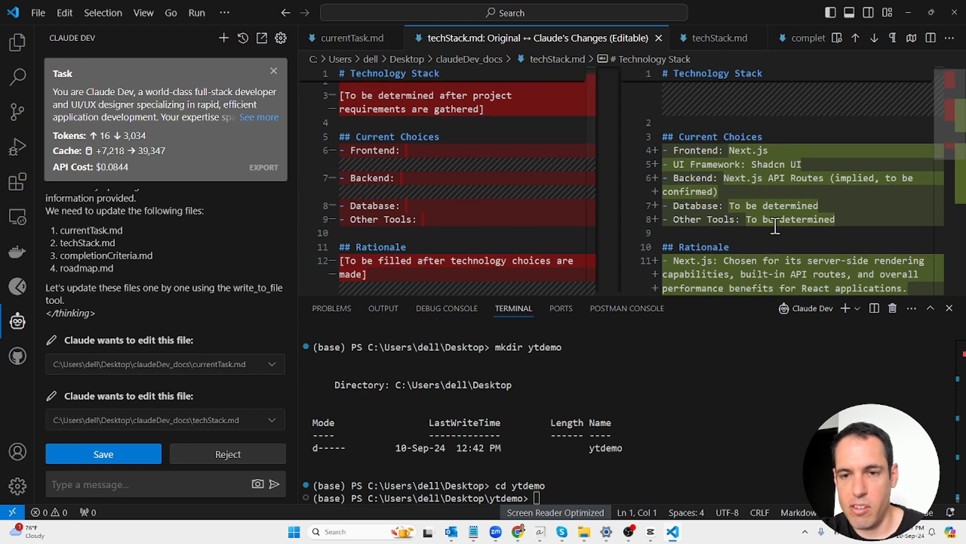
{"action": "scroll", "scroll_direction": "down", "scroll_amount": 3}
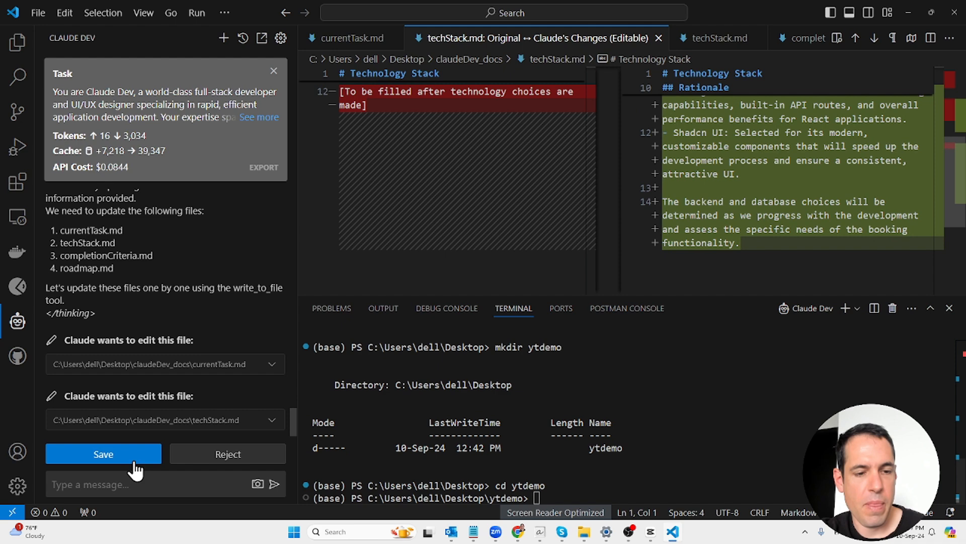
- Accept the techStack.md changes and review the proposed completionCriteria.md goals and features
{"action": "left_click", "coordinate": [103, 454]}
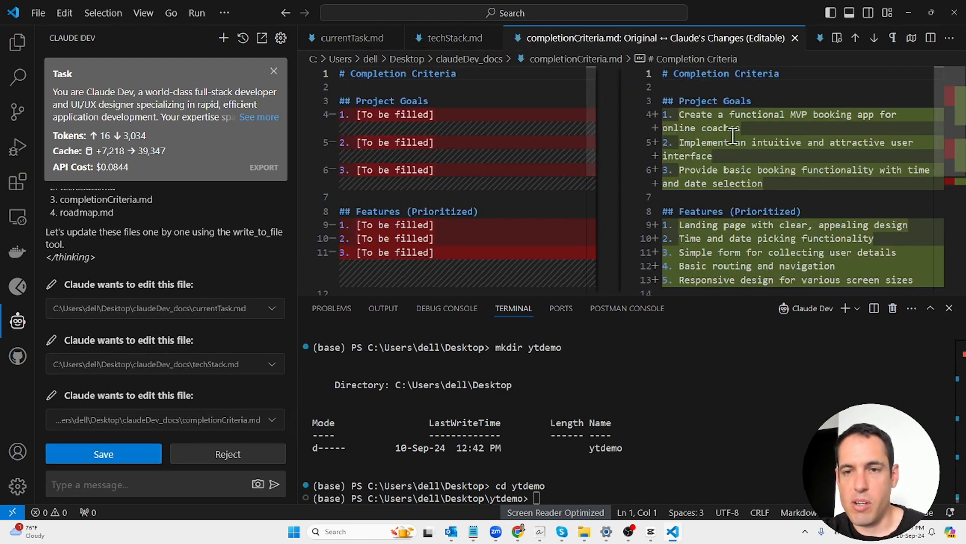
{"action": "mouse_move", "coordinate": [822, 114]}
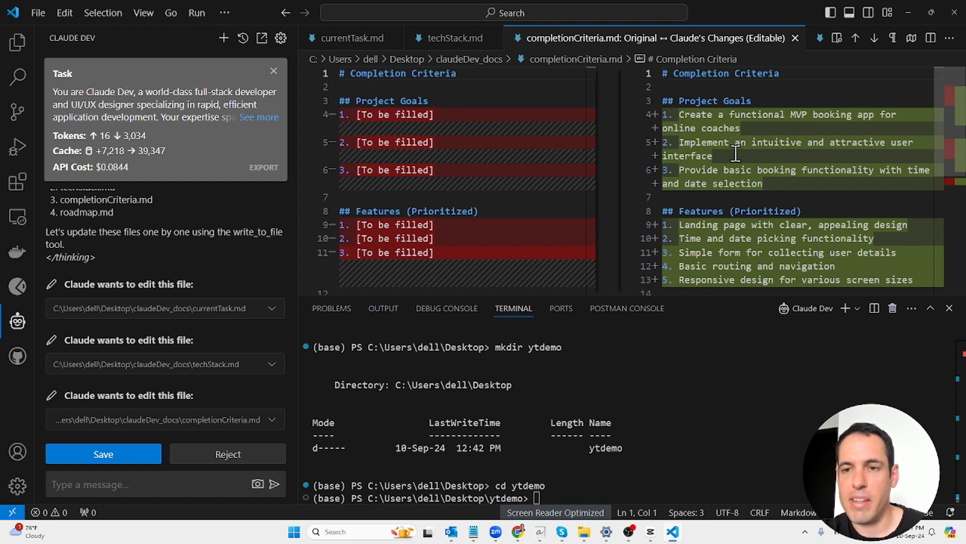
{"action": "mouse_move", "coordinate": [736, 171]}
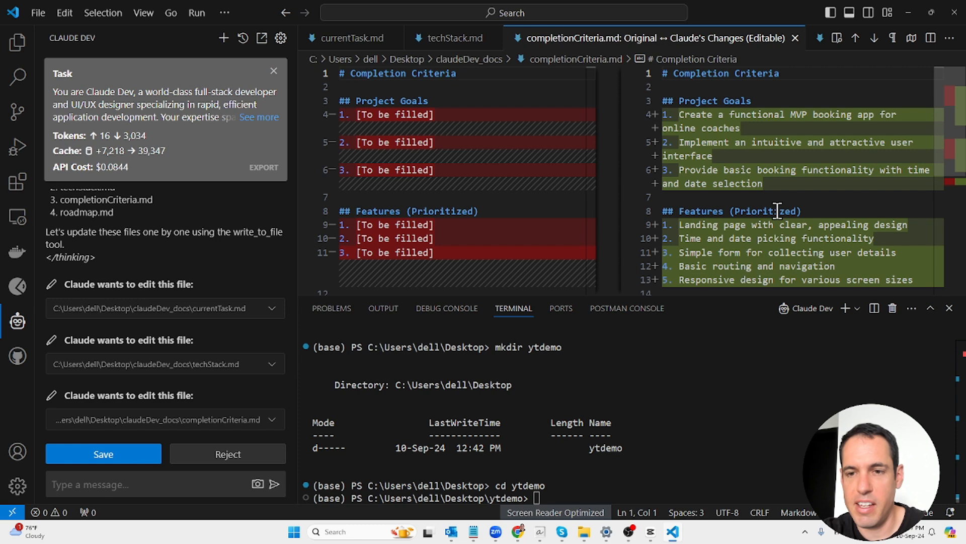
{"action": "scroll", "scroll_direction": "down", "scroll_amount": 3}
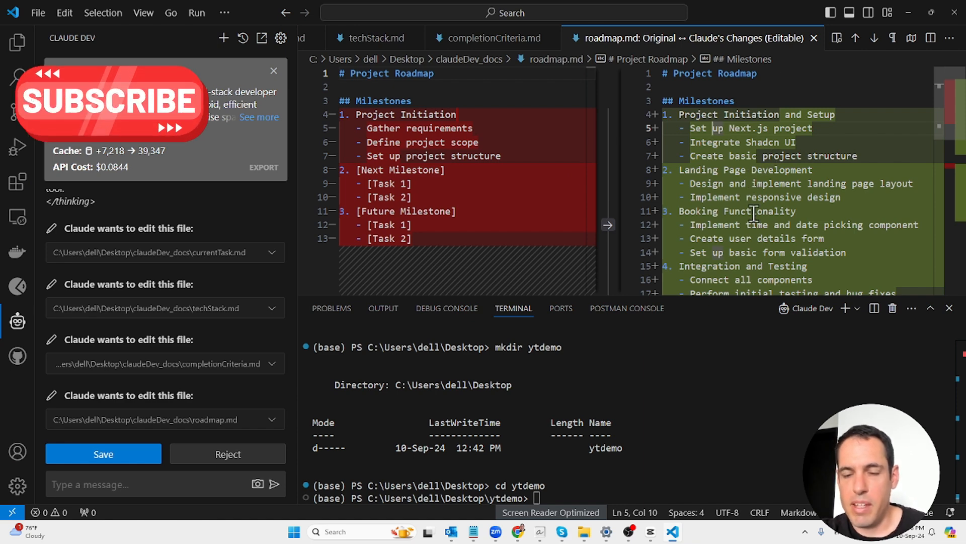
- Review roadmap.md's five milestones and 9–14 day timeline, then accept it
{"action": "scroll", "scroll_direction": "down", "scroll_amount": 3}
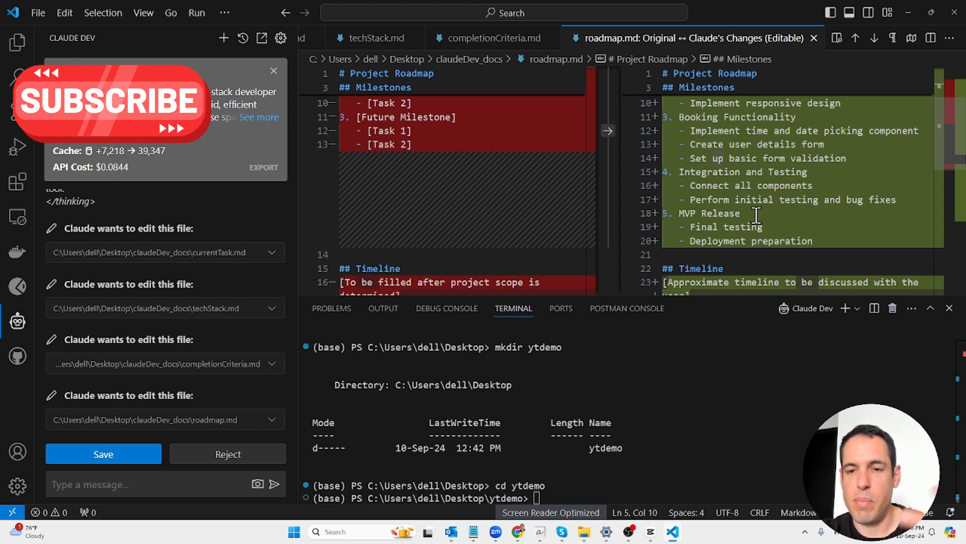
{"action": "scroll", "scroll_direction": "down", "scroll_amount": 3}
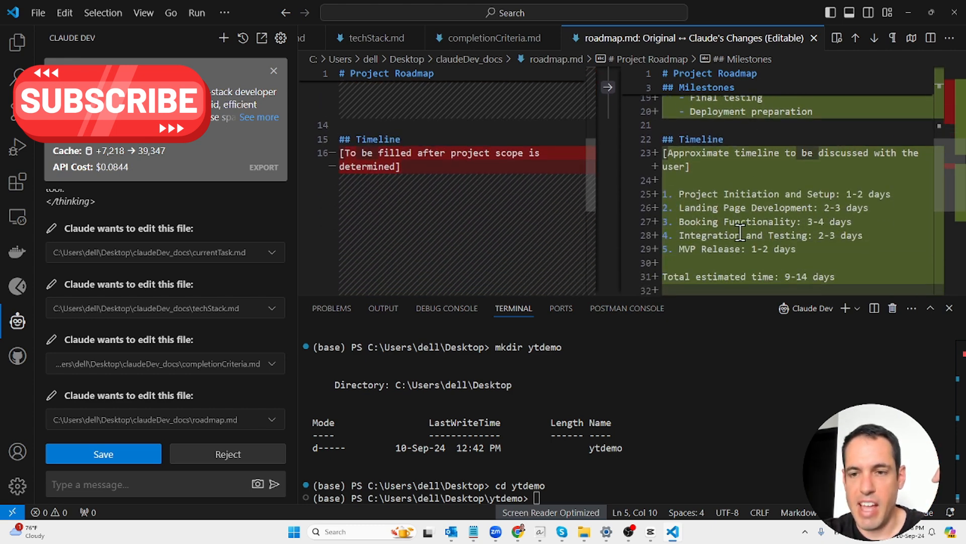
{"action": "scroll", "scroll_direction": "down", "scroll_amount": 3}
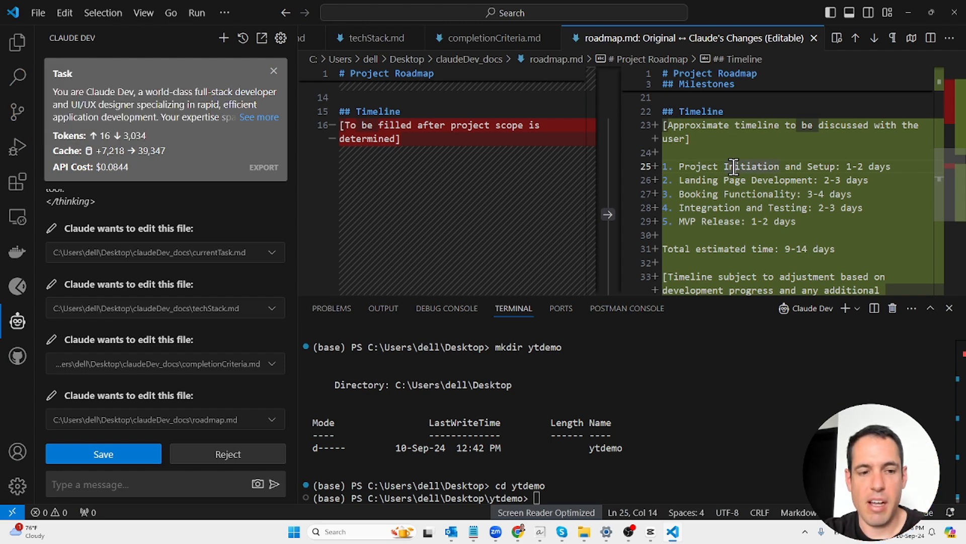
{"action": "scroll", "scroll_direction": "down", "scroll_amount": 3}
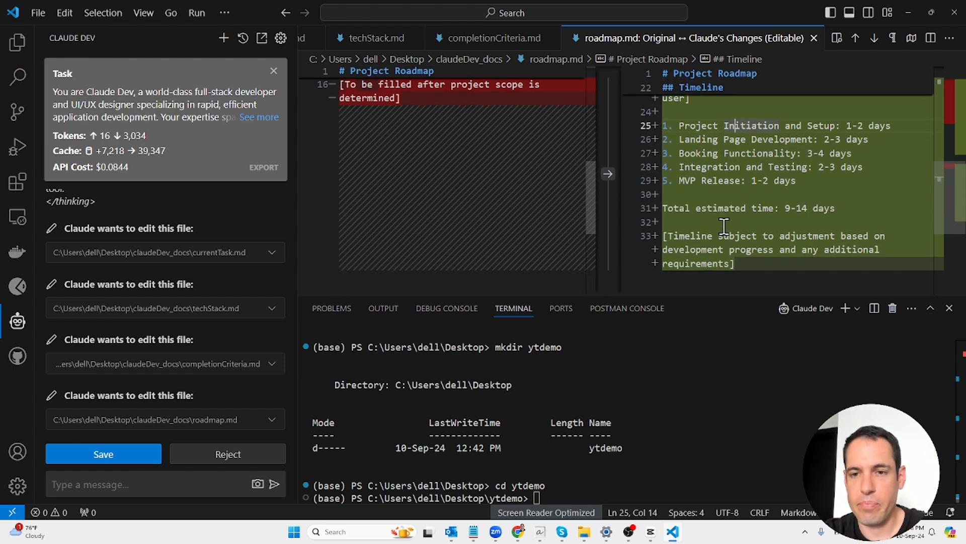
{"action": "left_click", "coordinate": [102, 454]}
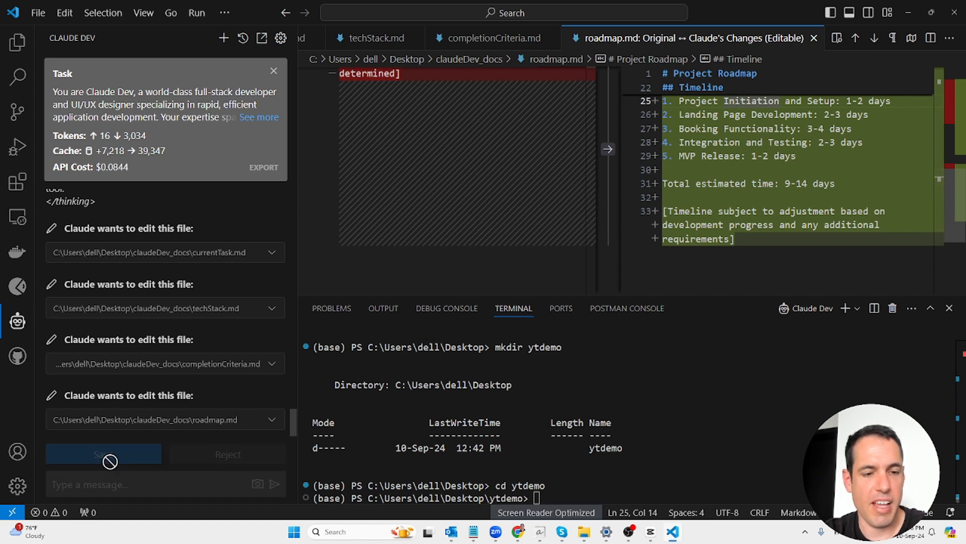
- Save roadmap.md so Claude Dev proposes the npx create-next-app command for booking-app
{"action": "left_click", "coordinate": [103, 454]}
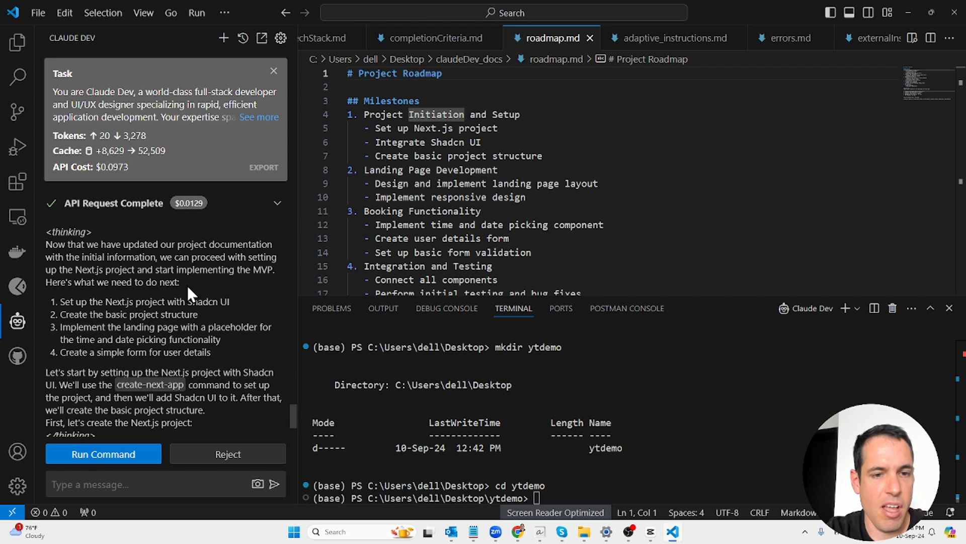
{"action": "mouse_move", "coordinate": [191, 293]}
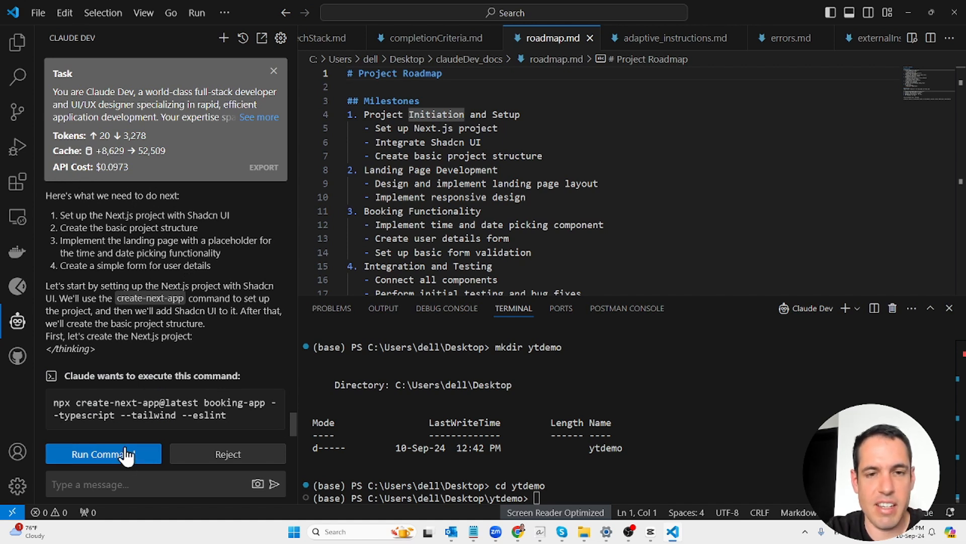
{"action": "mouse_move", "coordinate": [166, 323]}
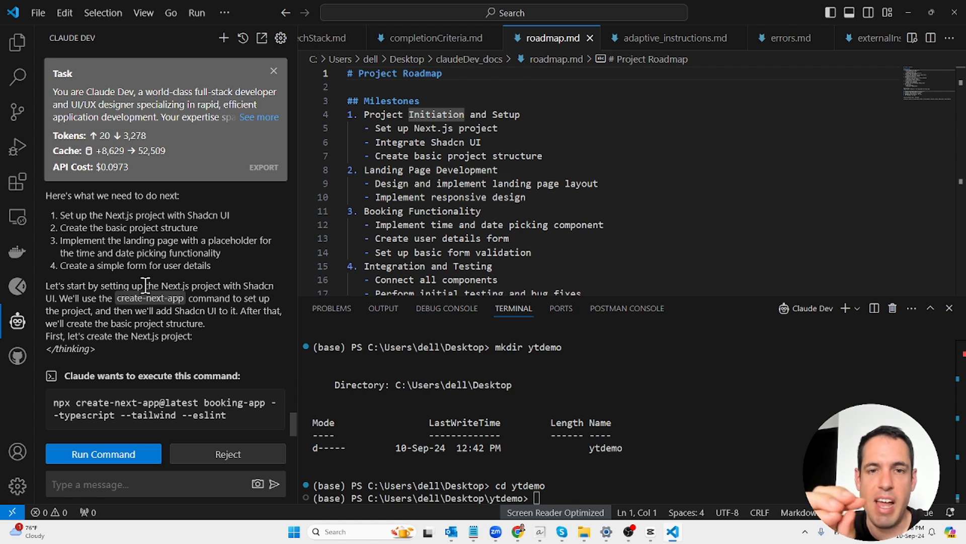
- Browse the claudeDev_docs open editors, viewing progressTracker.md and then roadmap.md
{"action": "left_click", "coordinate": [470, 60]}
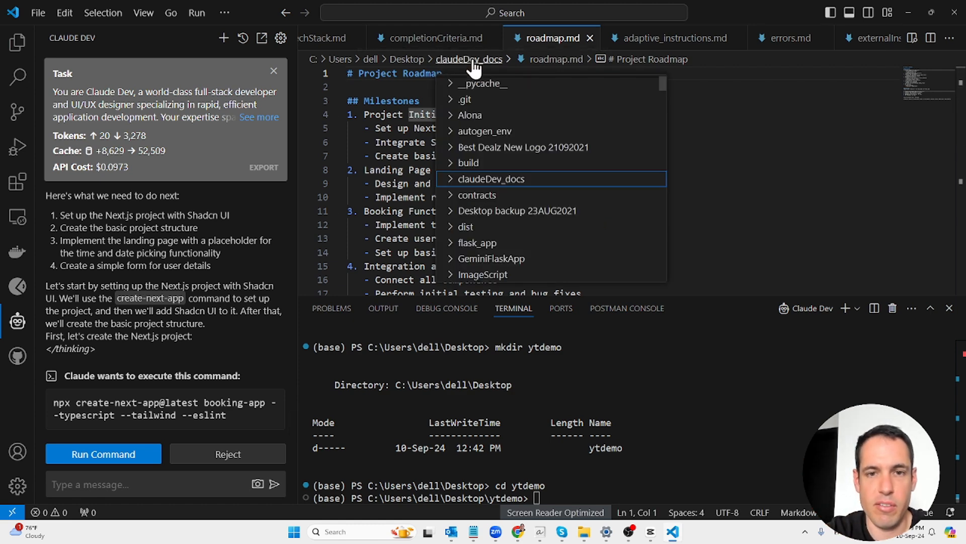
{"action": "left_click", "coordinate": [17, 42]}
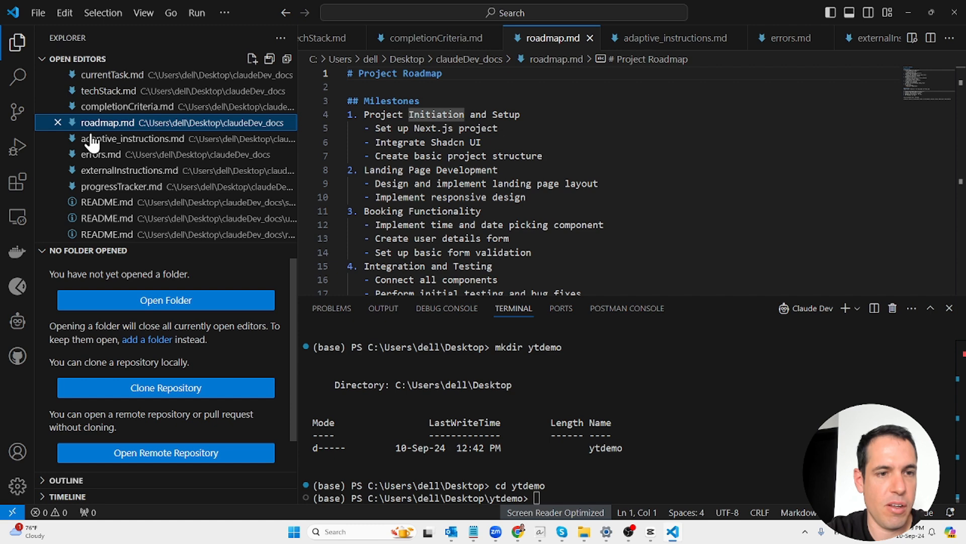
{"action": "left_click", "coordinate": [121, 186]}
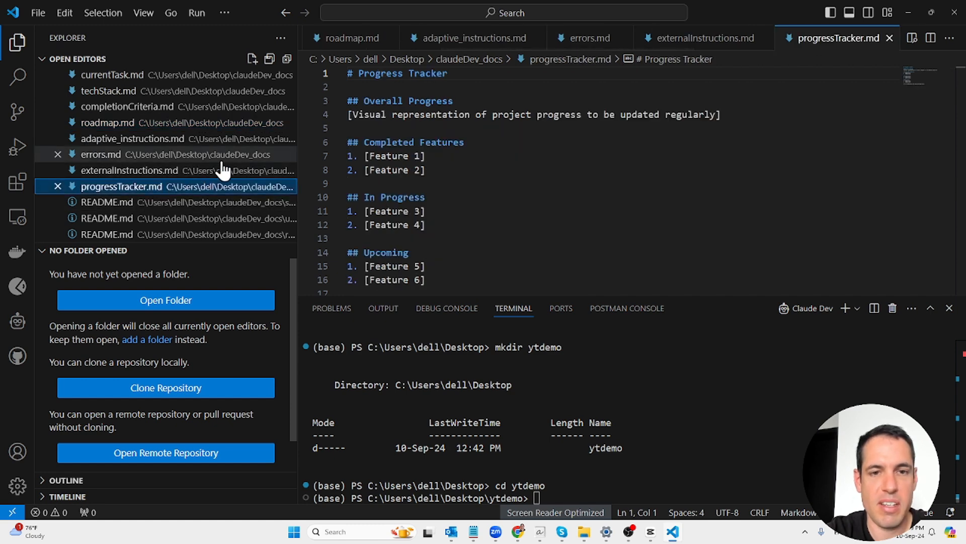
{"action": "left_click", "coordinate": [107, 121]}
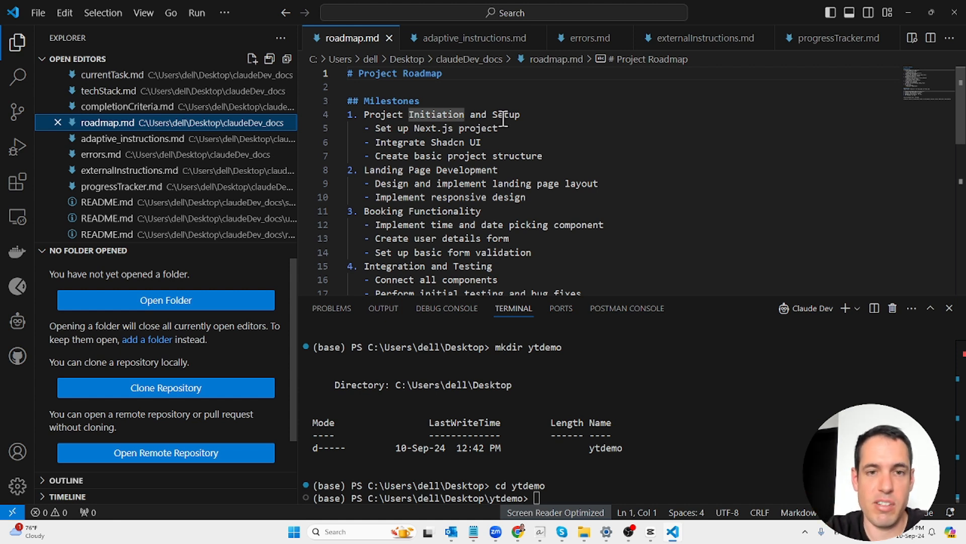
{"action": "mouse_move", "coordinate": [493, 120]}
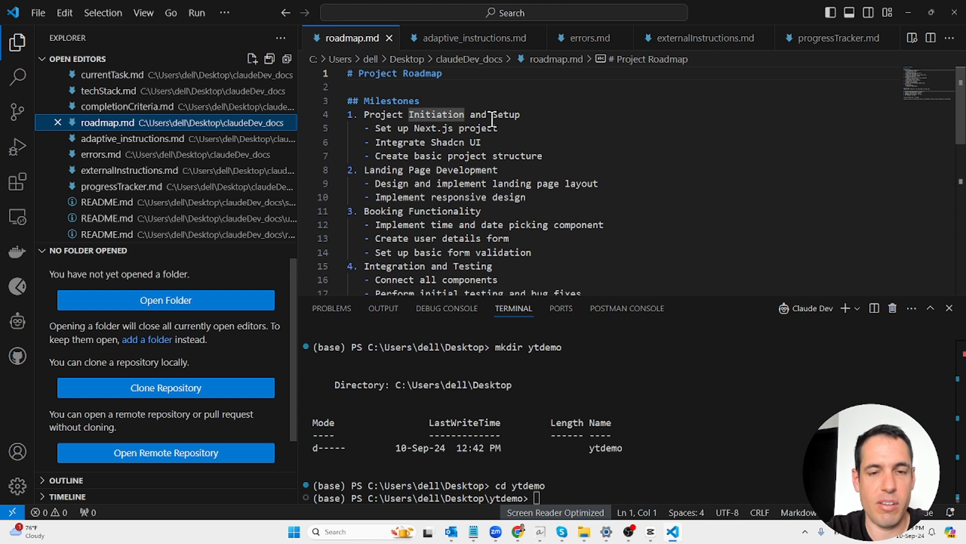
{"action": "mouse_move", "coordinate": [587, 37]}
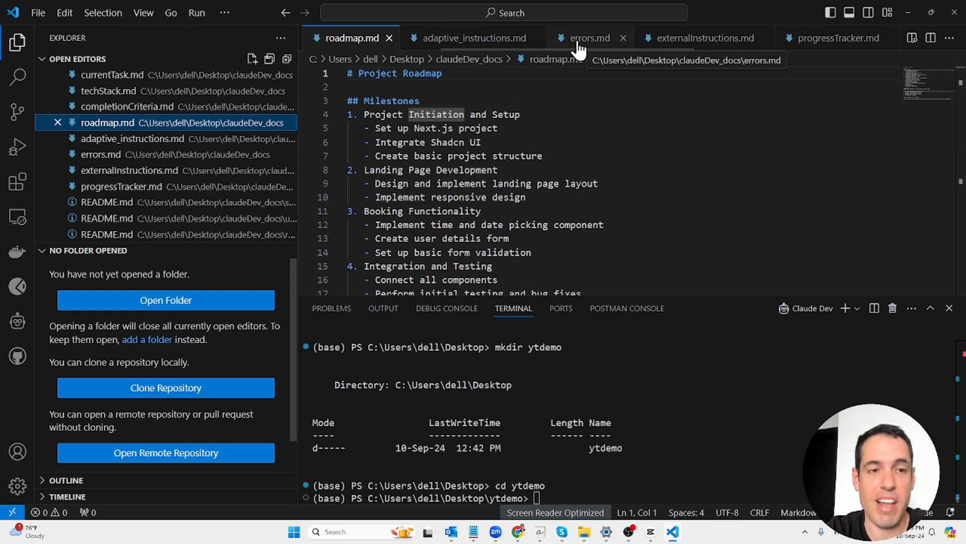